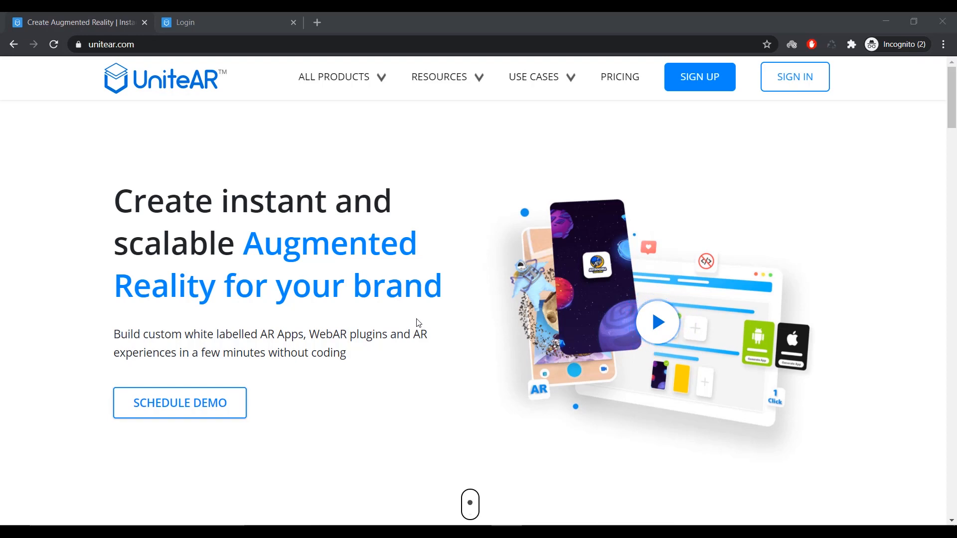
- Go from the sign-up page to the Sign In form and focus the Email field
click(698, 76)
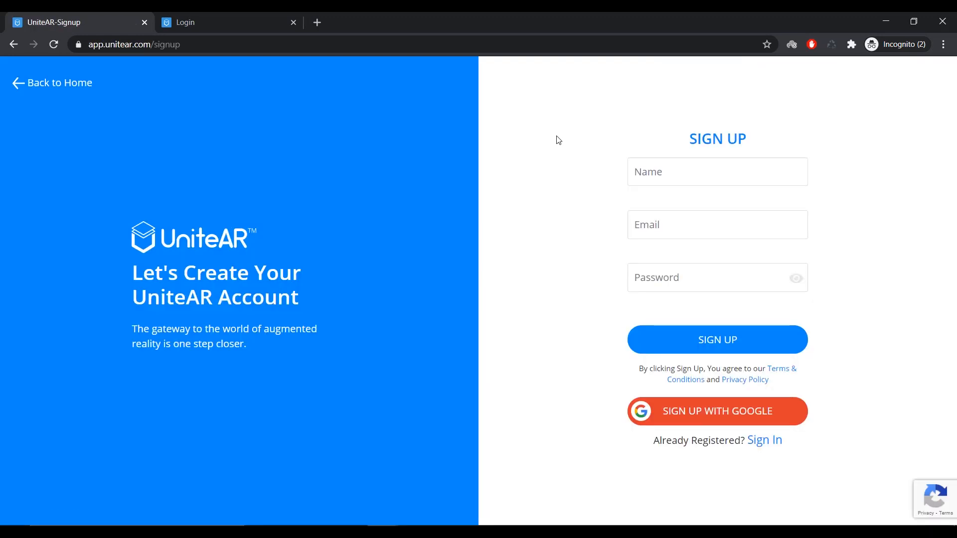
mouse_move(693, 248)
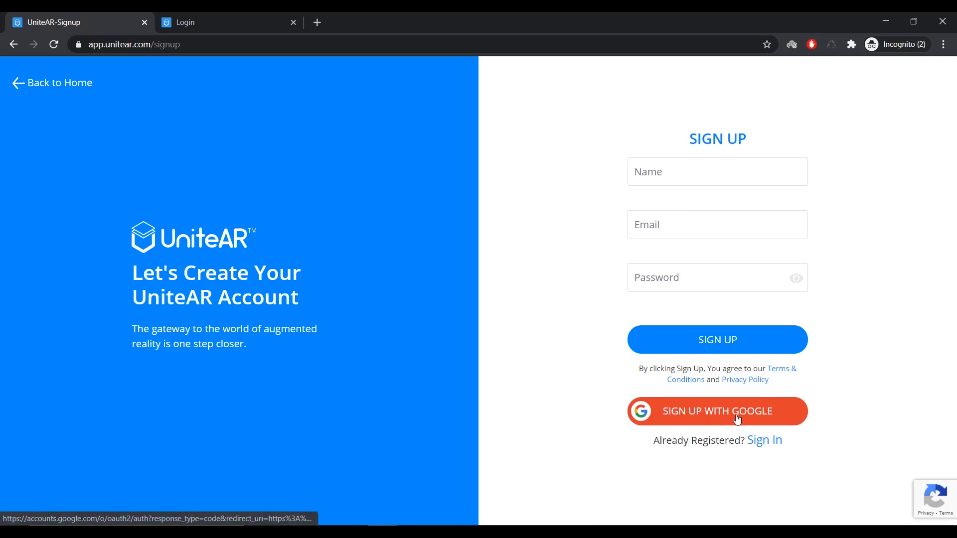
mouse_move(692, 425)
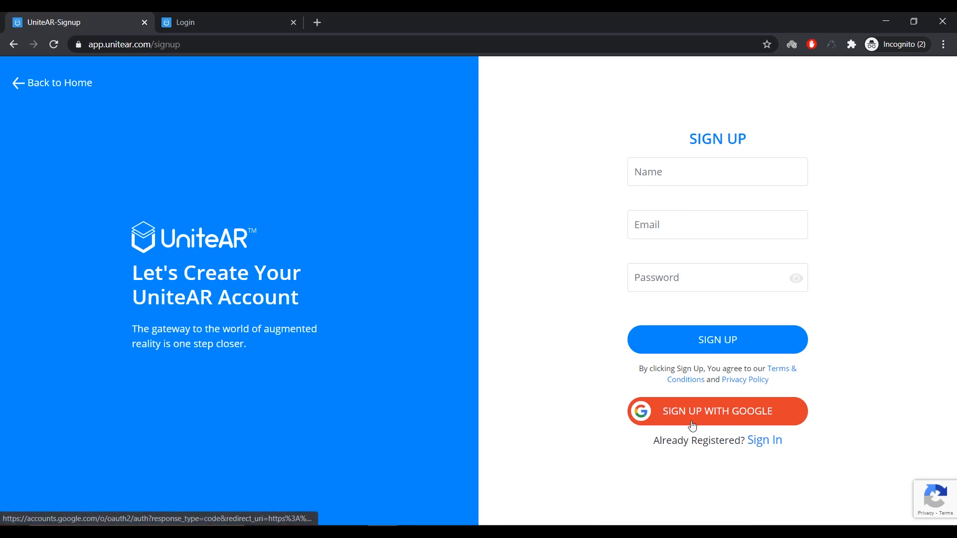
click(716, 410)
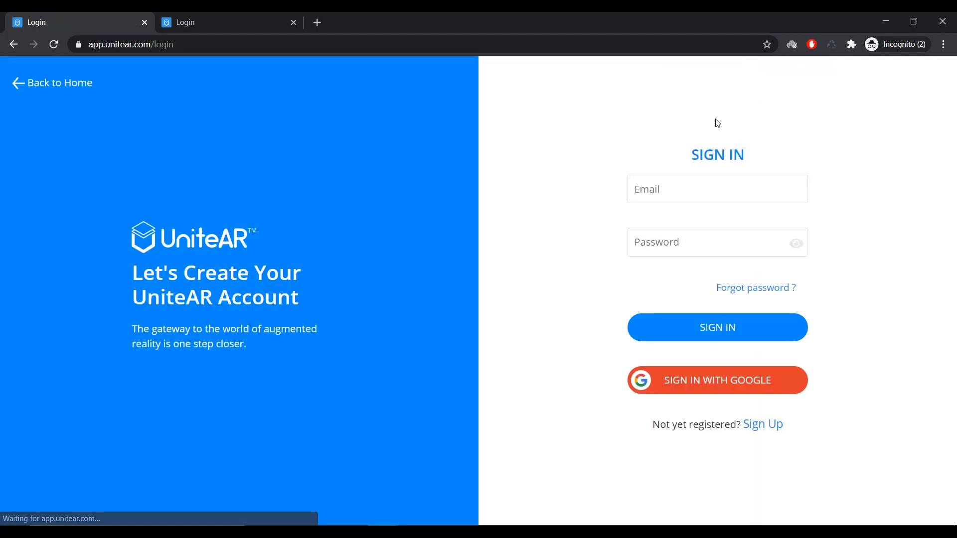
click(717, 190)
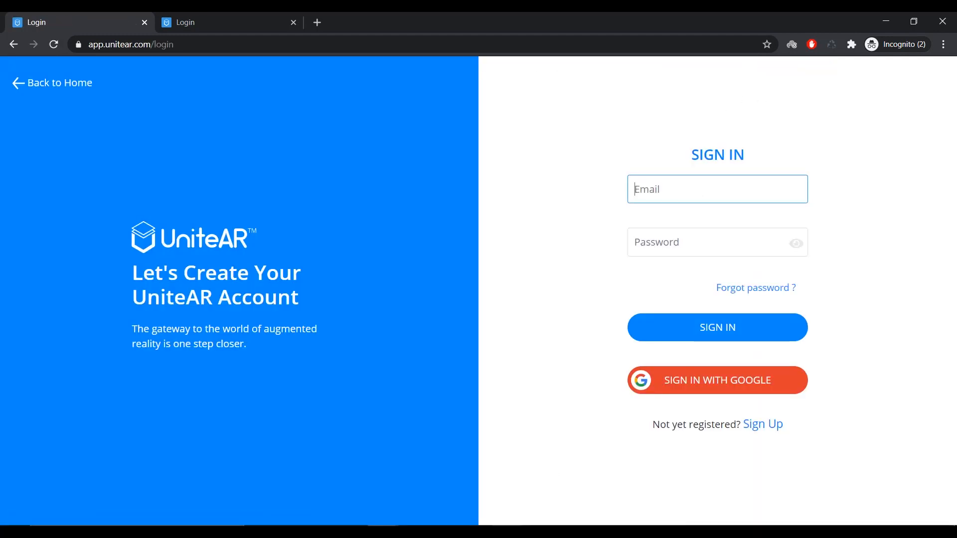
- Submit the login to reach the Image-Based AR dashboard with 402 projects
click(717, 326)
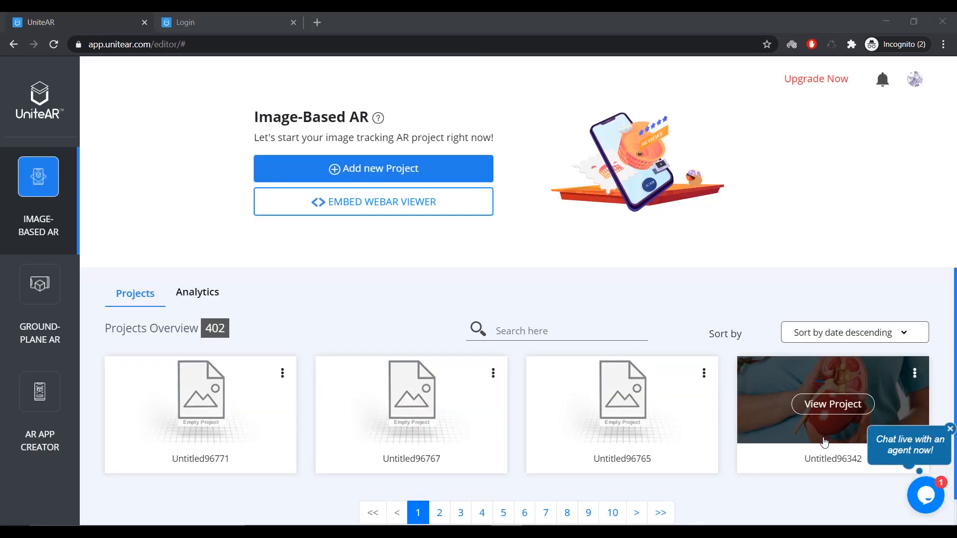
mouse_move(454, 314)
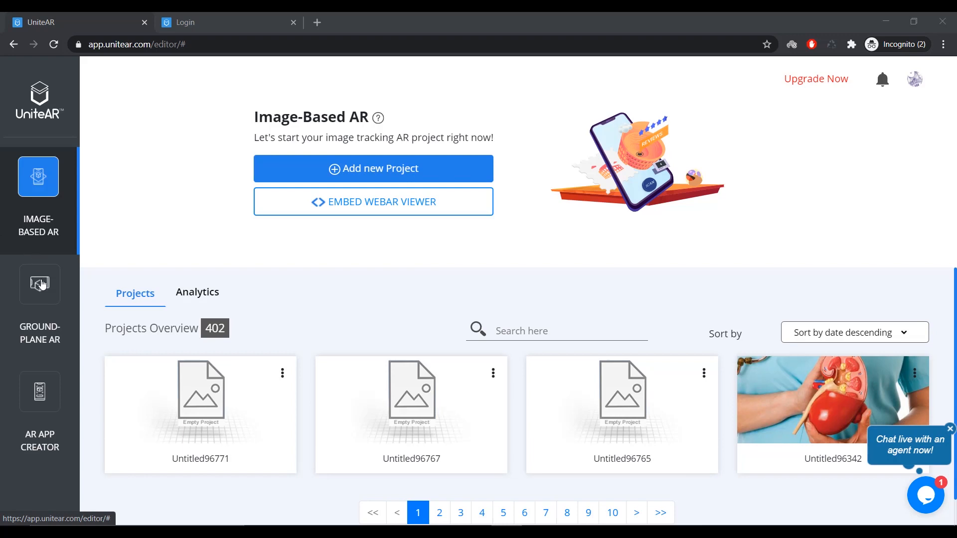
mouse_move(26, 463)
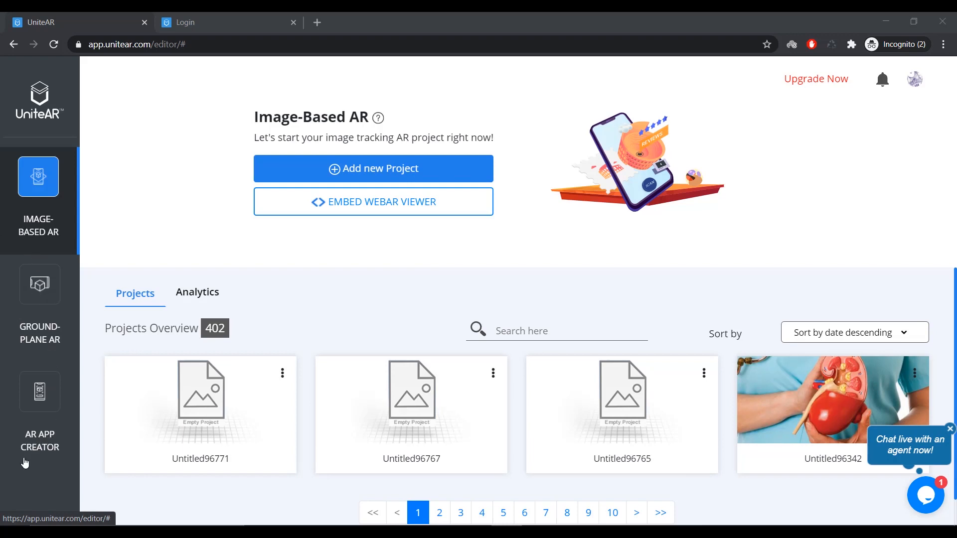
mouse_move(19, 241)
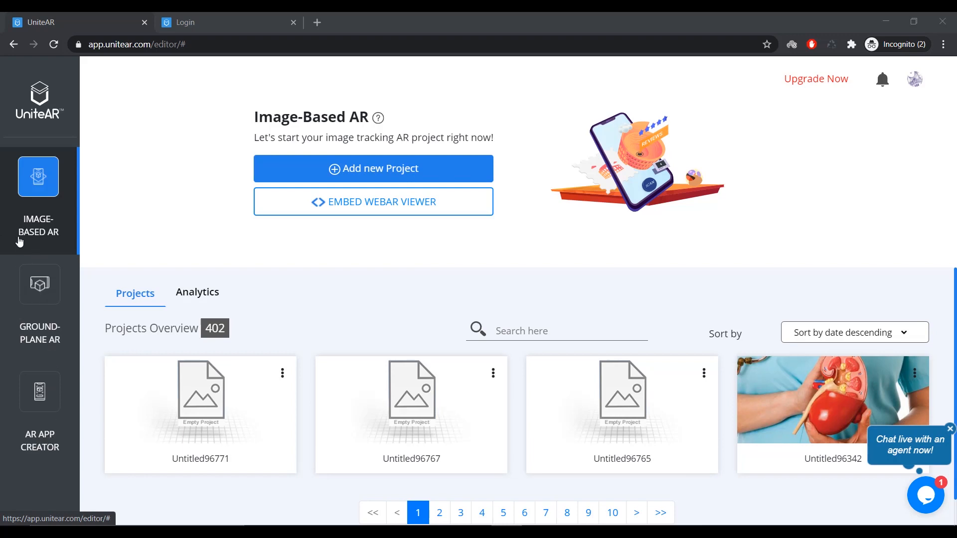
mouse_move(12, 214)
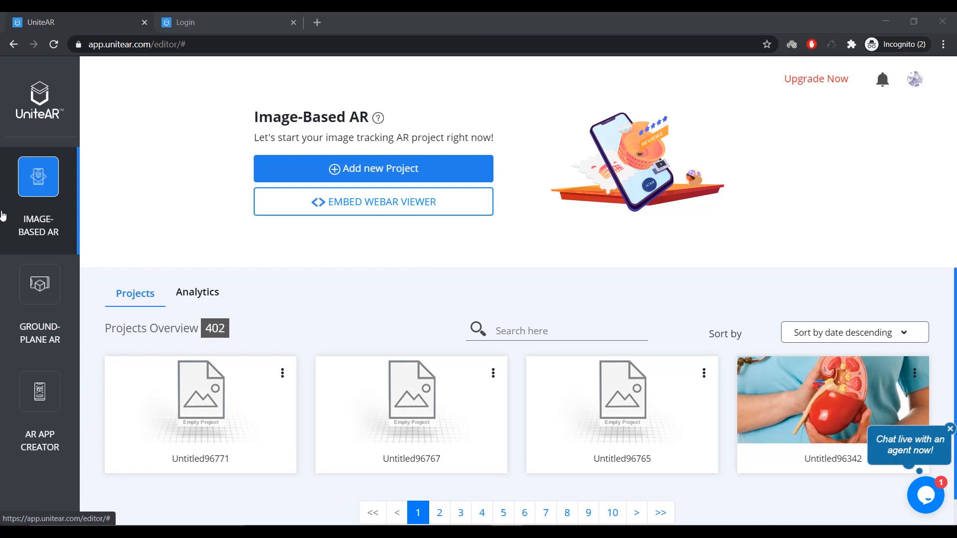
mouse_move(8, 248)
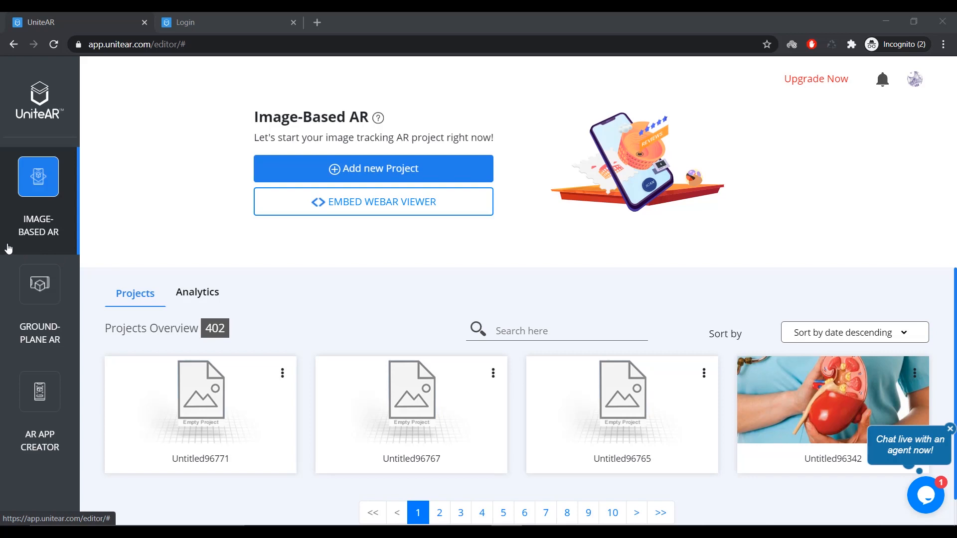
mouse_move(4, 263)
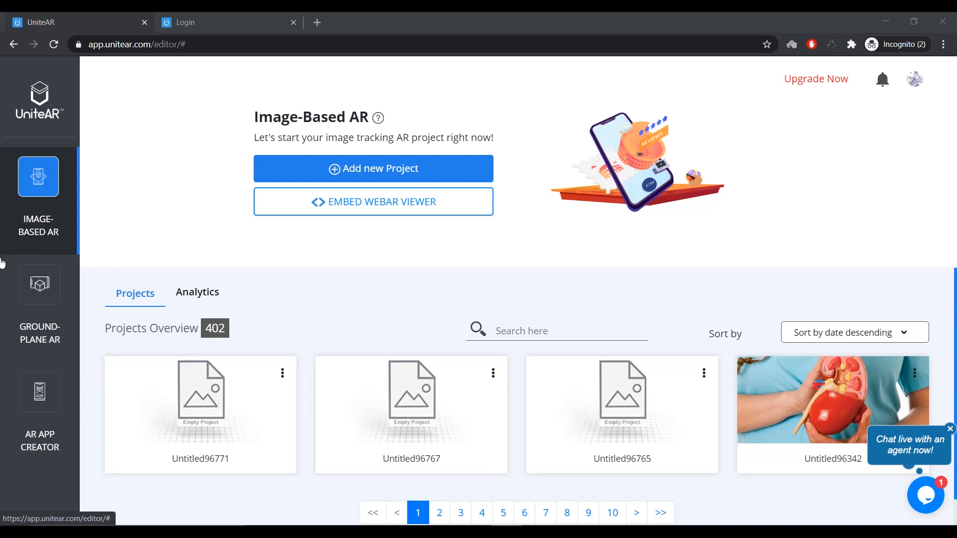
mouse_move(400, 366)
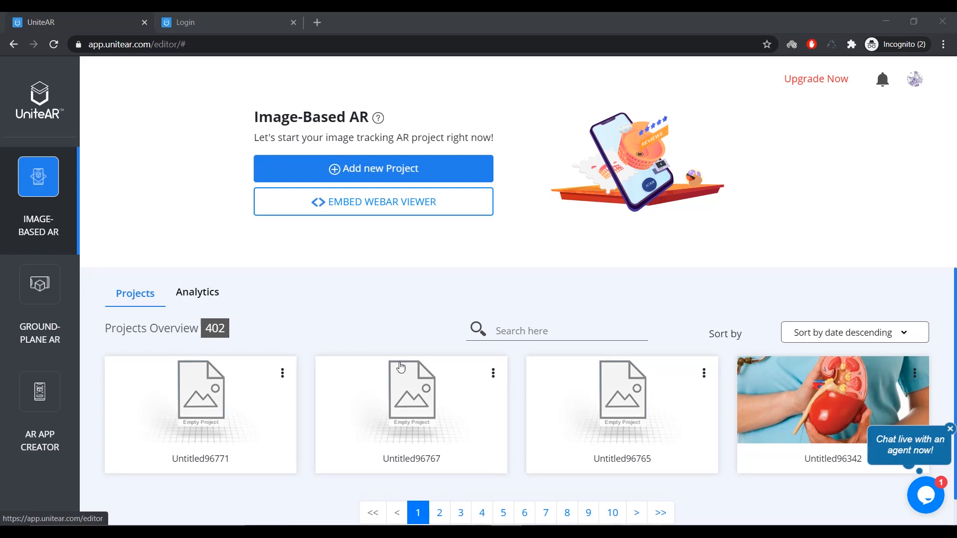
mouse_move(536, 255)
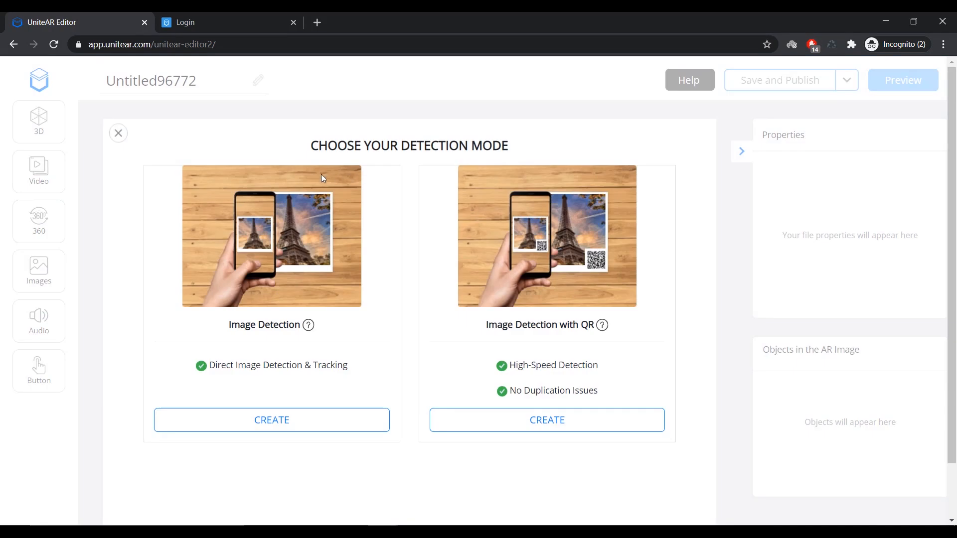
mouse_move(526, 190)
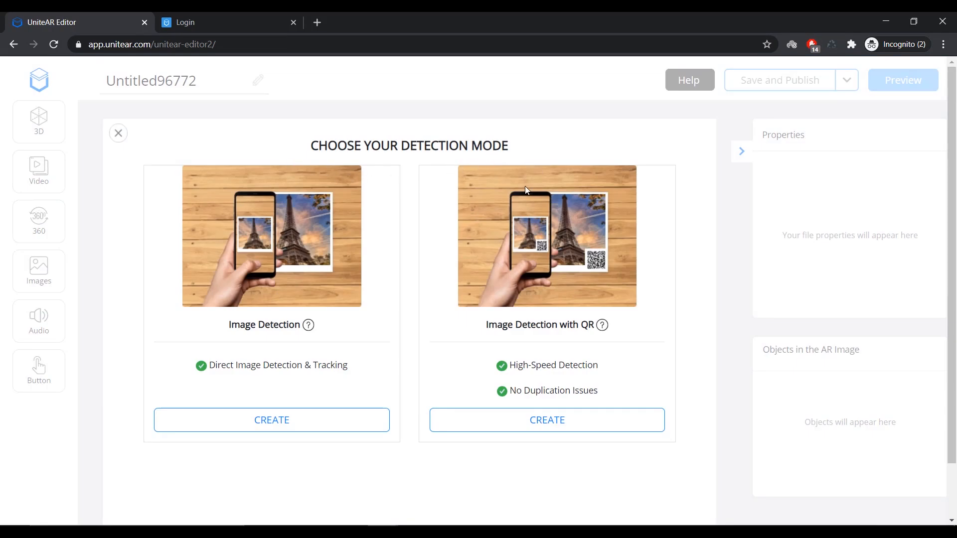
mouse_move(249, 318)
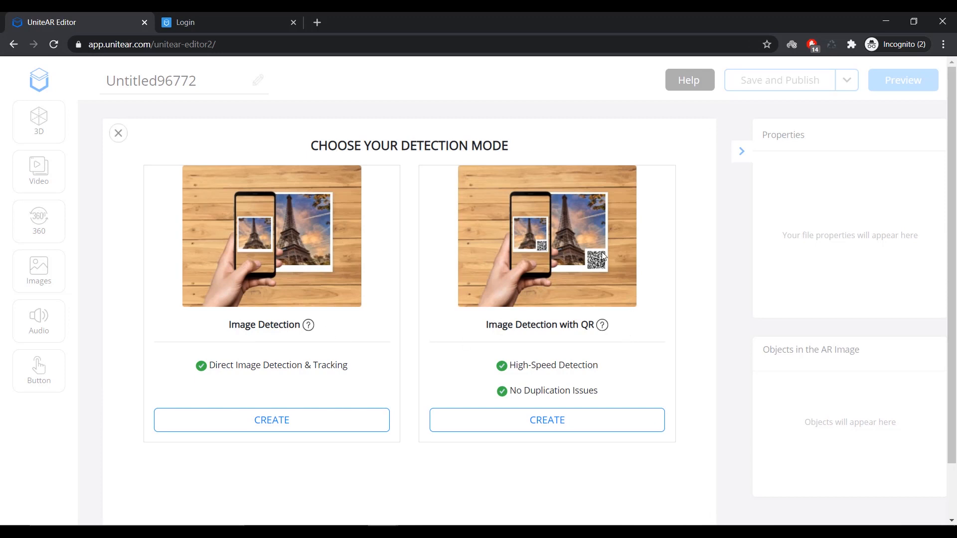
mouse_move(578, 280)
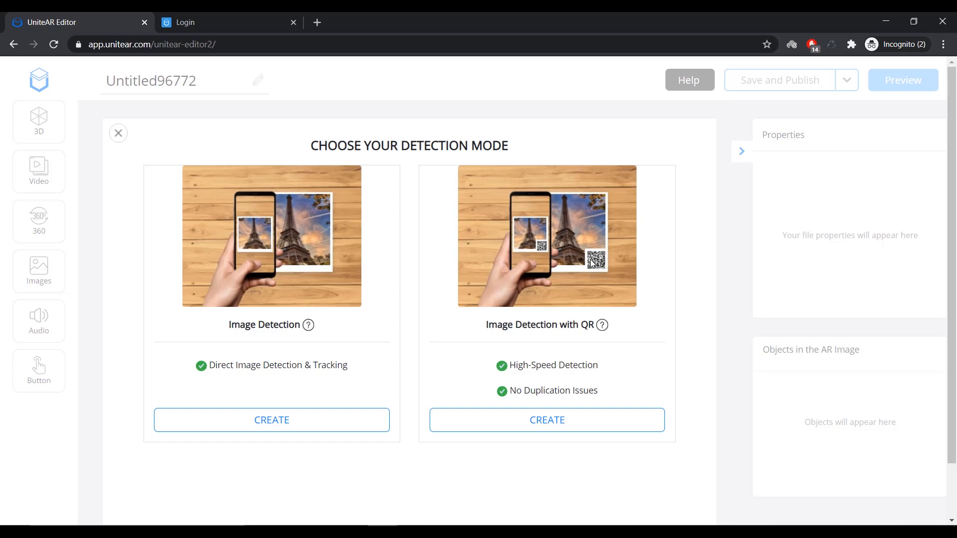
mouse_move(257, 267)
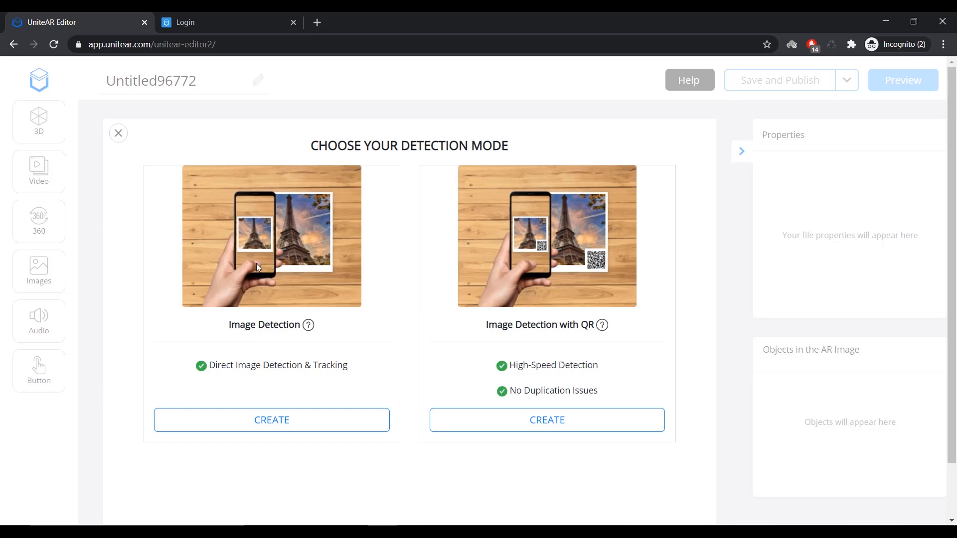
mouse_move(329, 251)
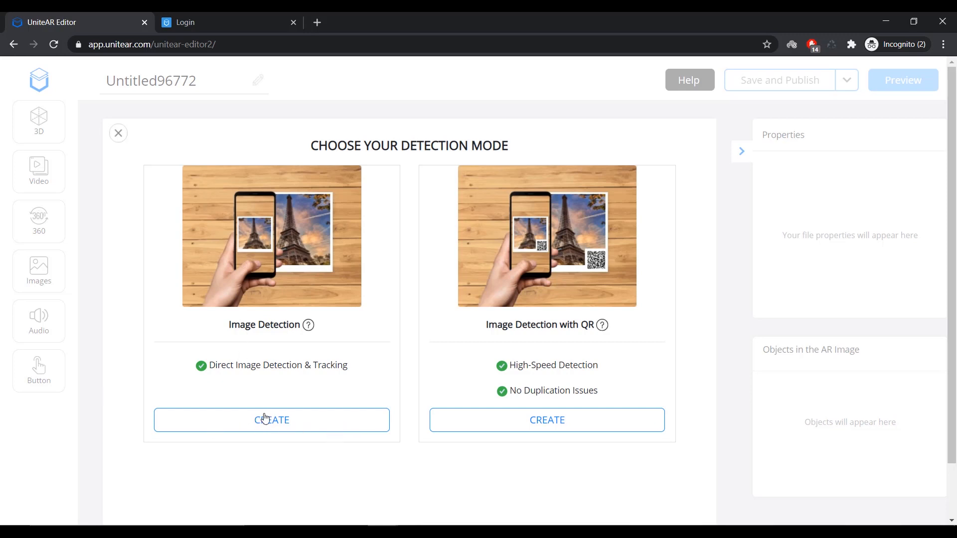
- Choose Image Detection, upload engine-target image.png as the target, and continue to the editor
click(271, 419)
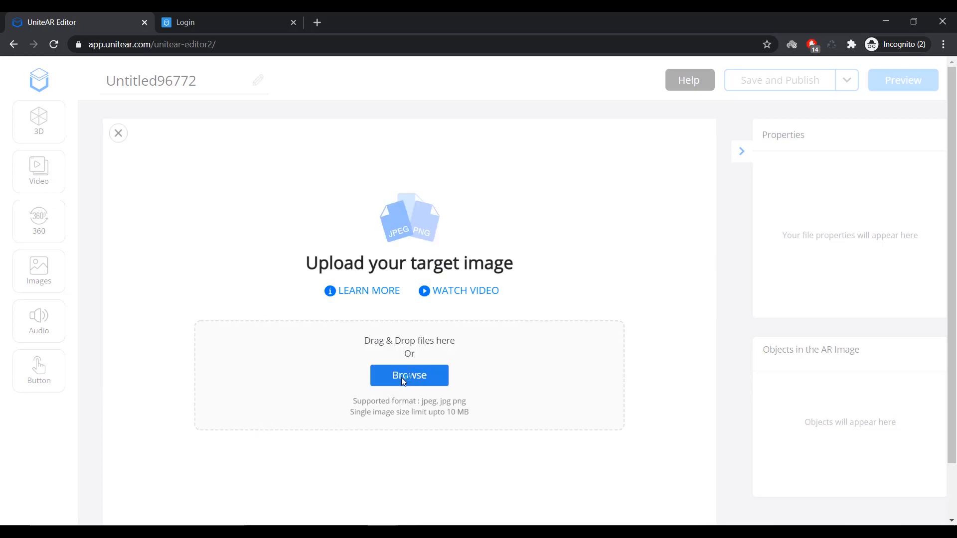
click(408, 375)
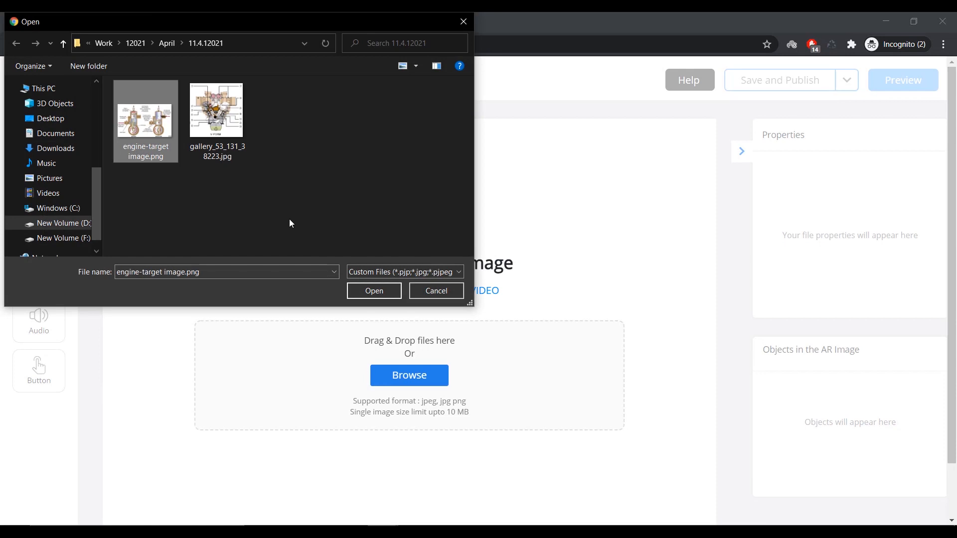
click(373, 290)
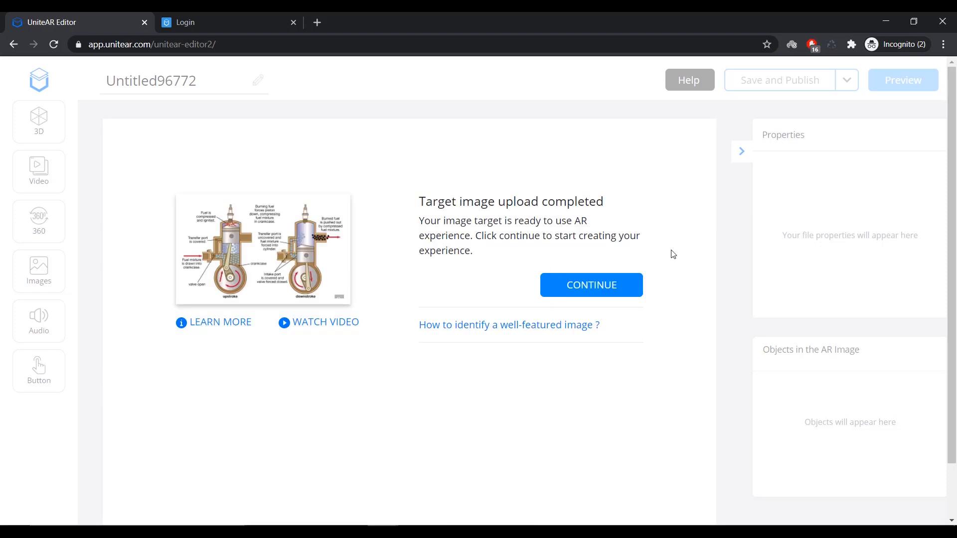
click(590, 285)
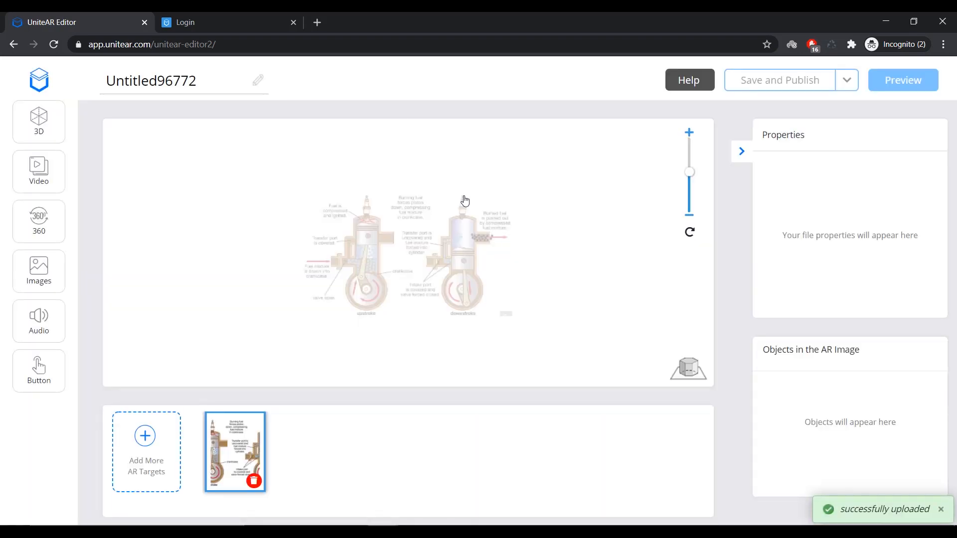
mouse_move(183, 324)
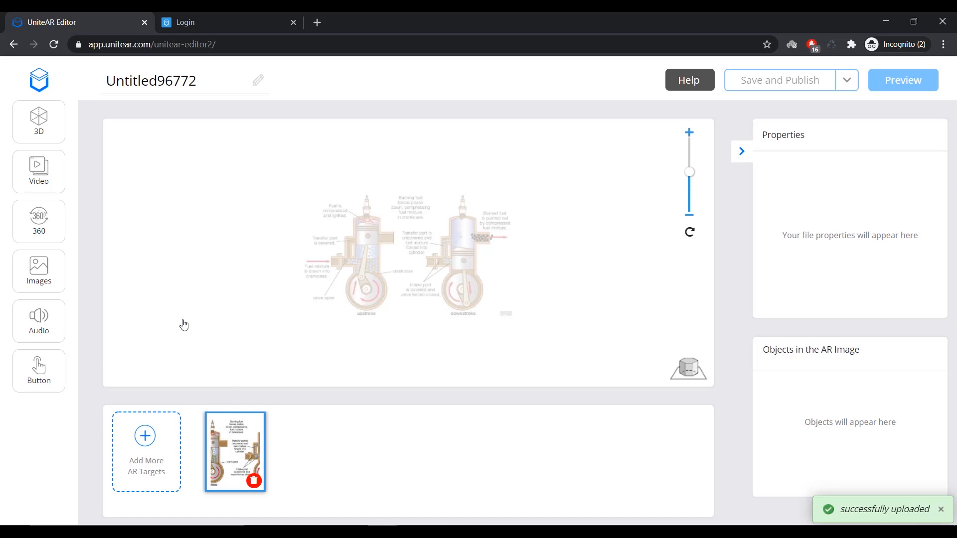
mouse_move(244, 169)
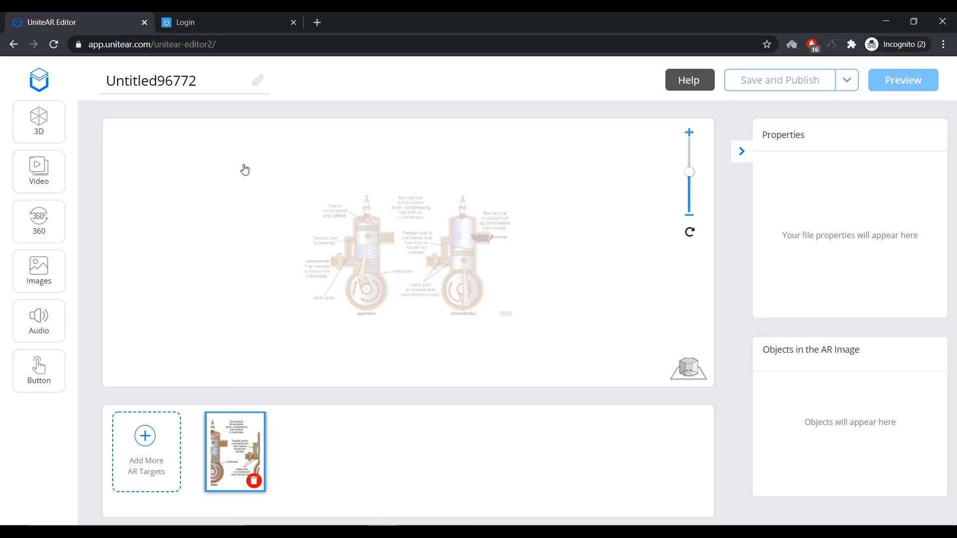
mouse_move(39, 171)
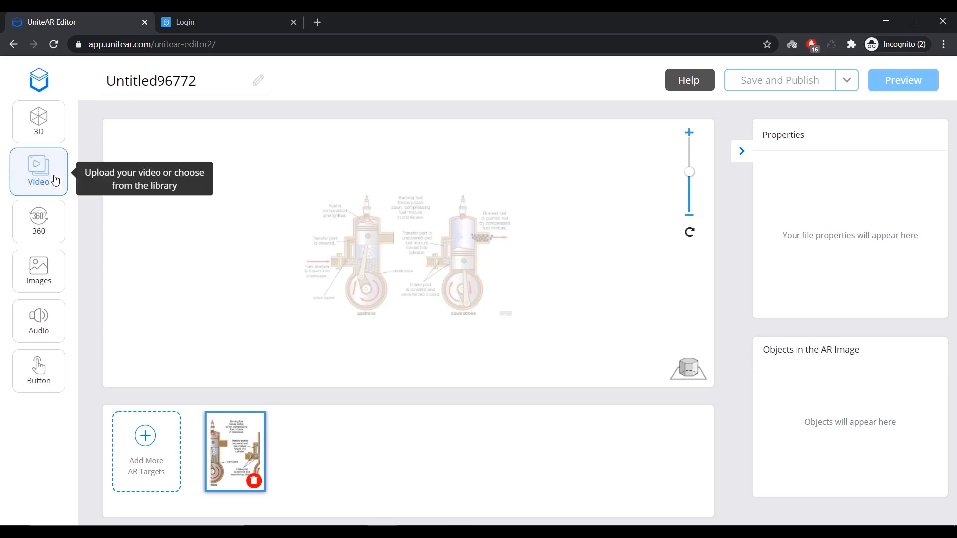
- Browse the Video, Image and Audio content panels, then bring up 3D model upload
click(38, 171)
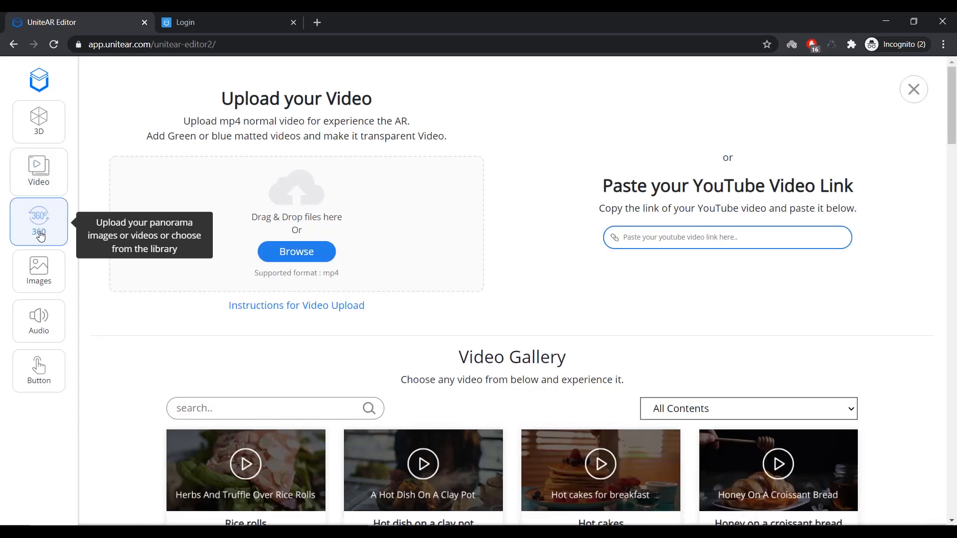
click(39, 272)
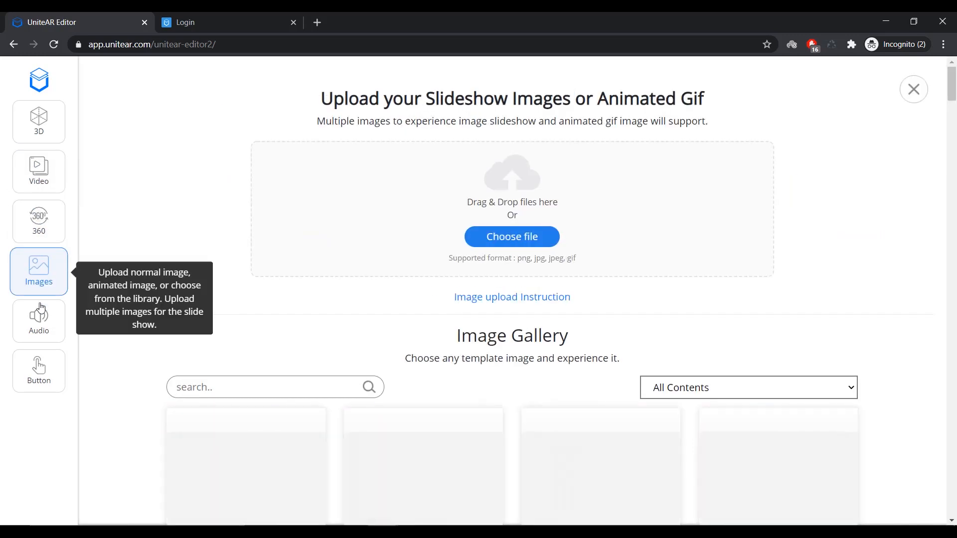
click(38, 371)
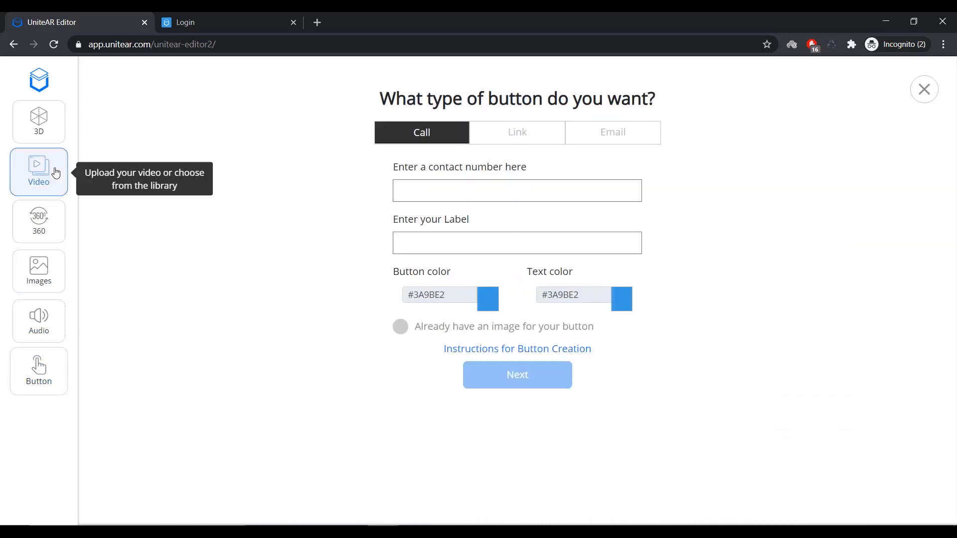
click(39, 171)
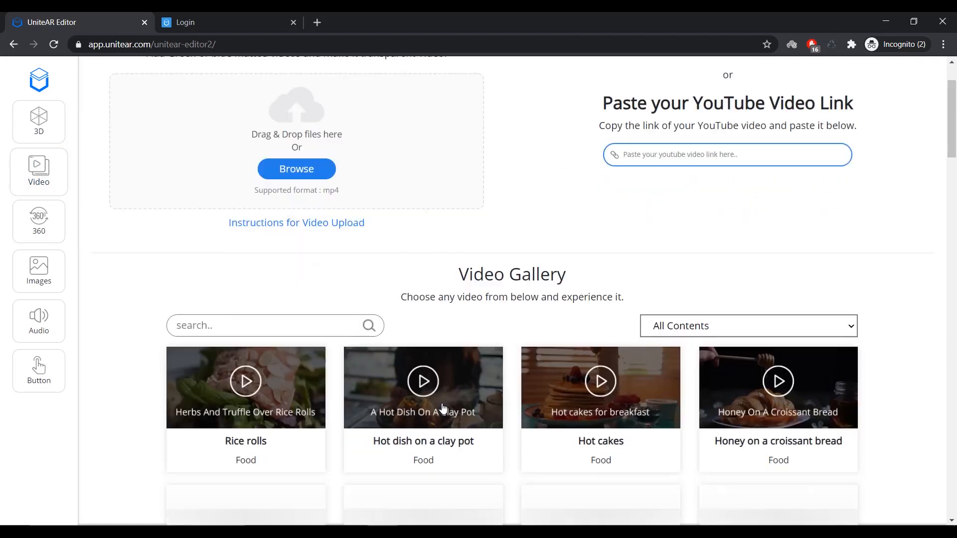
scroll(down, 3)
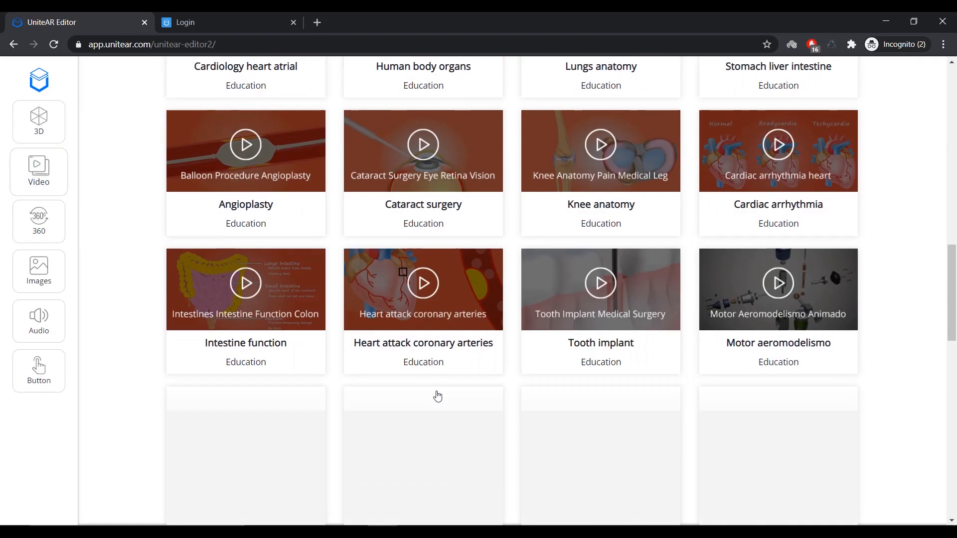
scroll(down, 3)
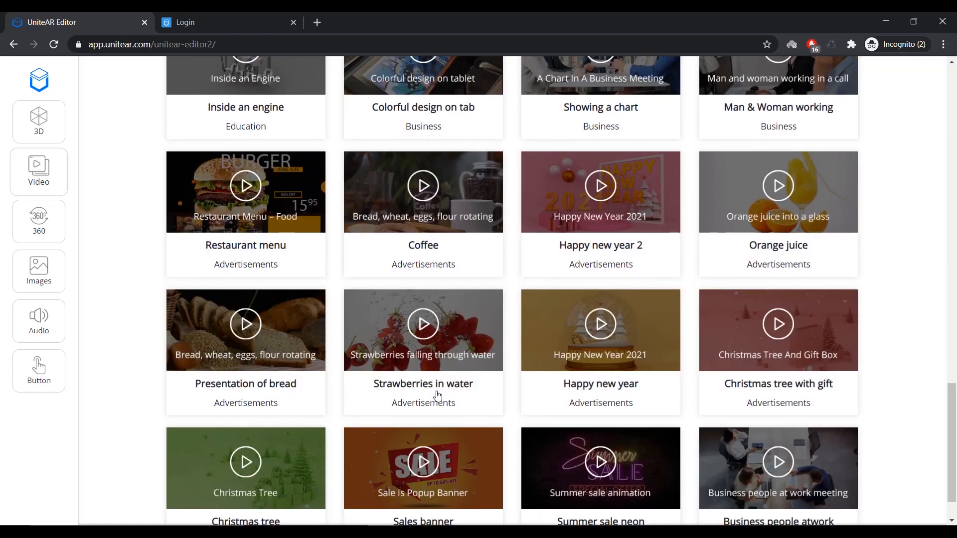
click(39, 122)
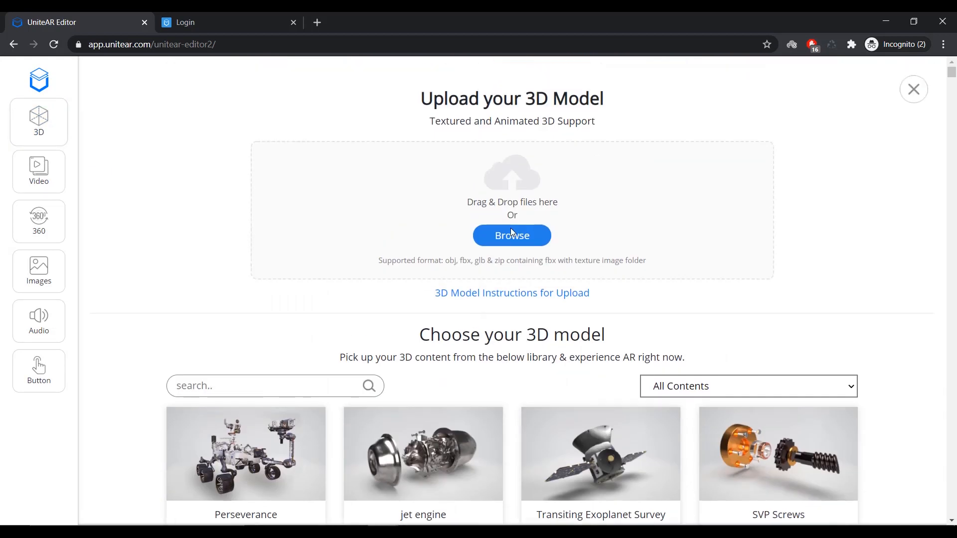
- Upload Engine_combustion (1).glb onto the engine target image
click(512, 235)
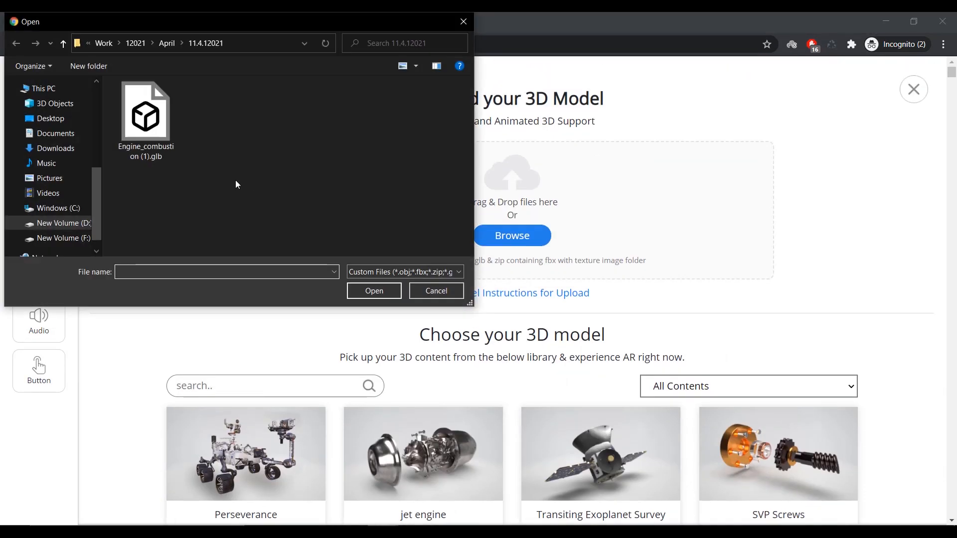
click(145, 114)
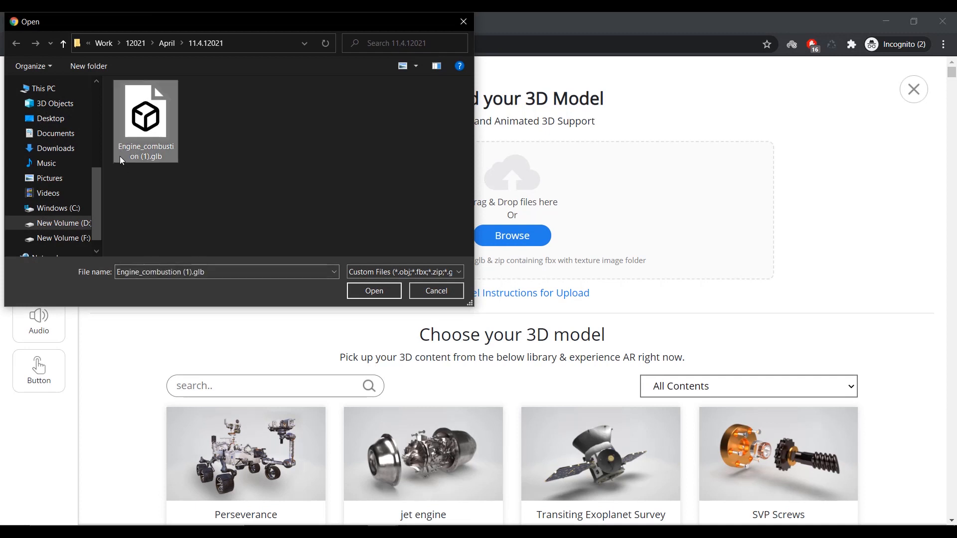
click(373, 291)
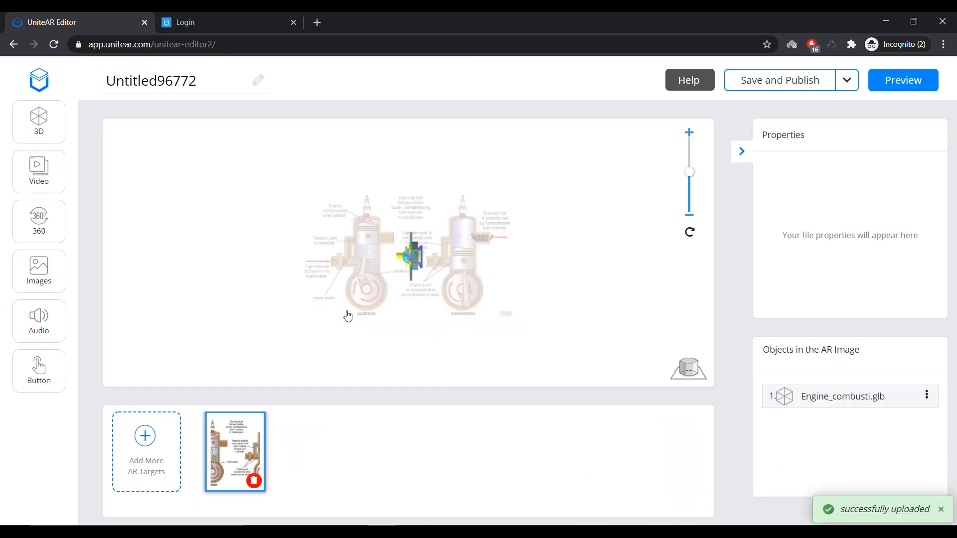
mouse_move(688, 366)
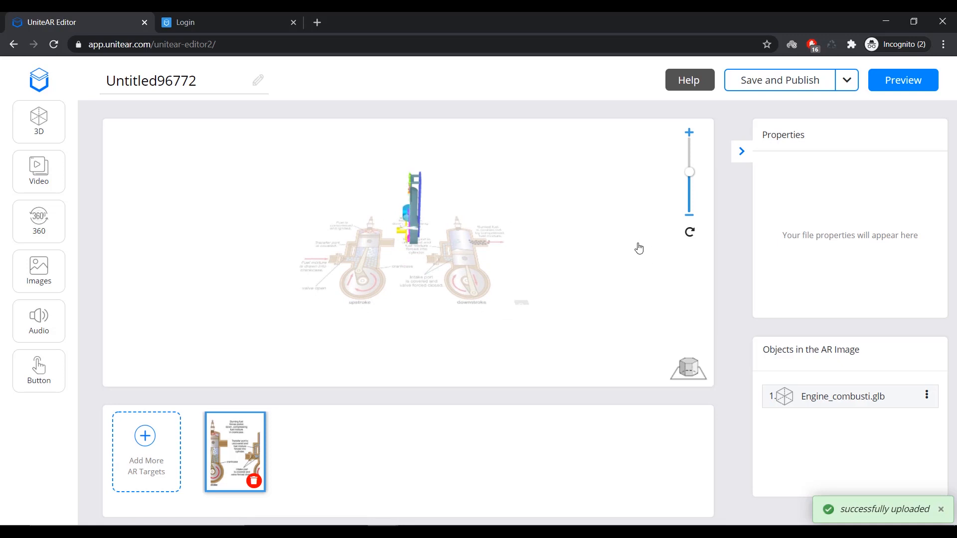
- Scale the engine model, rotate it on X and Y to face forward, and set Z to 5.62
click(842, 396)
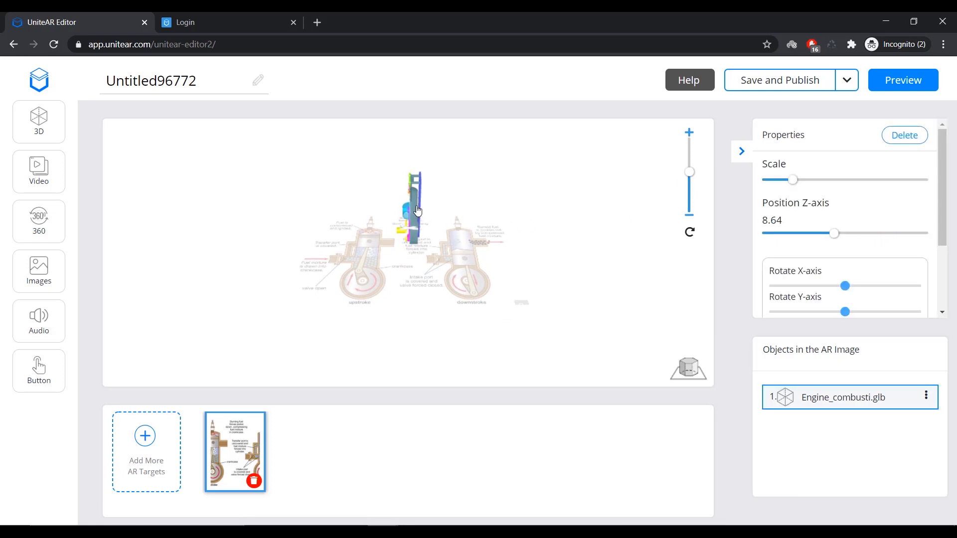
drag(690, 171, 689, 160)
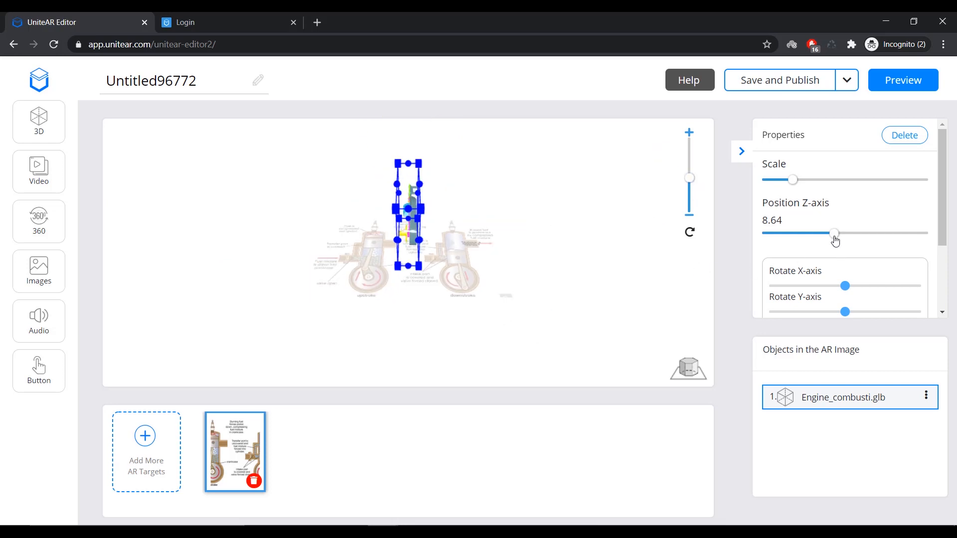
drag(835, 232, 860, 232)
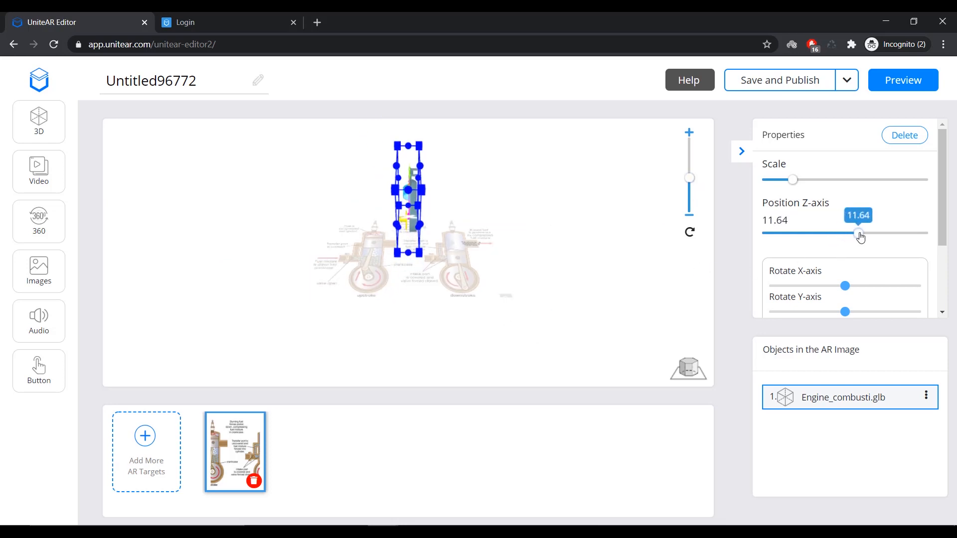
drag(793, 179, 853, 179)
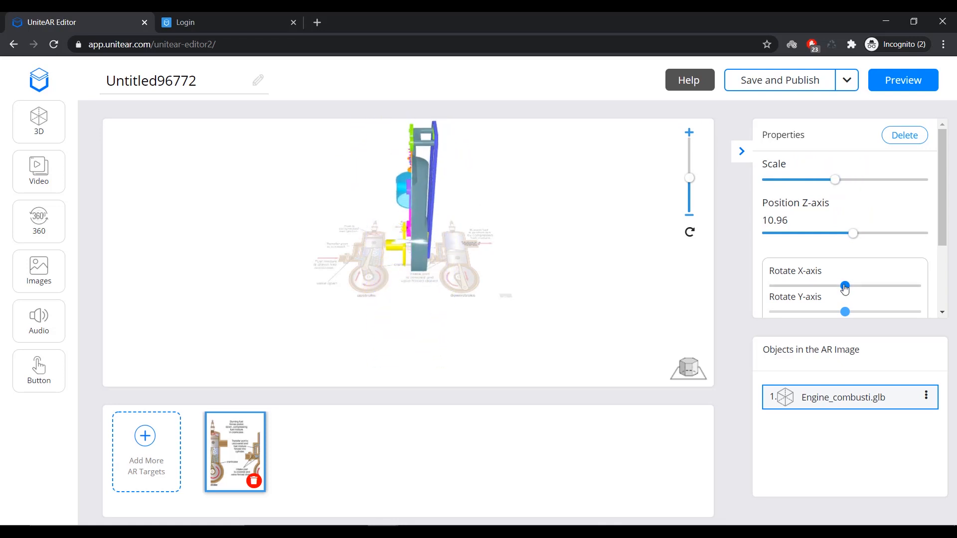
drag(844, 285, 811, 285)
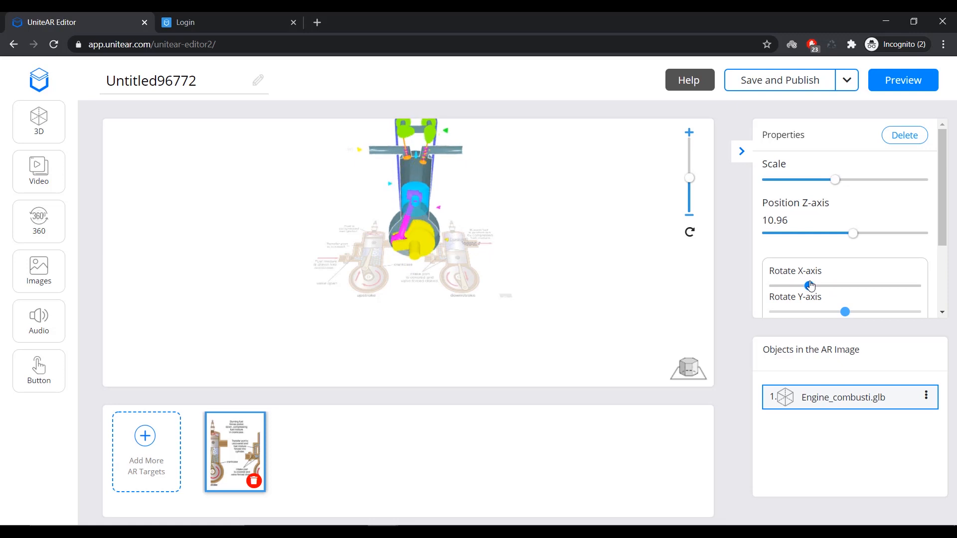
drag(810, 286, 810, 286)
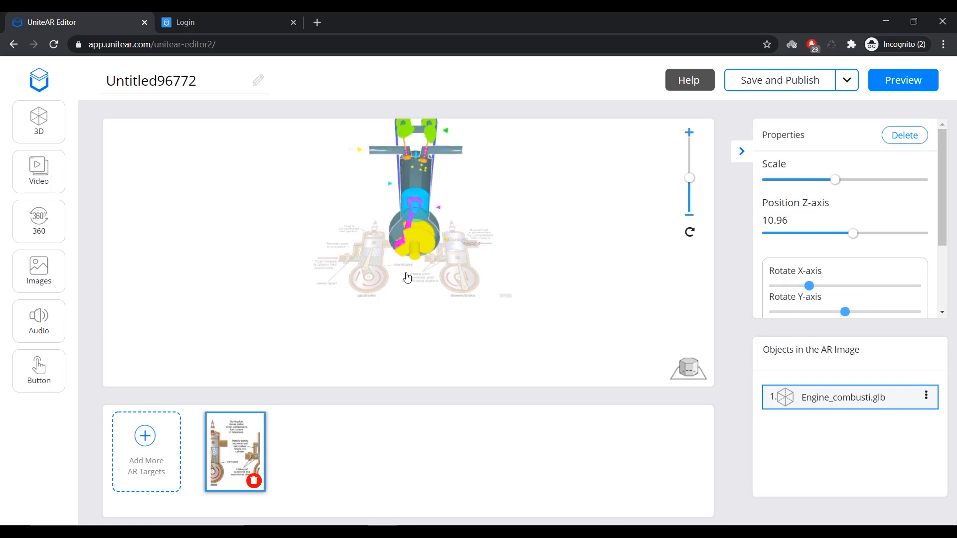
drag(845, 311, 845, 311)
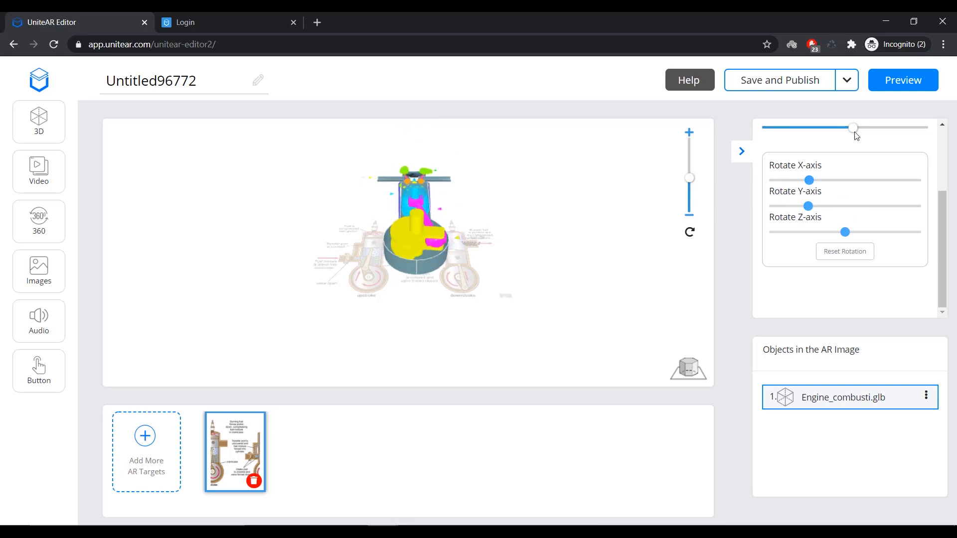
drag(852, 127, 787, 127)
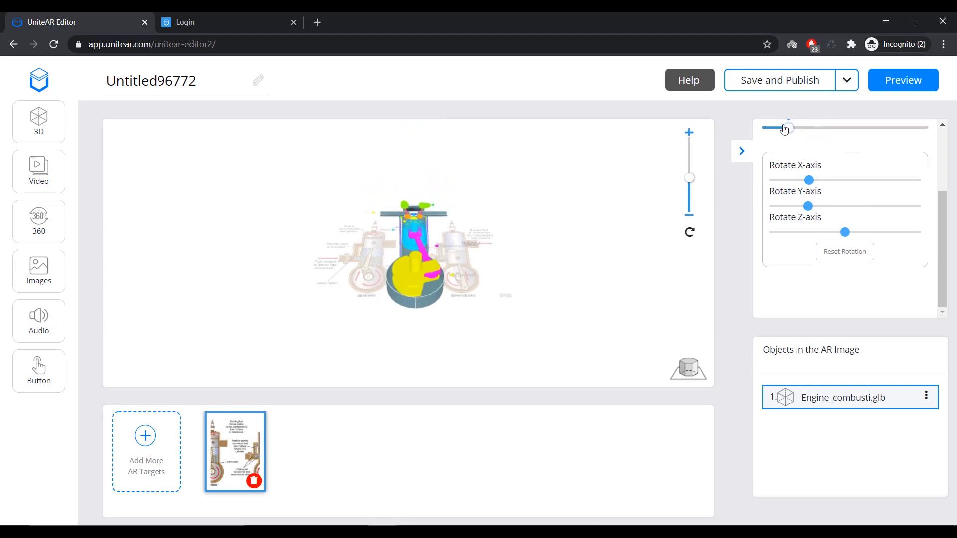
drag(787, 127, 808, 127)
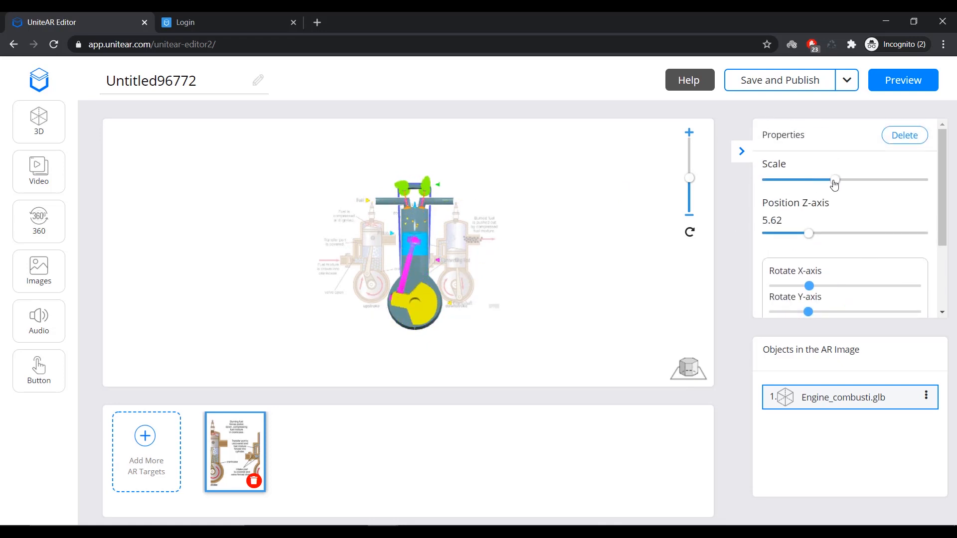
drag(834, 179, 811, 179)
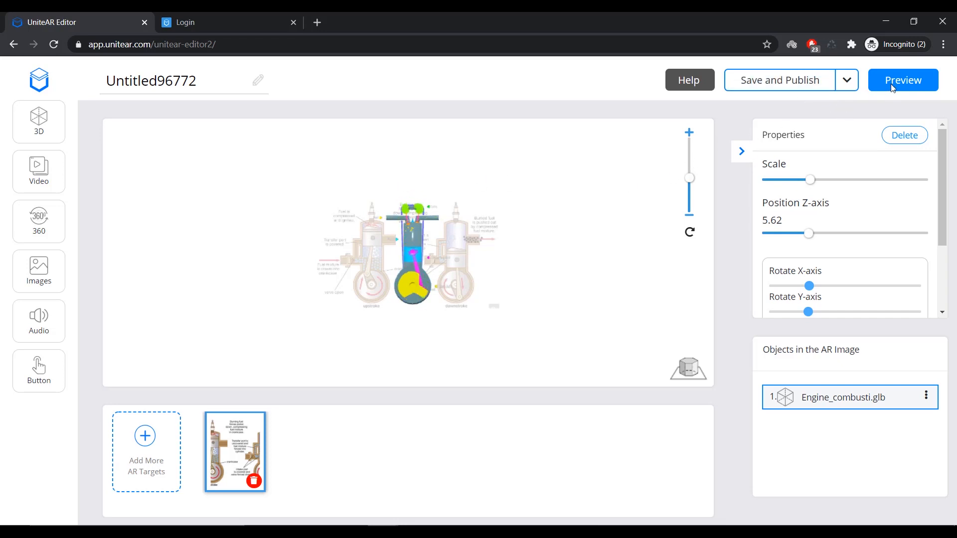
click(902, 79)
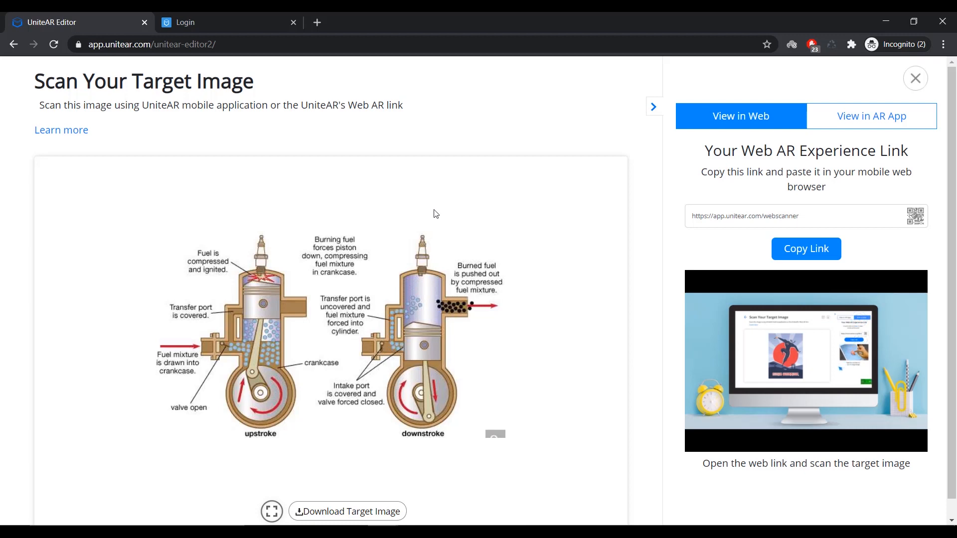
scroll(down, 3)
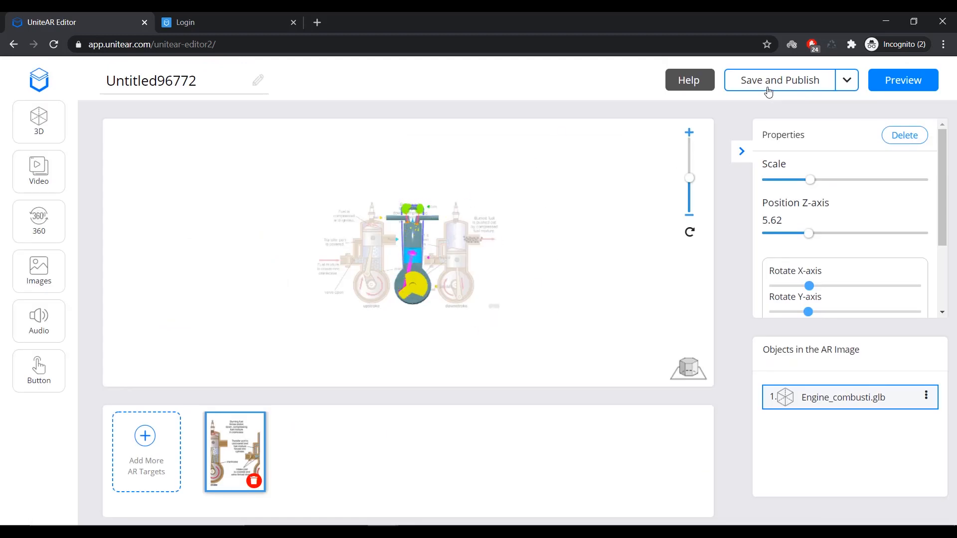
- Save and publish the image-target project and return to the Ground-Plane AR dashboard
click(778, 80)
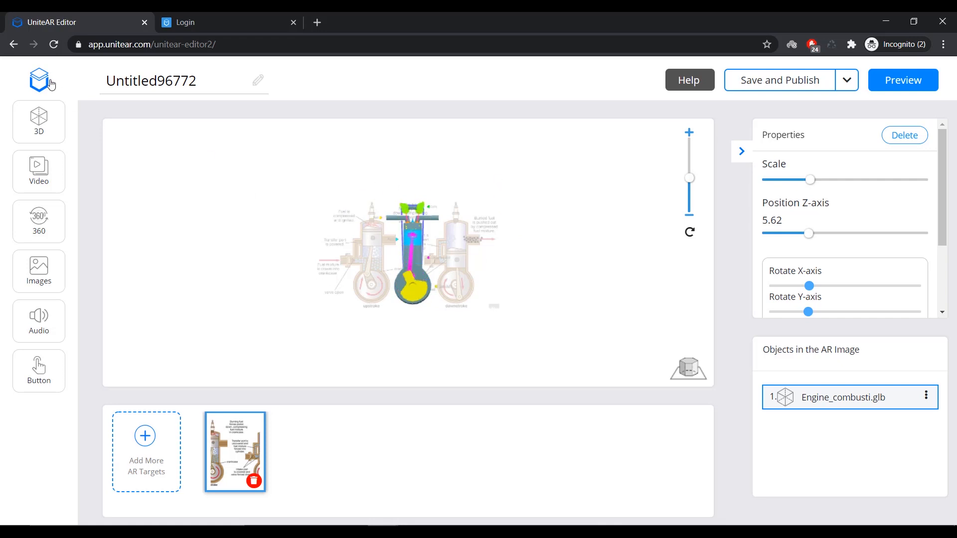
click(38, 81)
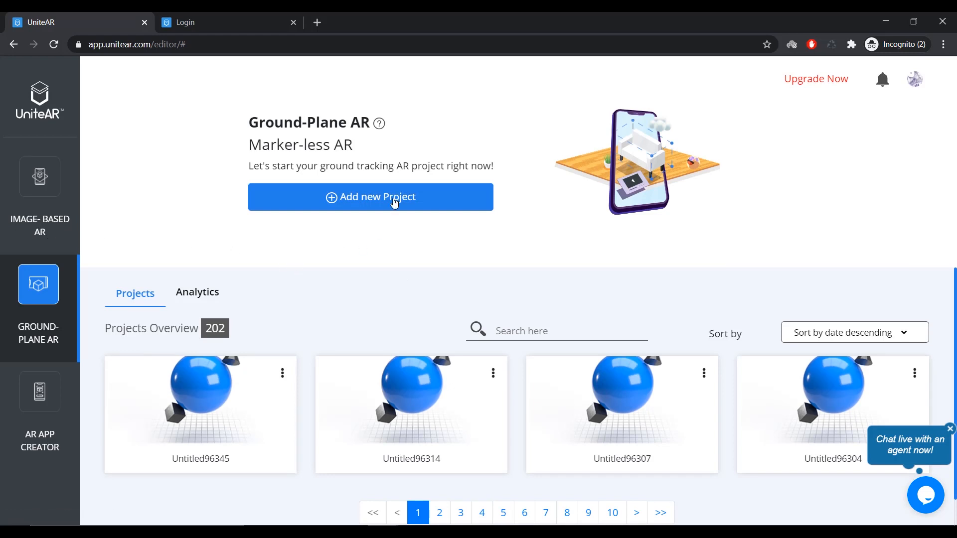
- Create Ground-Plane project Untitled96774 and upload the engine combustion .glb as 3D content
click(370, 196)
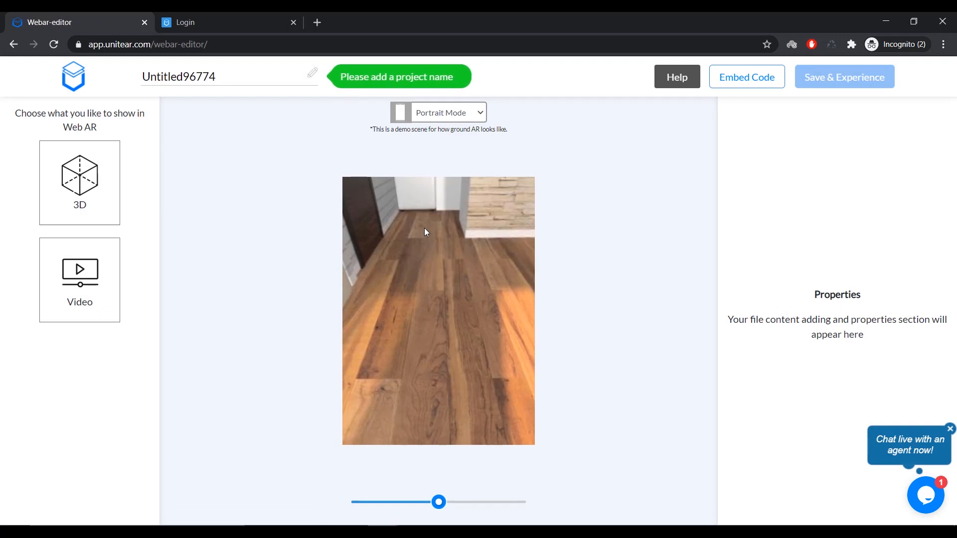
mouse_move(80, 190)
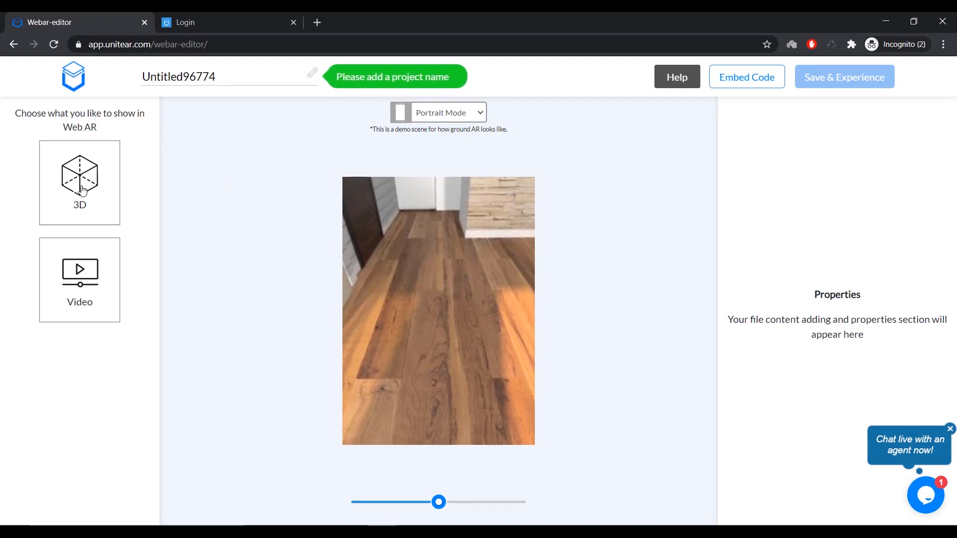
click(79, 183)
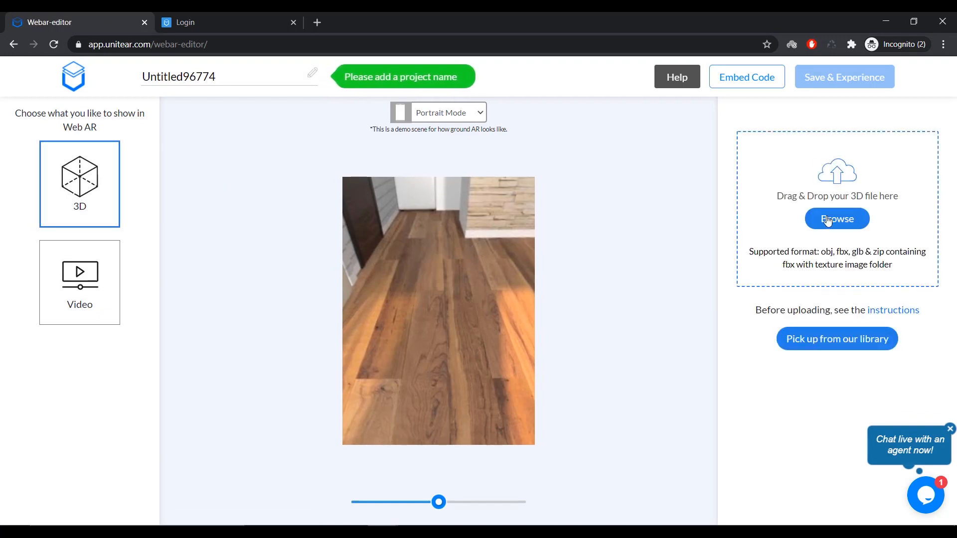
click(837, 218)
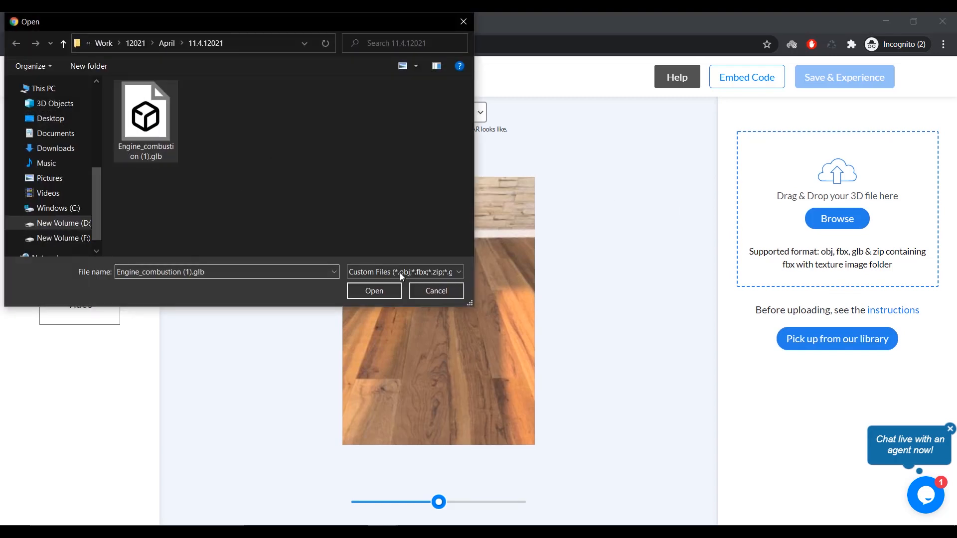
click(374, 291)
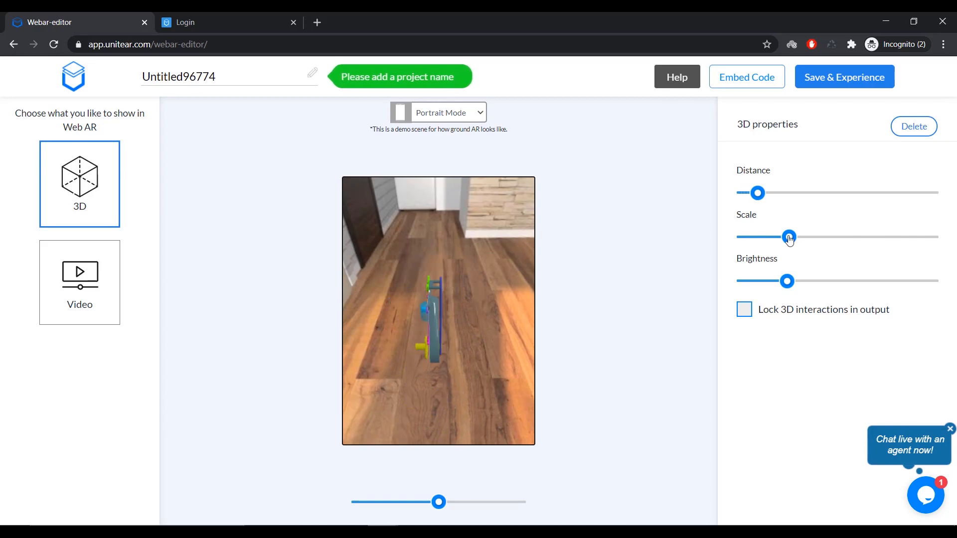
- Enlarge the engine model to scale 1.61 and rotate it to face front in the preview
drag(788, 236, 833, 236)
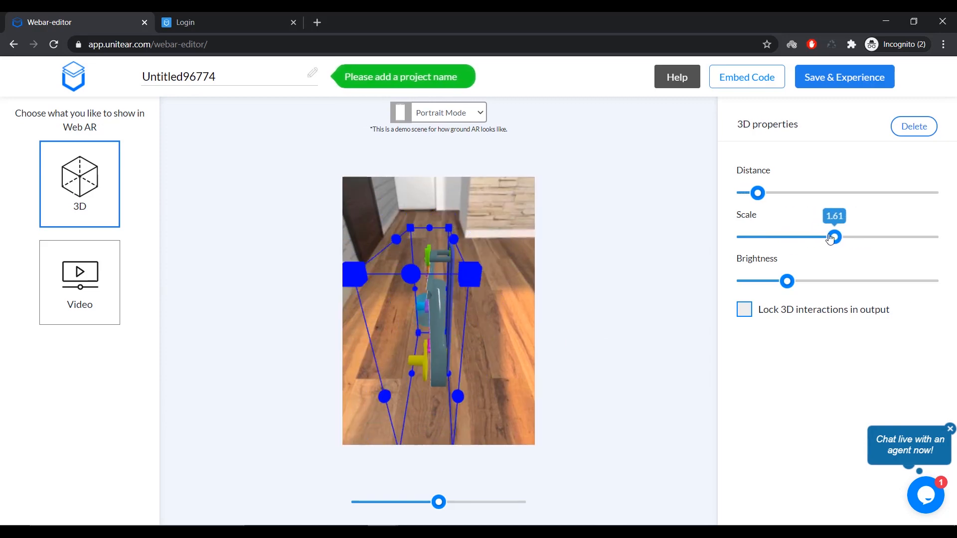
drag(834, 237, 827, 237)
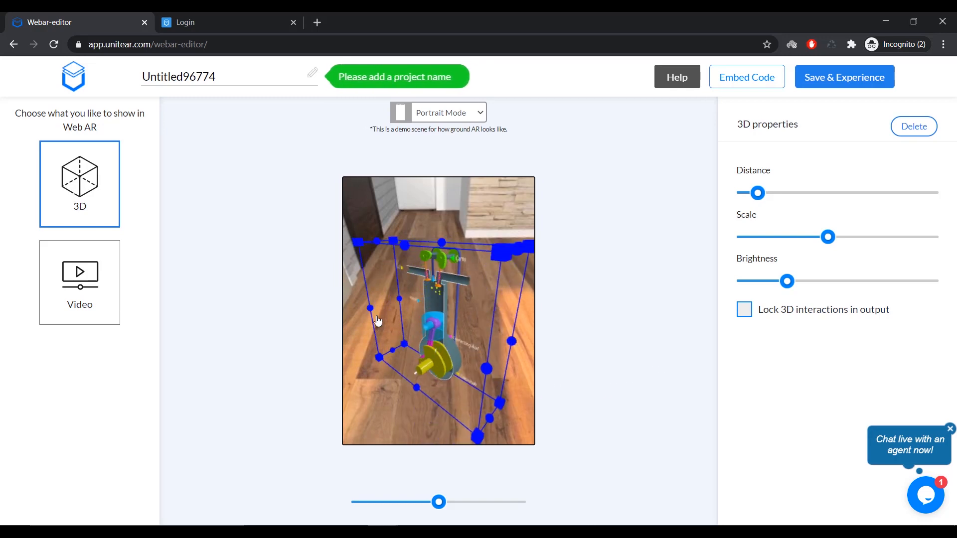
drag(377, 320, 516, 334)
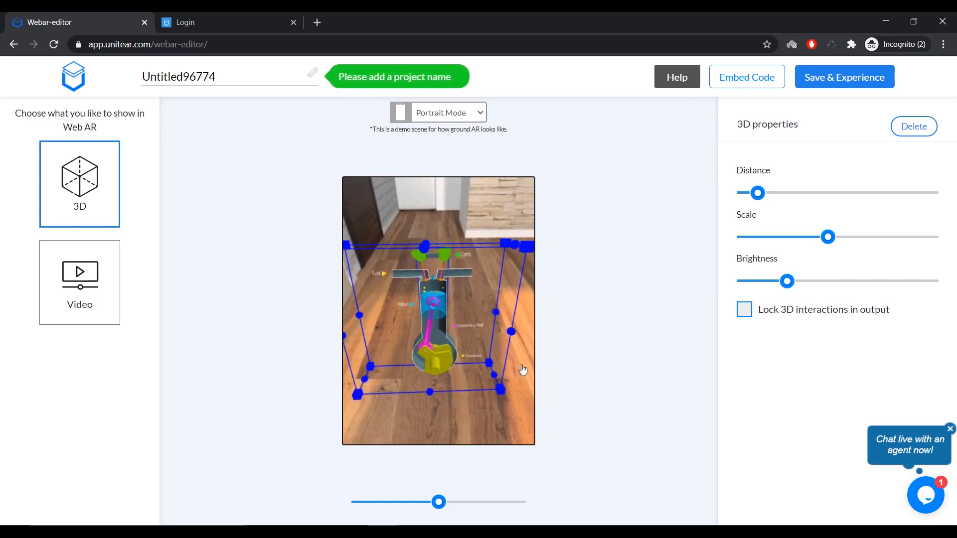
drag(523, 369, 440, 255)
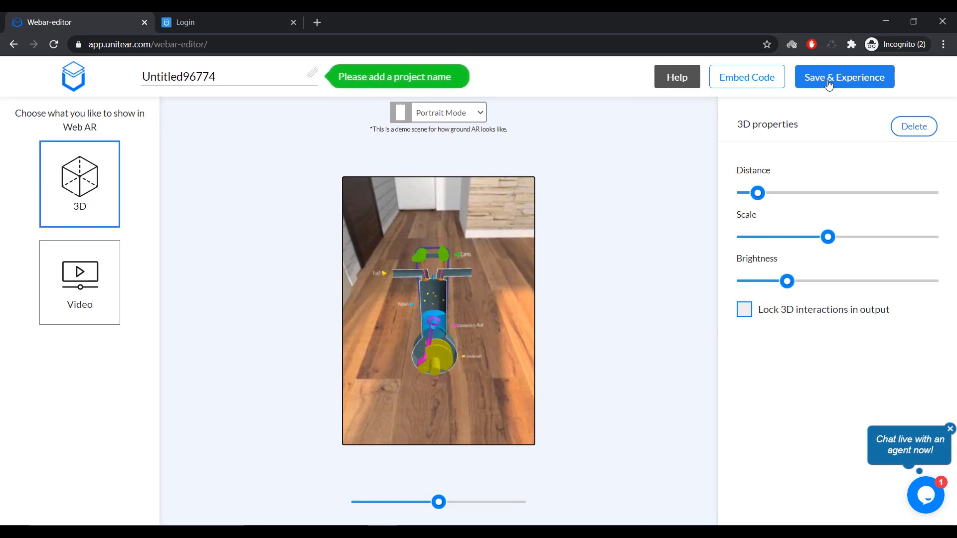
- Publish Untitled96774 via Save & Experience, dismiss 'You're all set', and exit to the dashboard
click(843, 76)
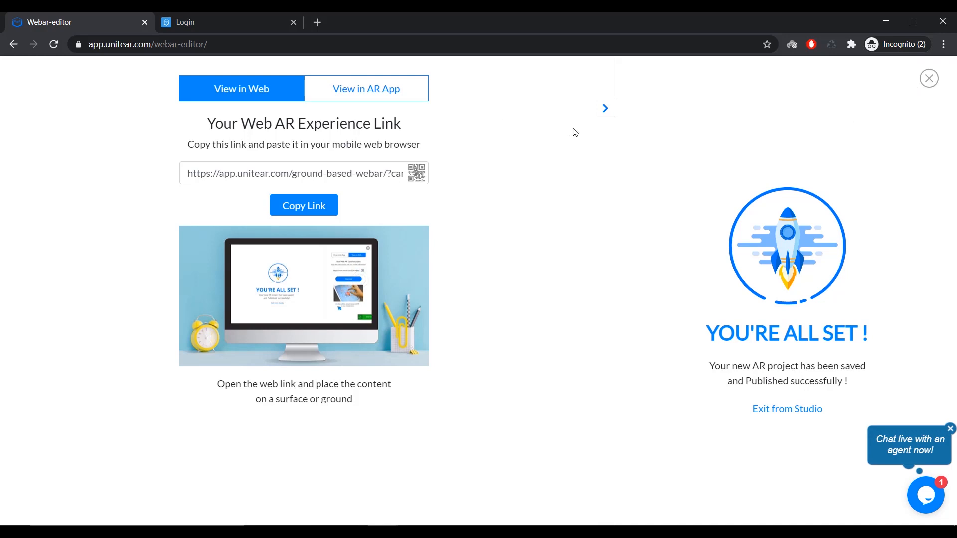
click(928, 78)
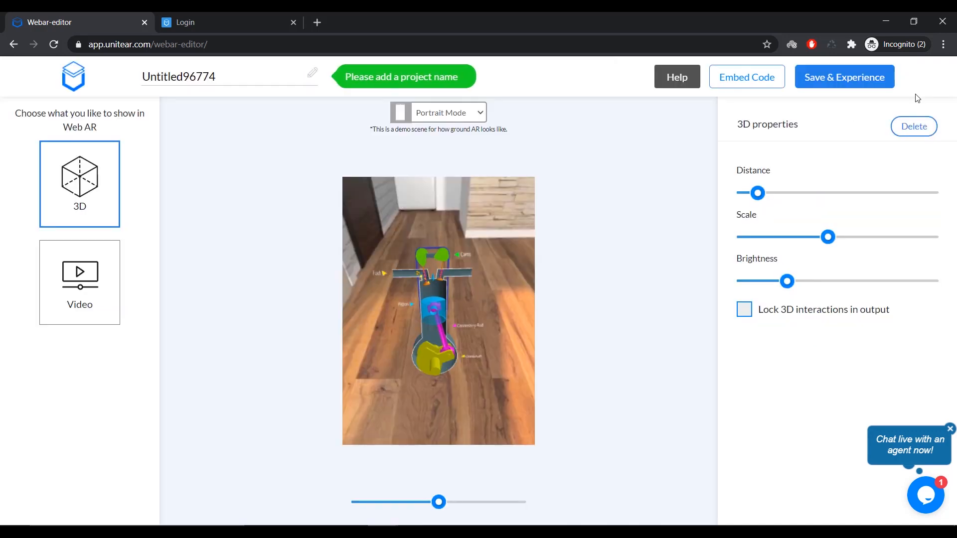
click(72, 76)
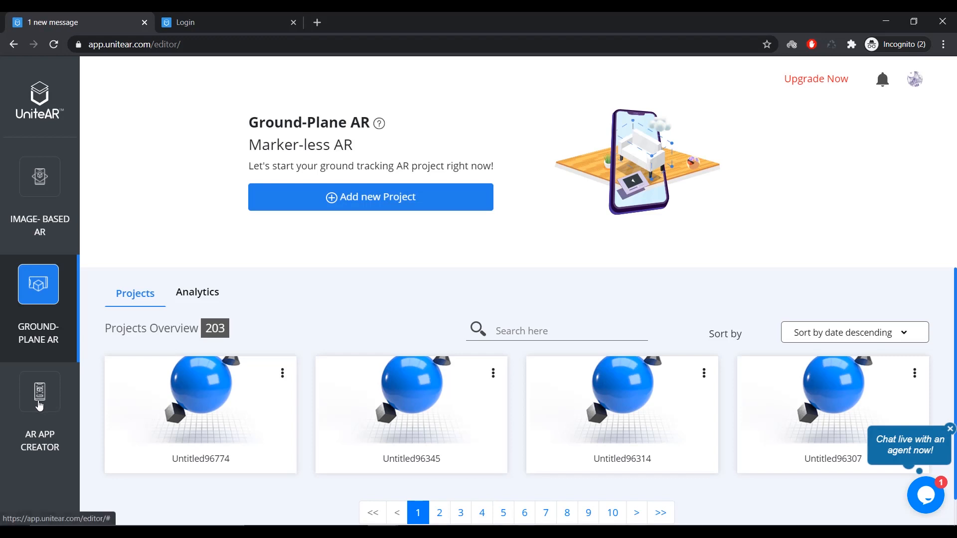
- Start a new app in AR App Creator and name it 'Test UTI'
click(39, 406)
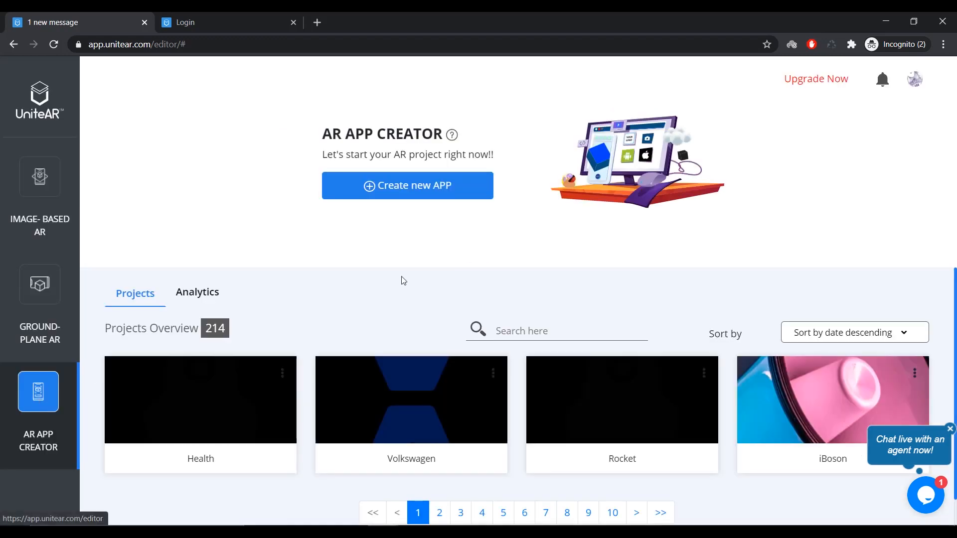
mouse_move(503, 240)
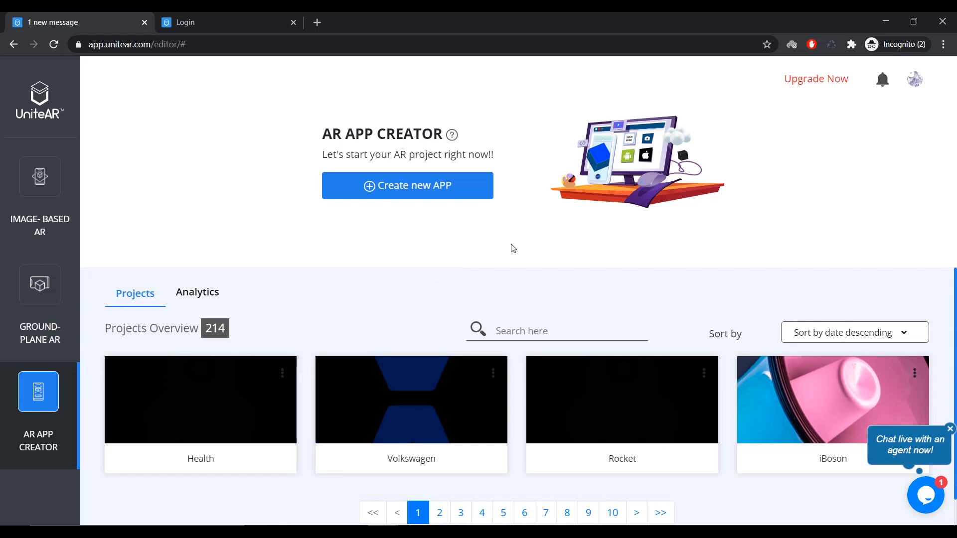
mouse_move(420, 203)
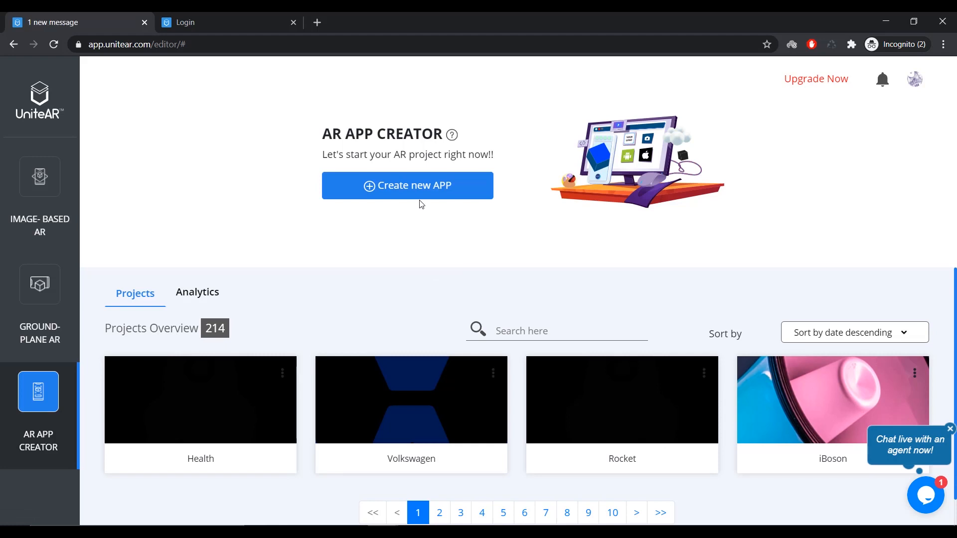
click(407, 185)
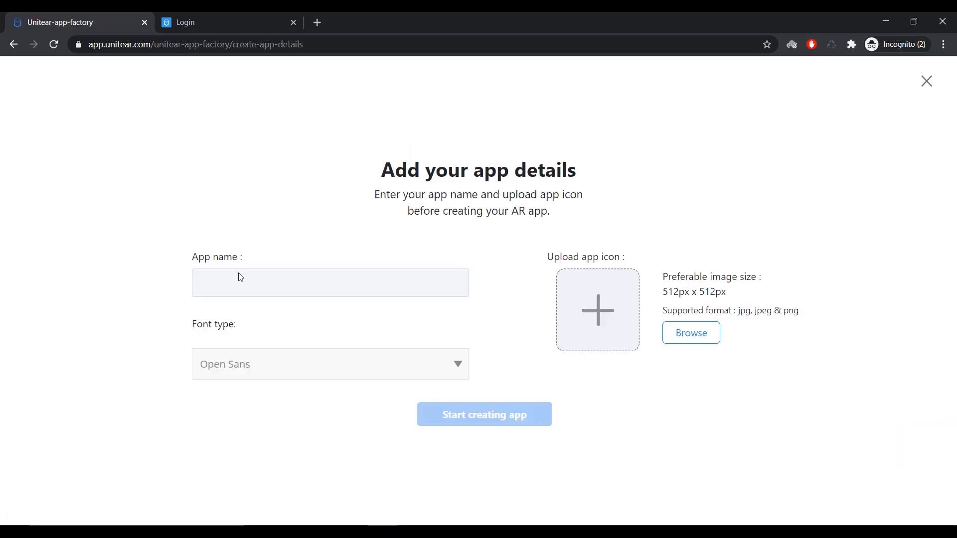
click(330, 283)
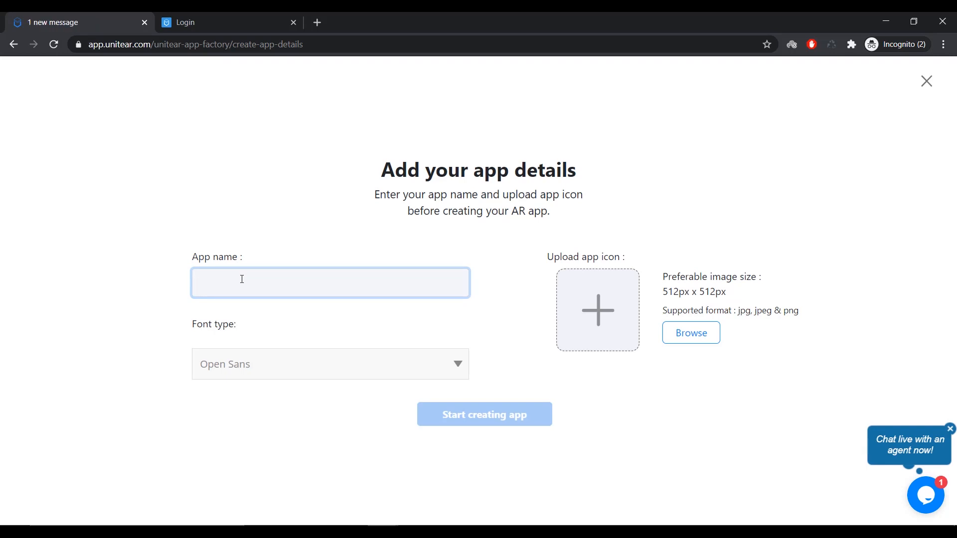
text(Test)
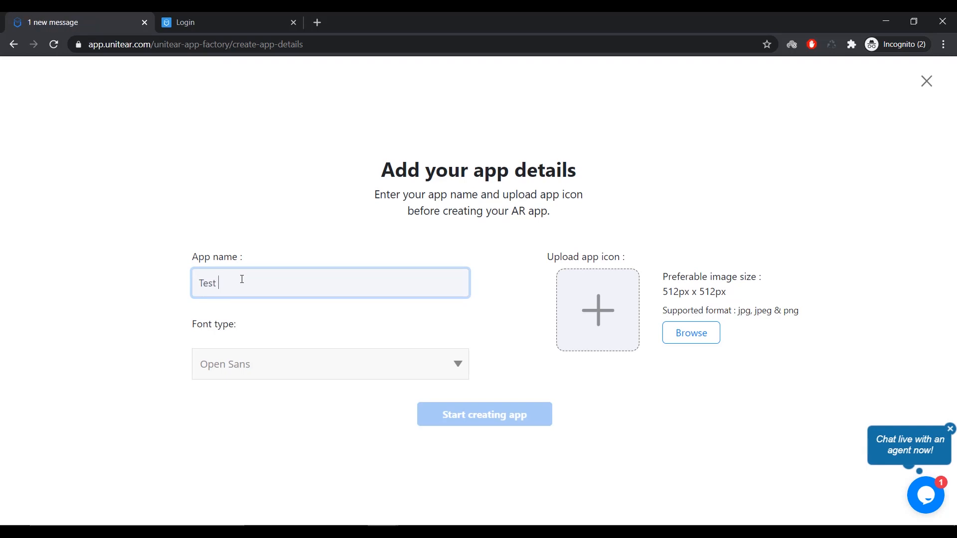
text(UTI)
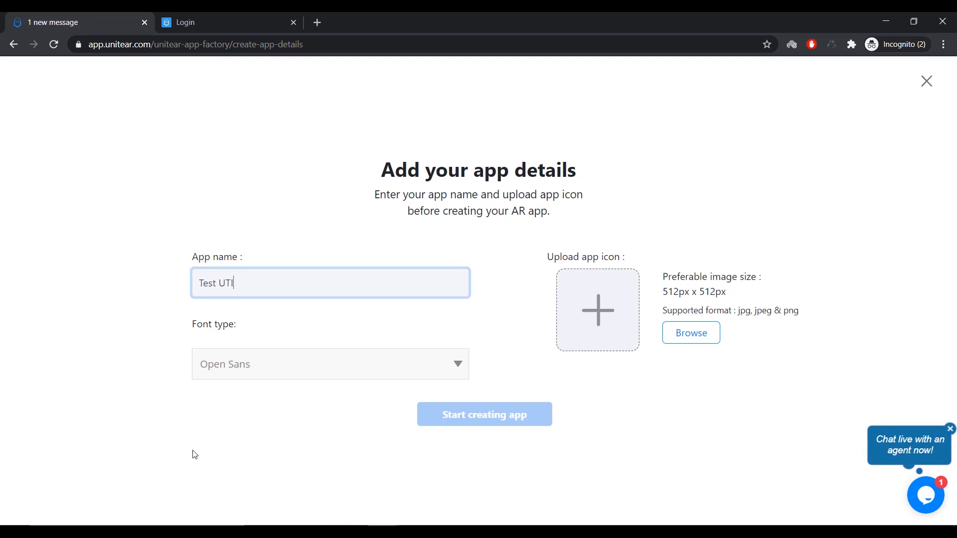
- Keep the Open Sans font and set a cropped engine diagram as the app icon
click(329, 364)
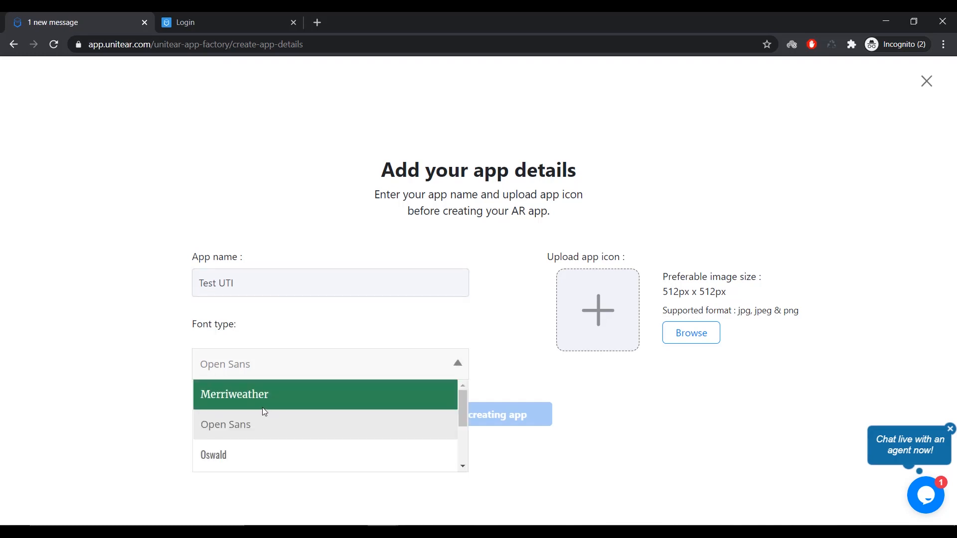
mouse_move(263, 419)
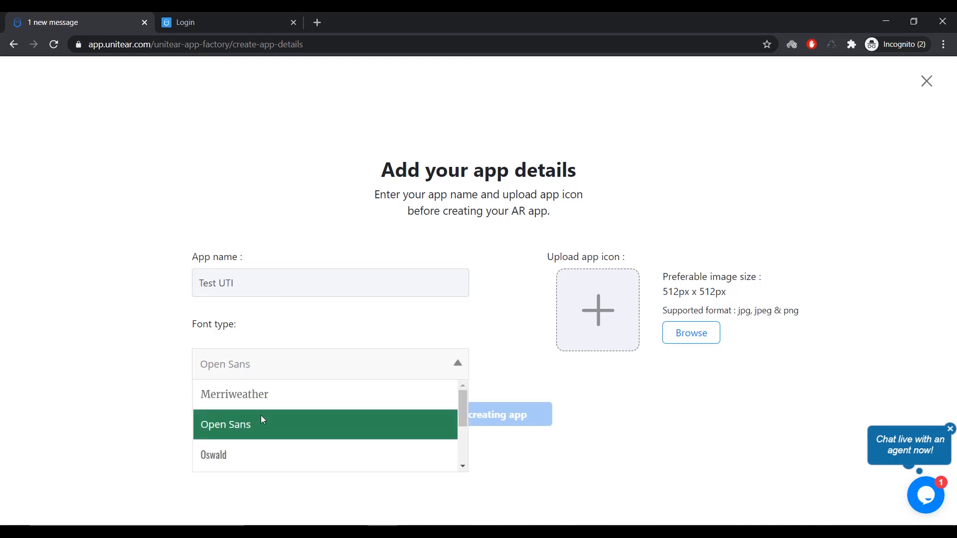
click(225, 424)
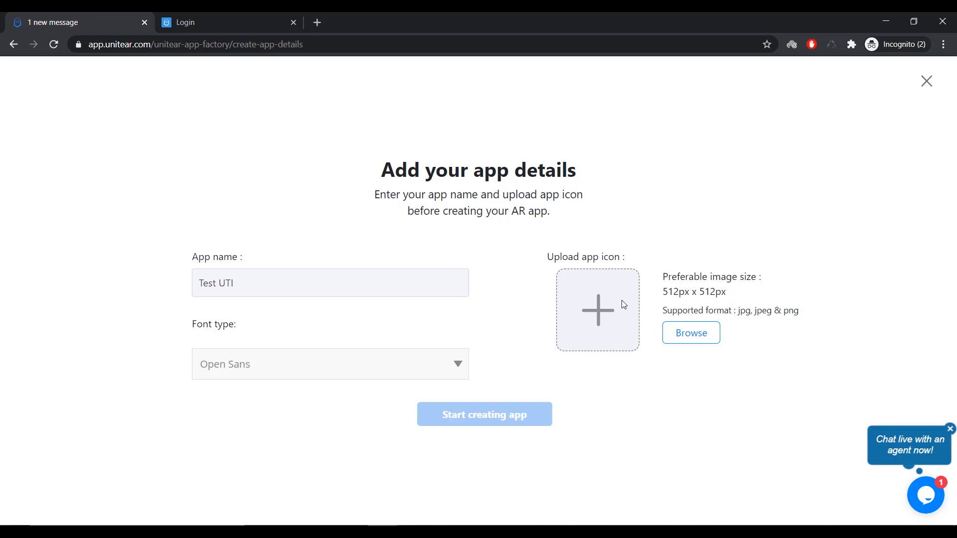
click(690, 332)
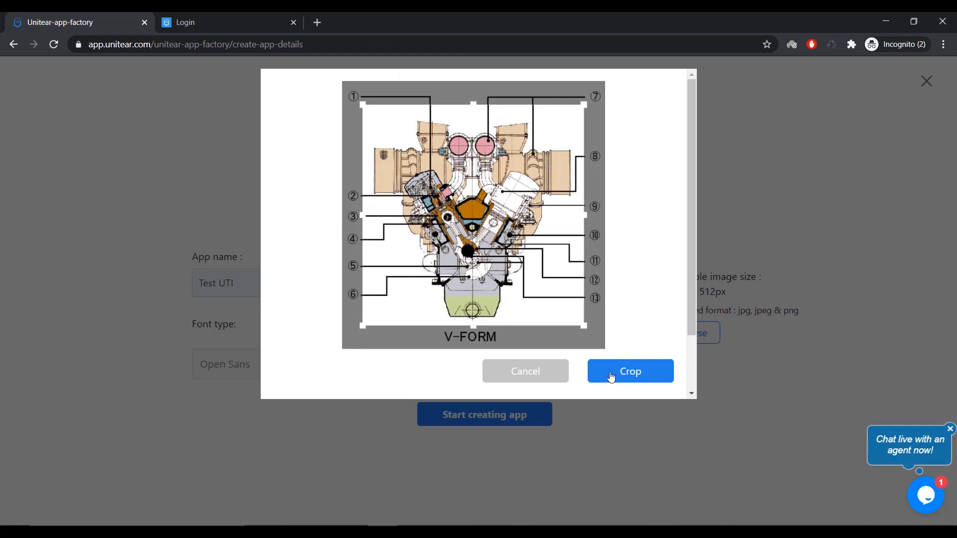
click(629, 371)
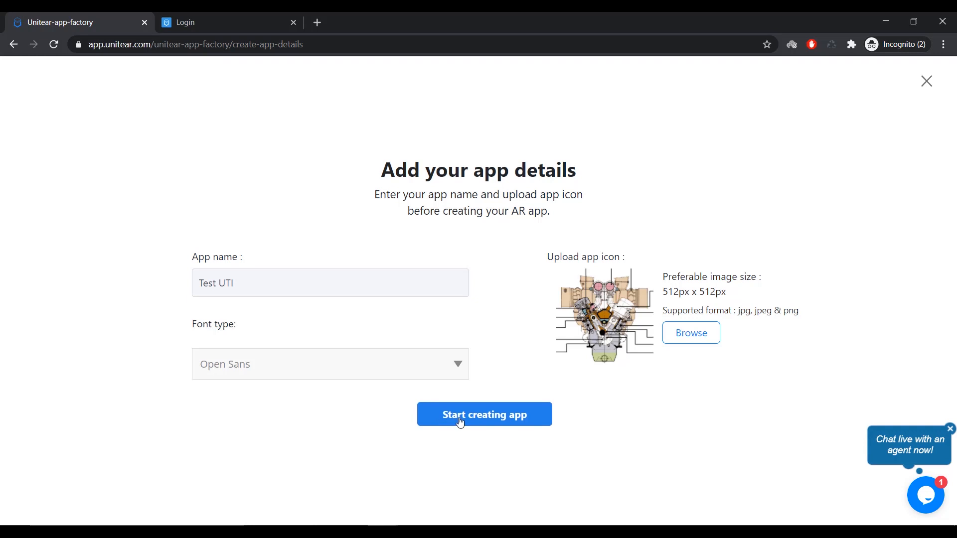
- Begin building the app and set the loading-page logo shape to Square
click(484, 414)
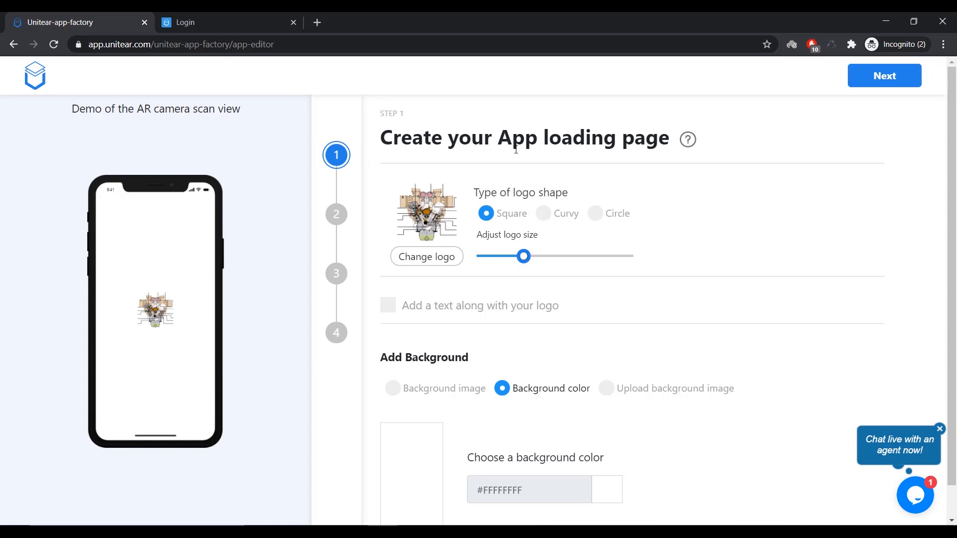
mouse_move(650, 186)
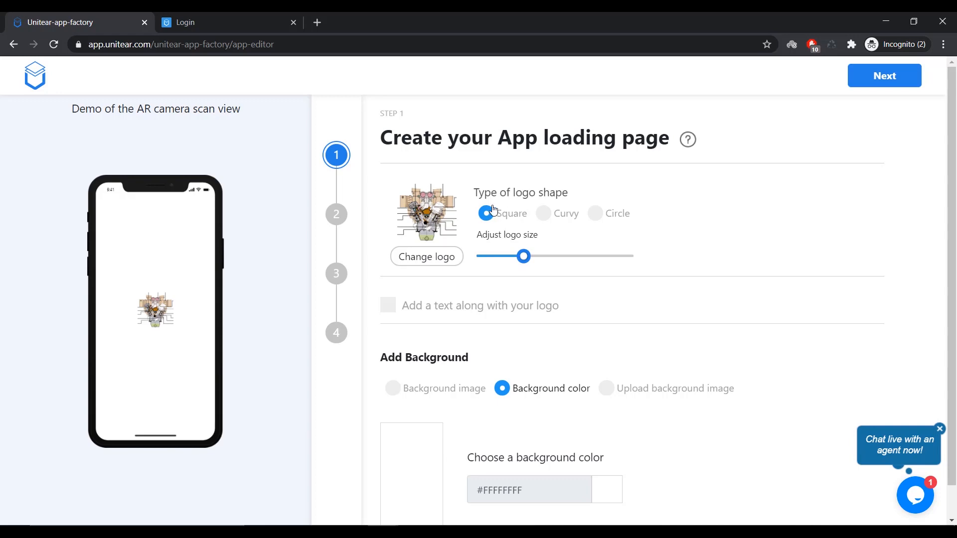
mouse_move(543, 214)
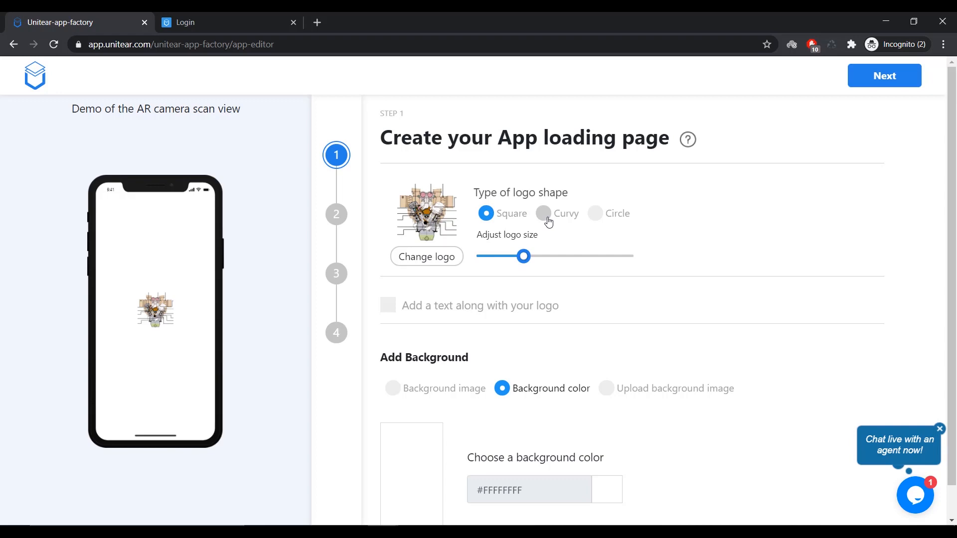
click(542, 213)
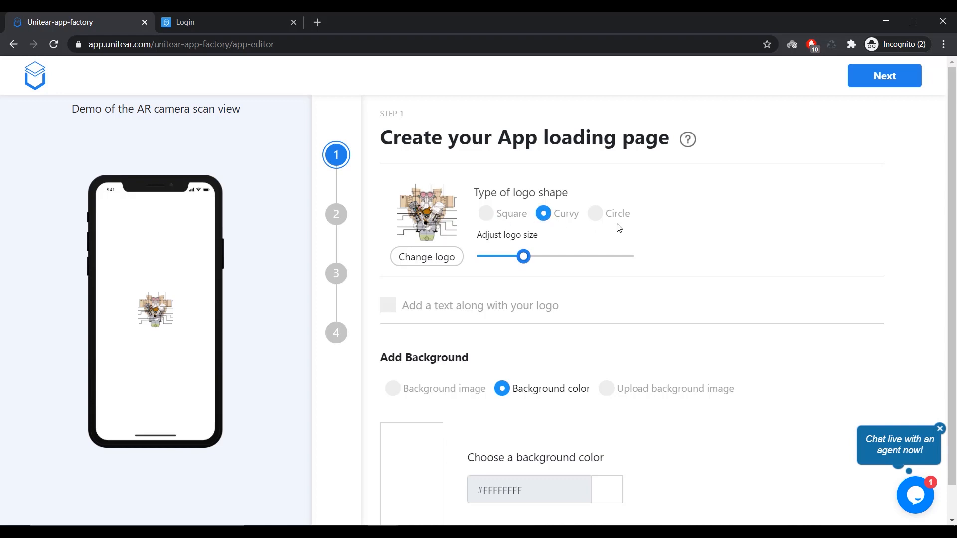
click(486, 213)
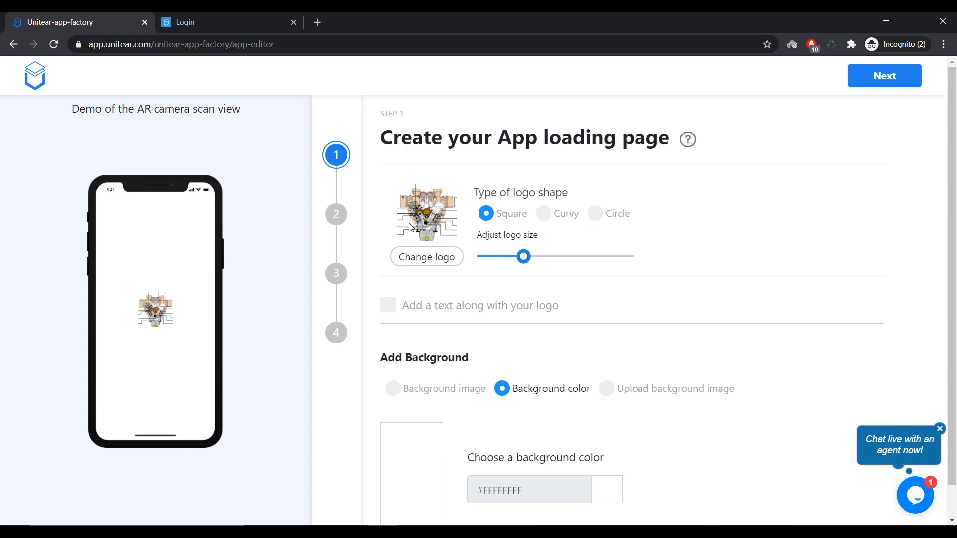
mouse_move(440, 308)
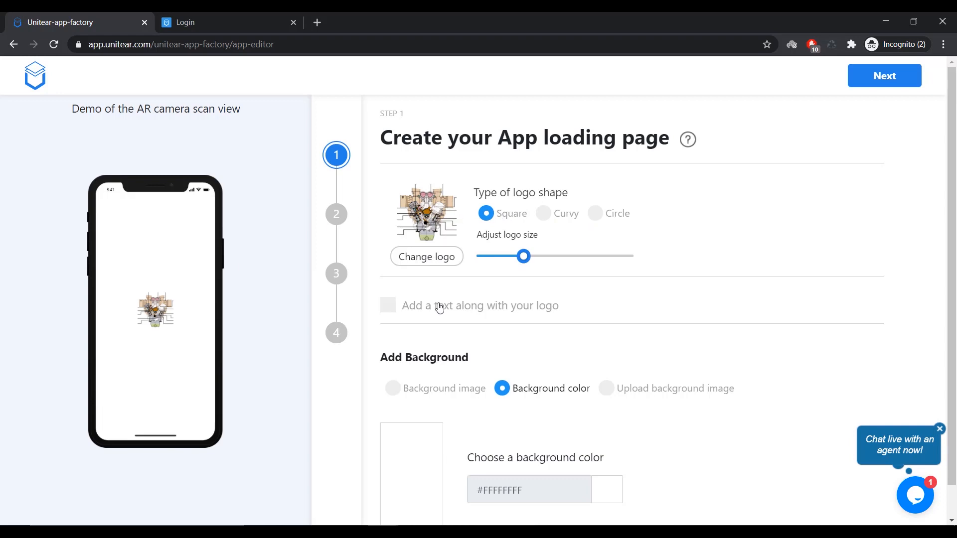
- Choose the upload option for a custom loading-page background image
scroll(down, 3)
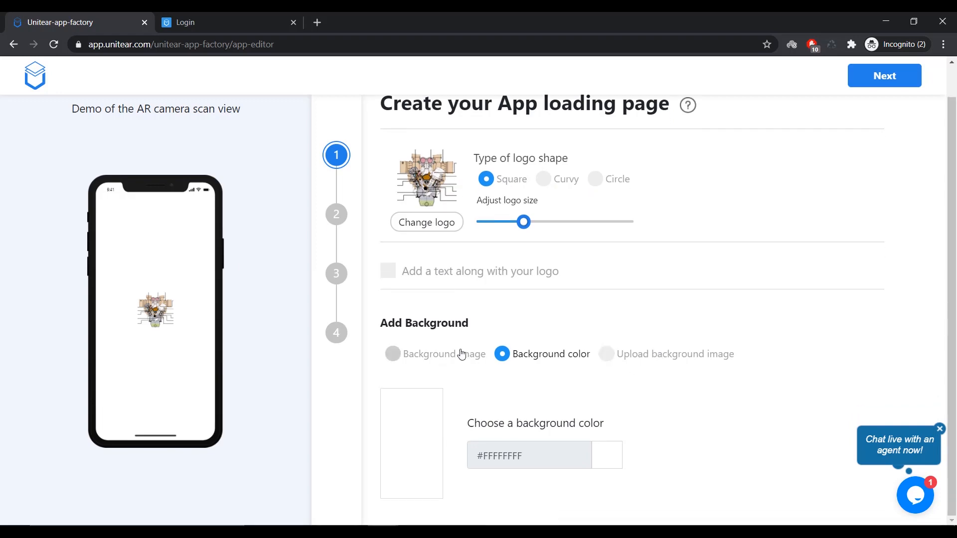
click(392, 354)
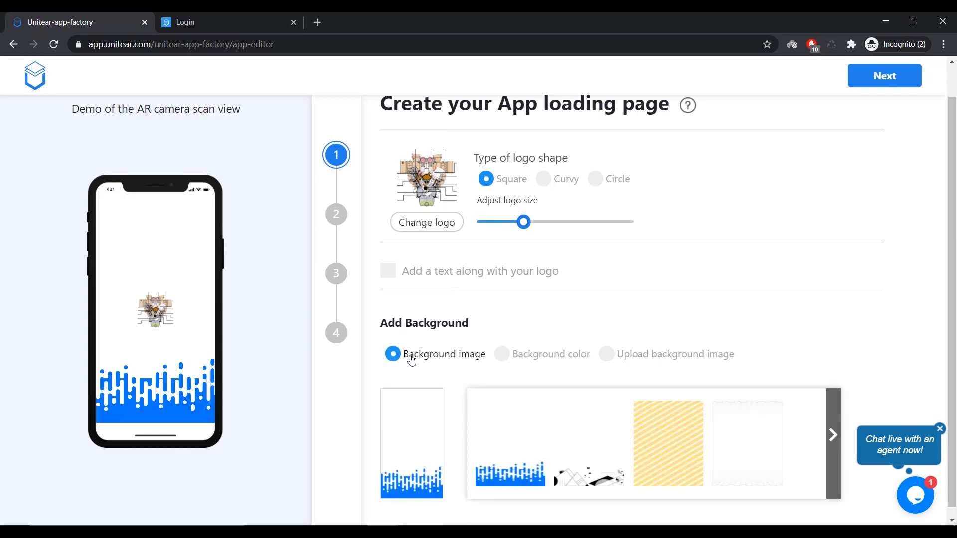
click(501, 354)
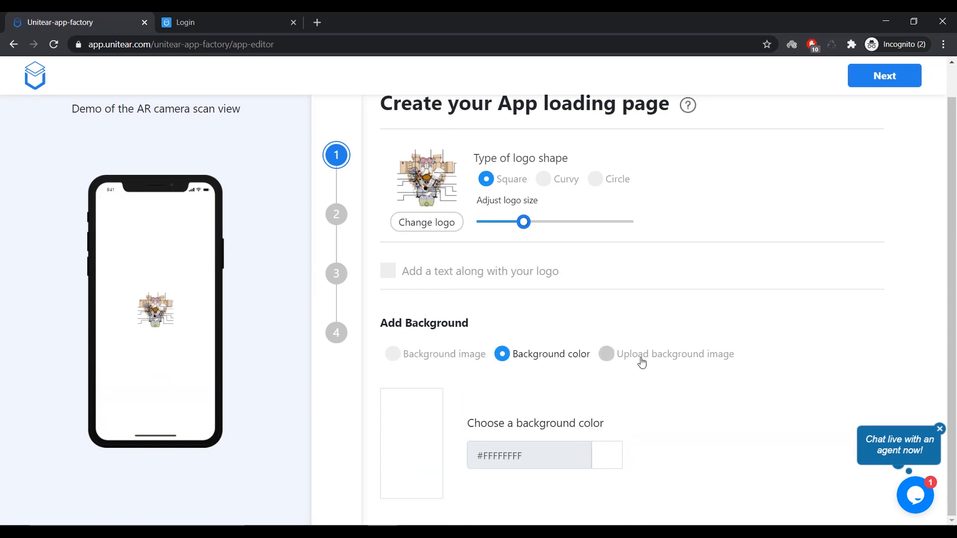
click(606, 354)
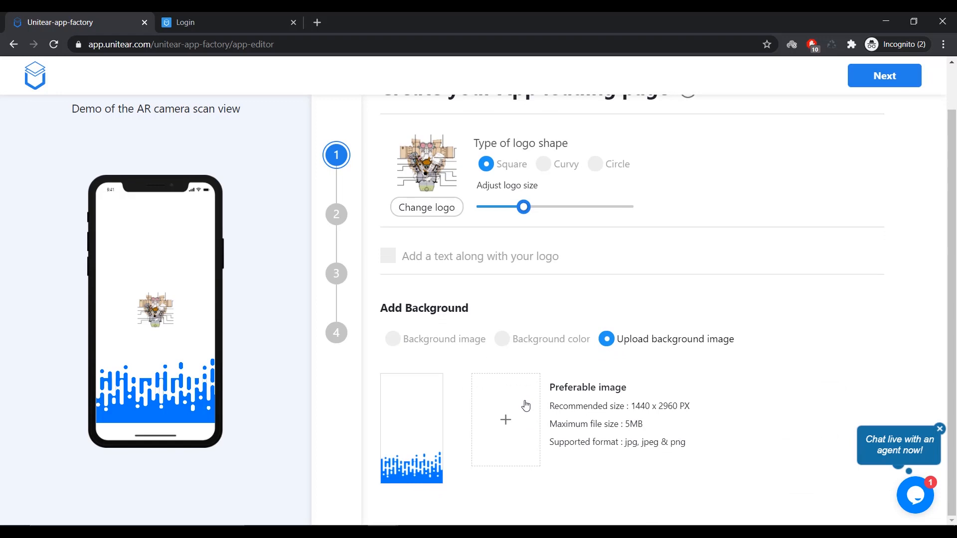
mouse_move(598, 419)
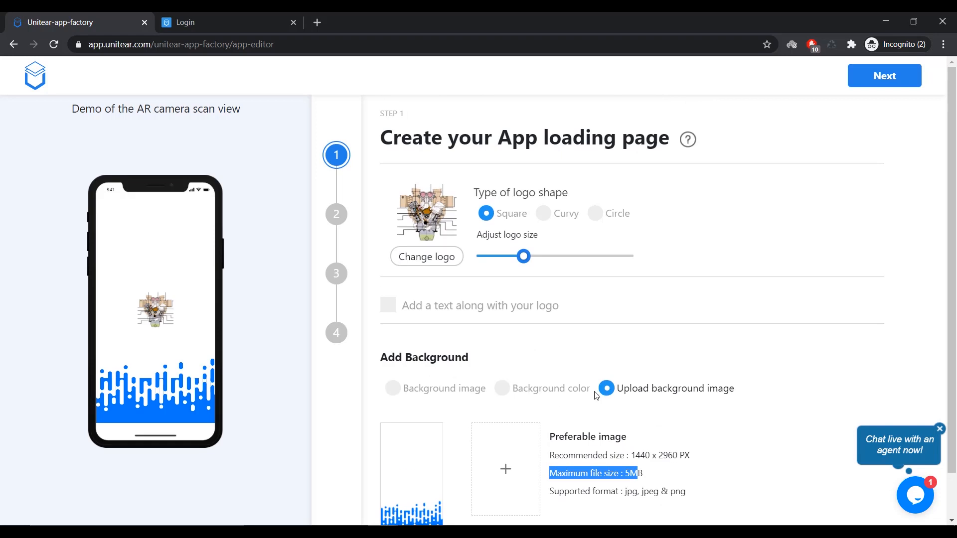
scroll(down, 3)
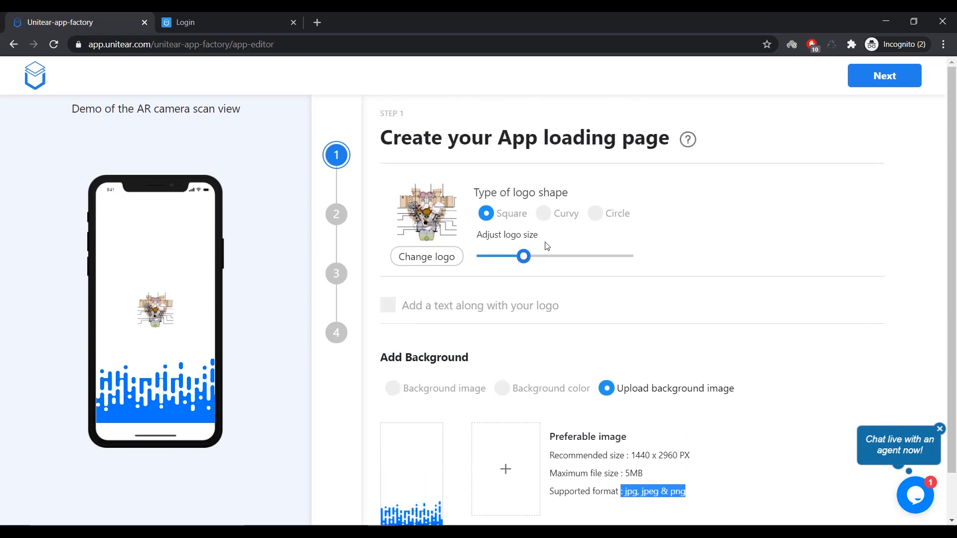
- Advance to the Image Scanning Page and review the AR Gallery, Skins and Flash settings
click(883, 76)
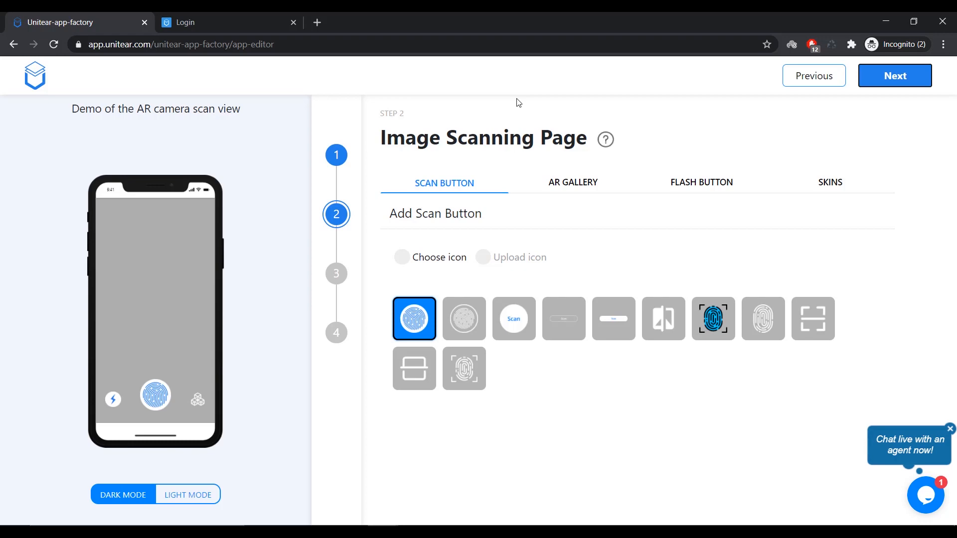
click(573, 181)
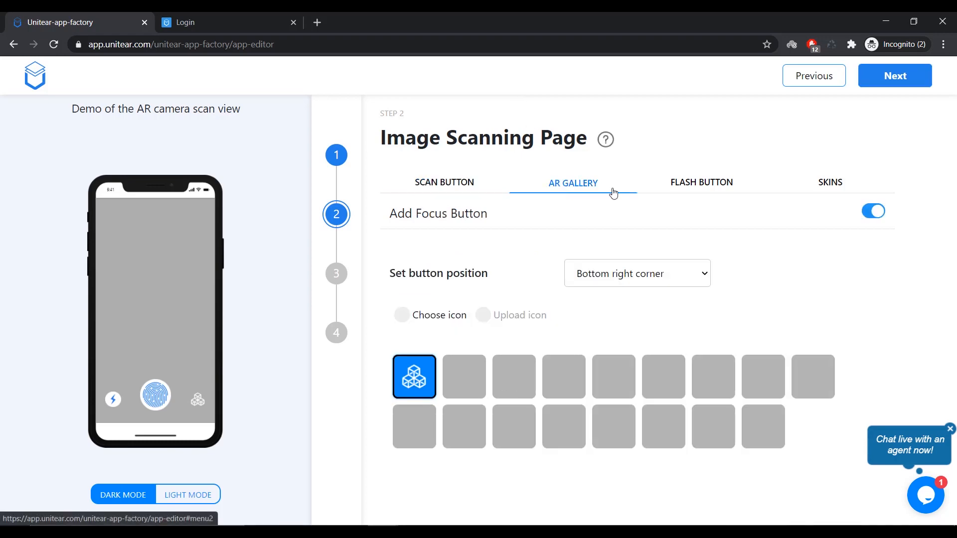
click(829, 181)
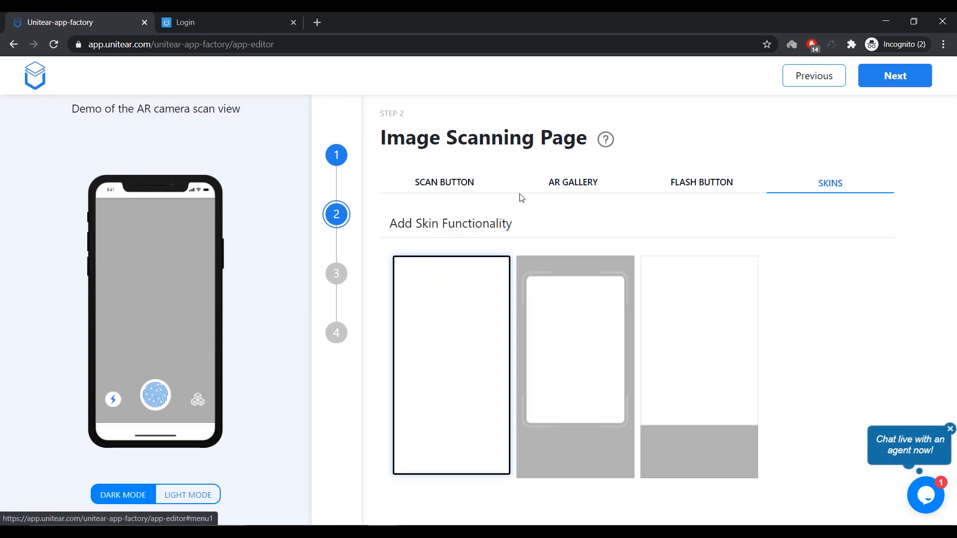
click(701, 182)
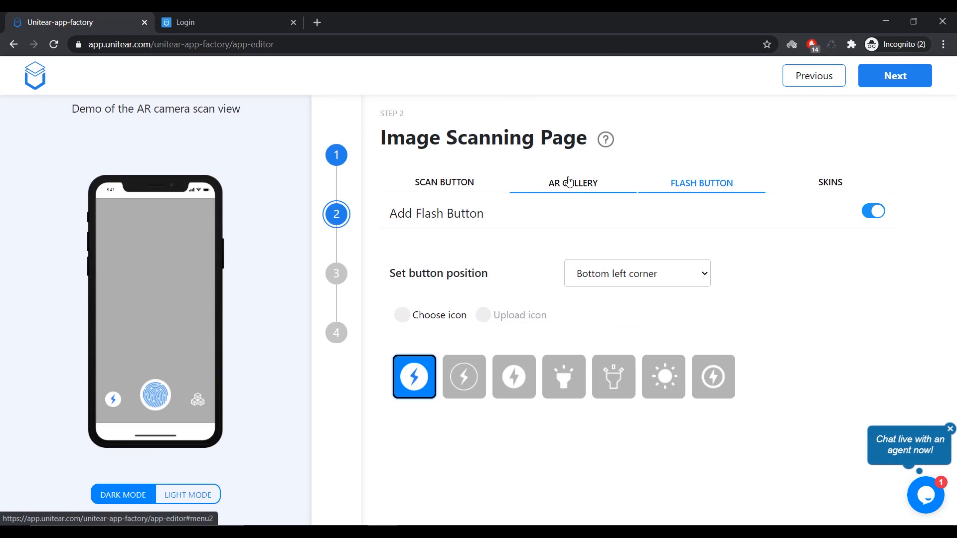
click(572, 182)
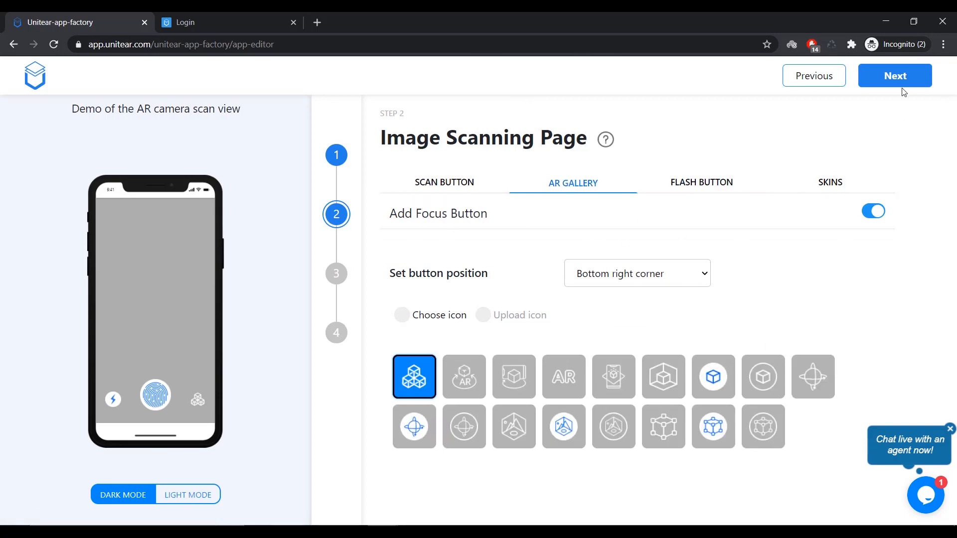
- Add a side menu entry named 'menu', disable the side menu, and continue to Step 4
click(894, 75)
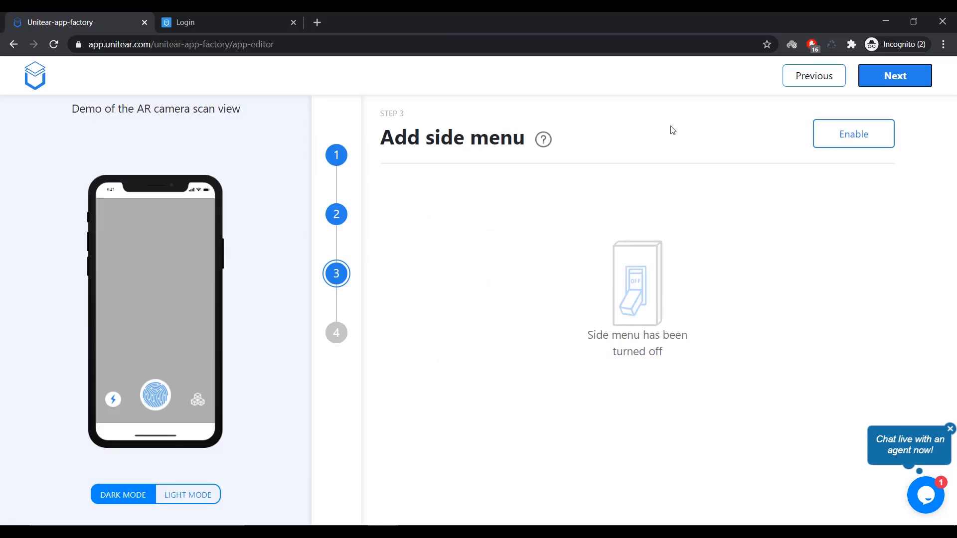
click(853, 134)
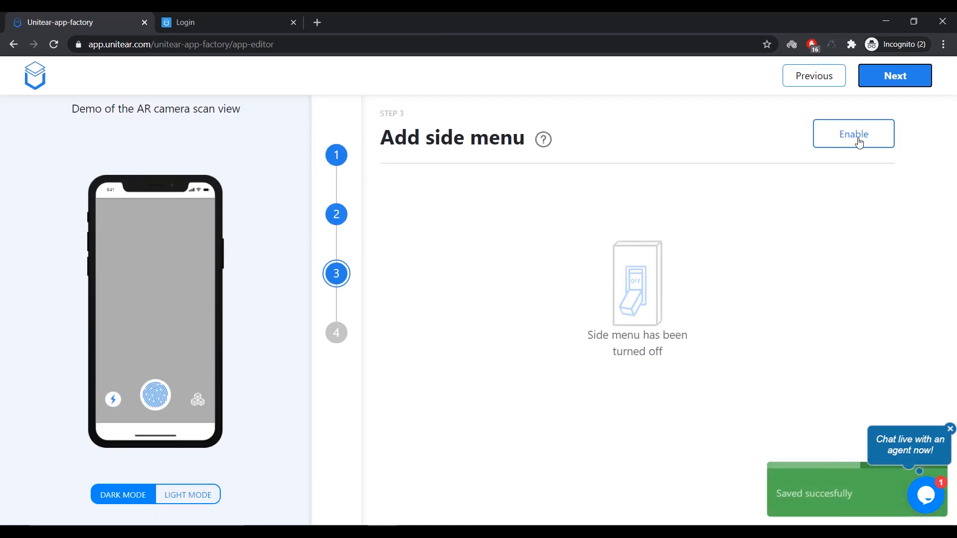
click(853, 133)
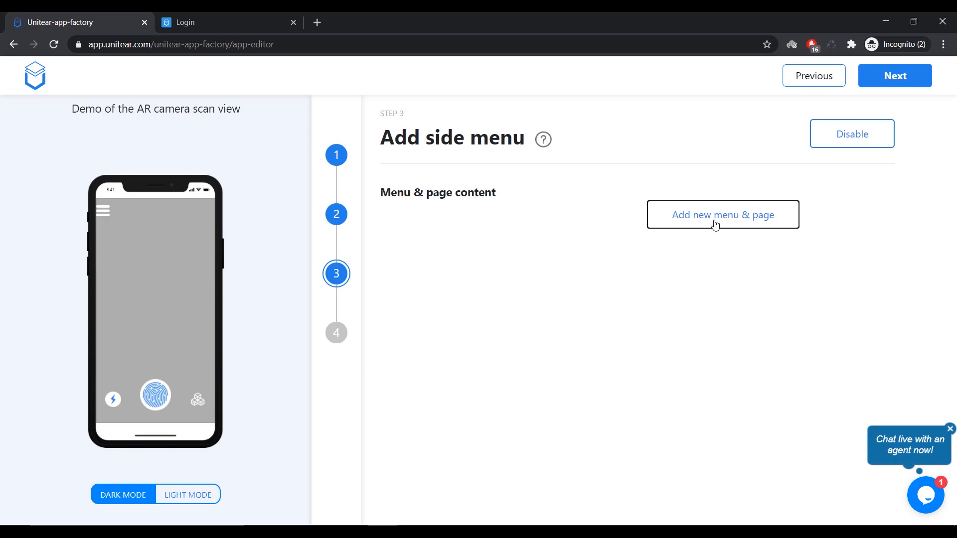
click(723, 214)
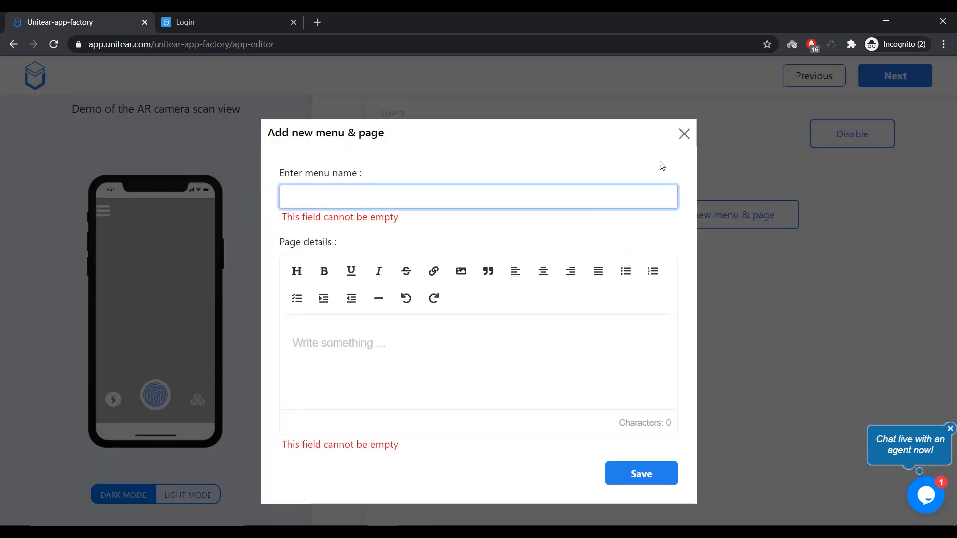
text(menu)
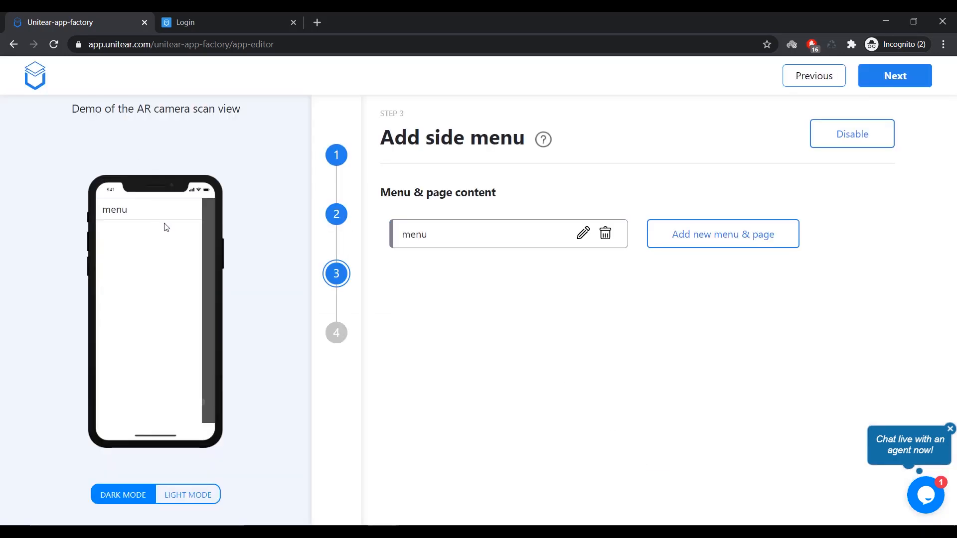
click(851, 134)
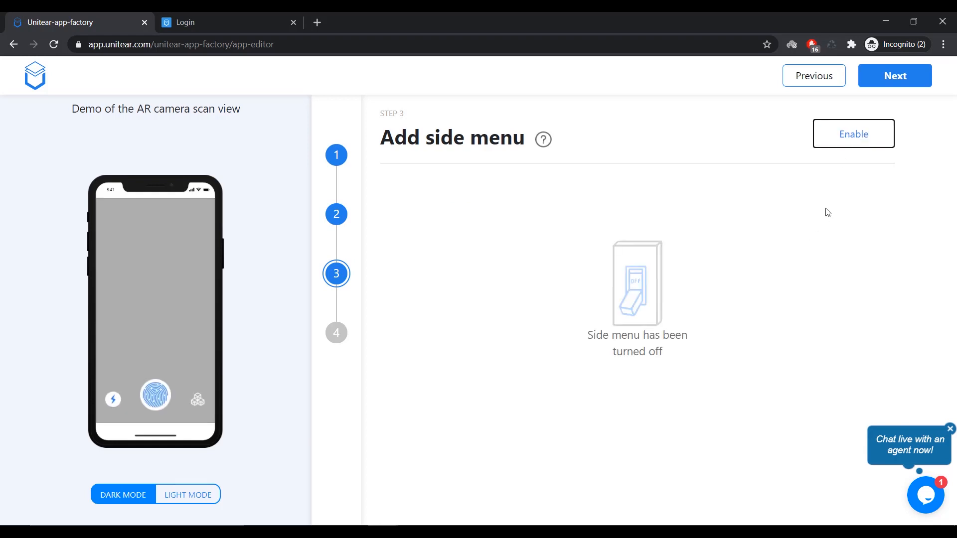
click(893, 75)
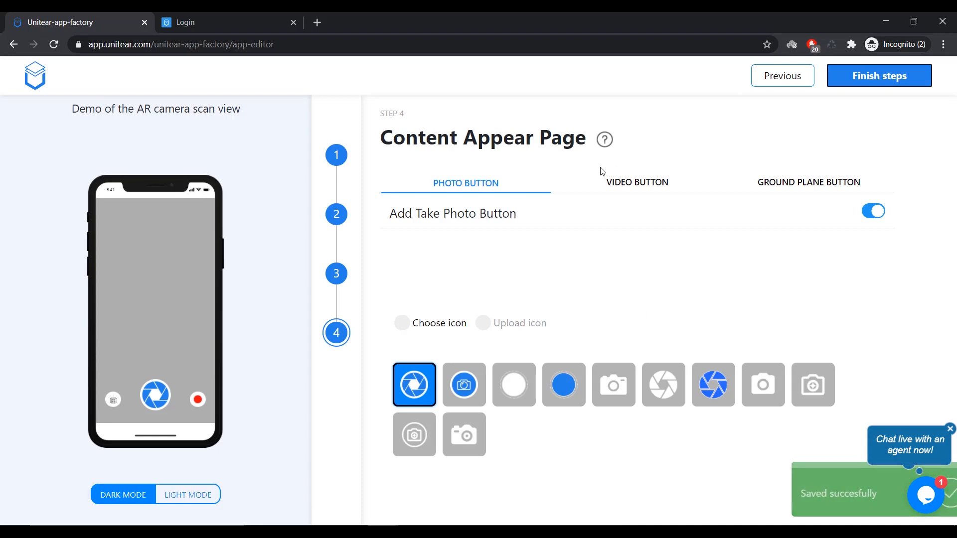
mouse_move(636, 182)
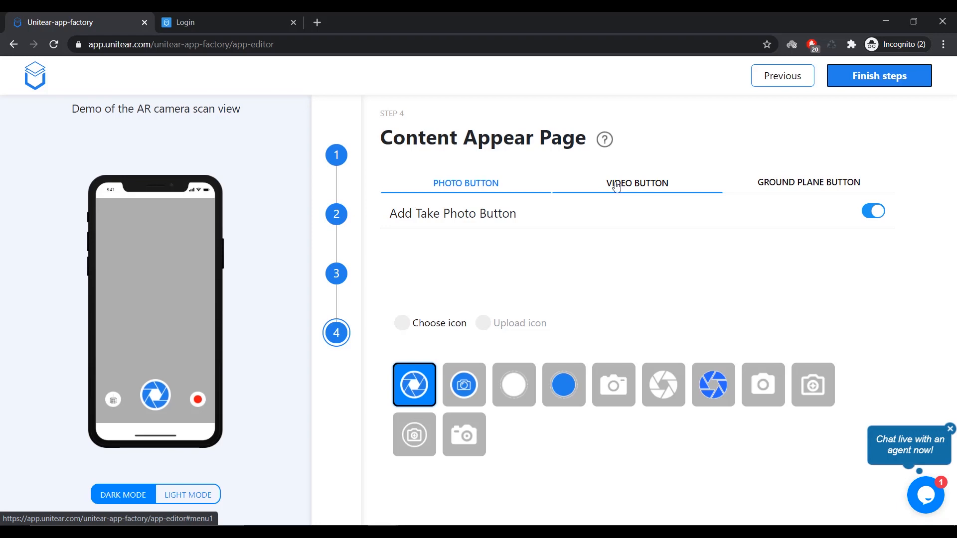
- Review the Photo, Video and Ground Plane button settings, then finish the editor steps
click(466, 182)
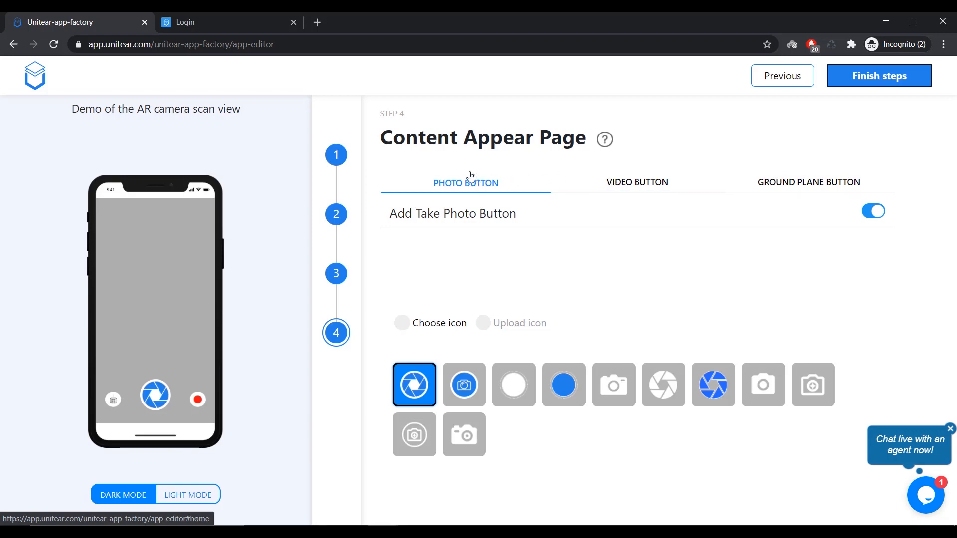
click(636, 182)
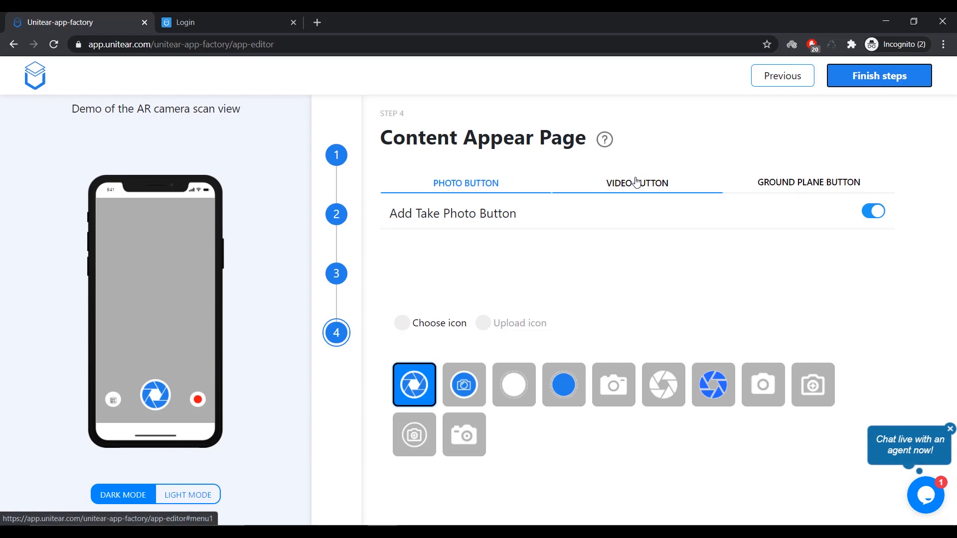
click(807, 182)
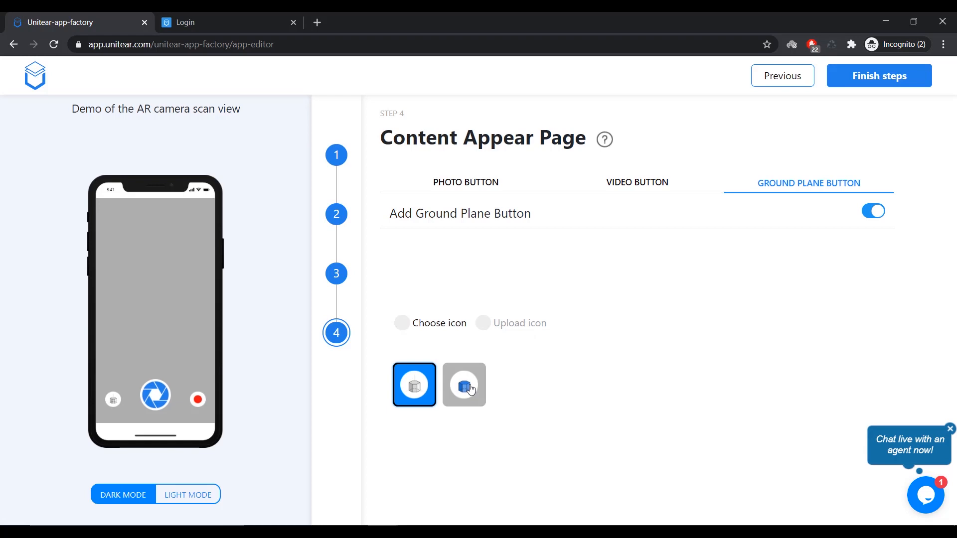
click(465, 181)
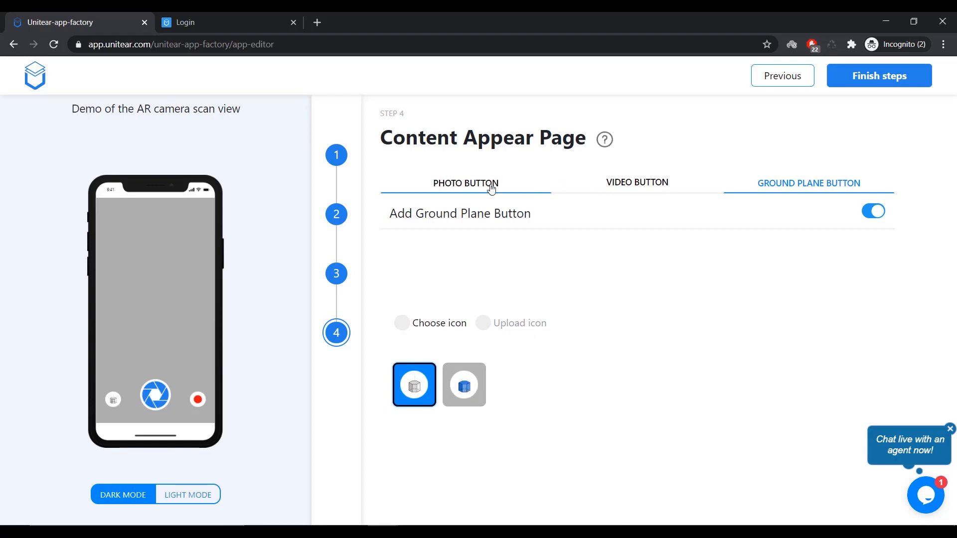
click(465, 183)
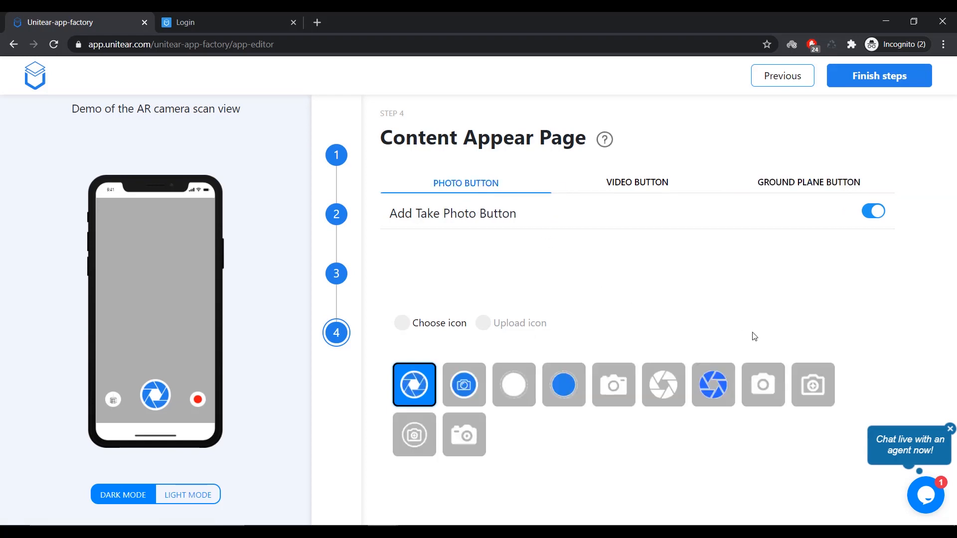
click(877, 76)
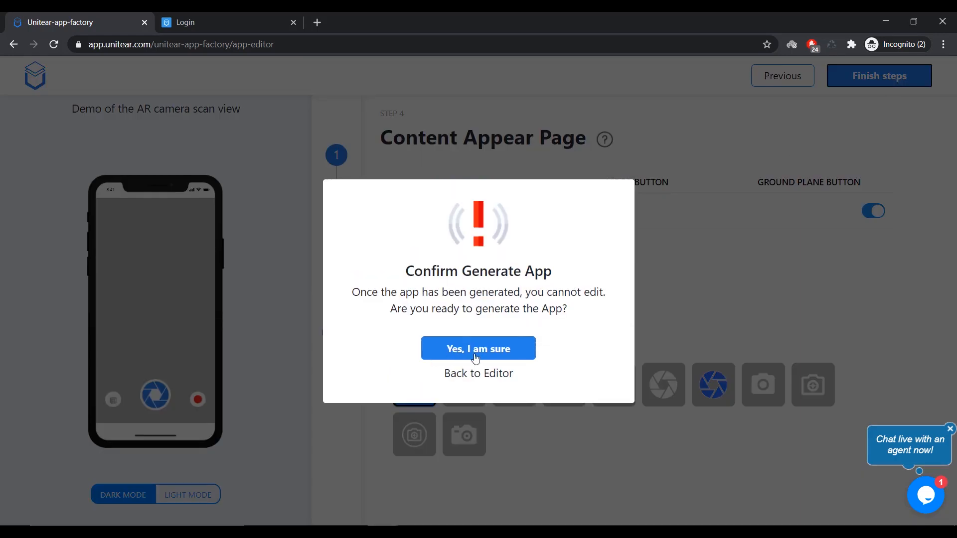
- Confirm app generation with 'Yes, I am sure' and generate the Android app
click(478, 348)
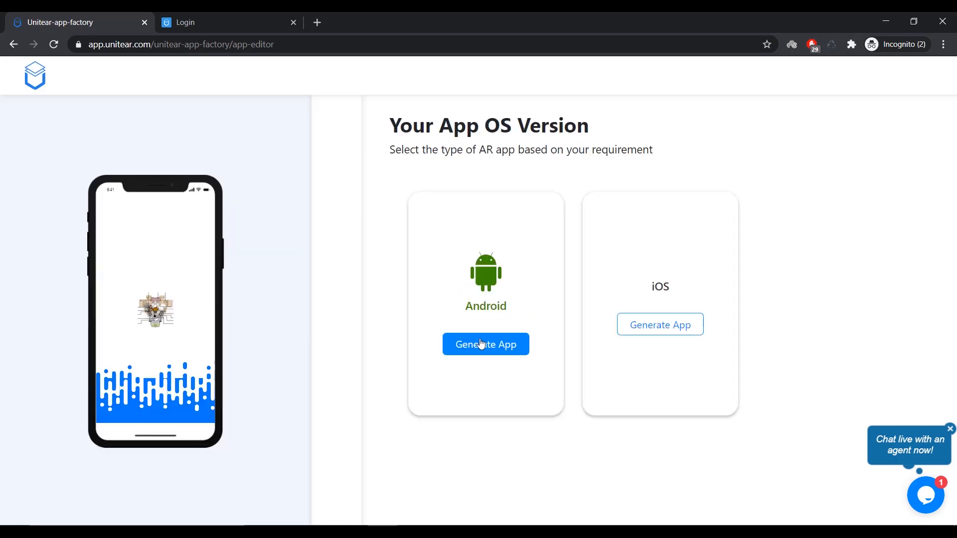
click(485, 344)
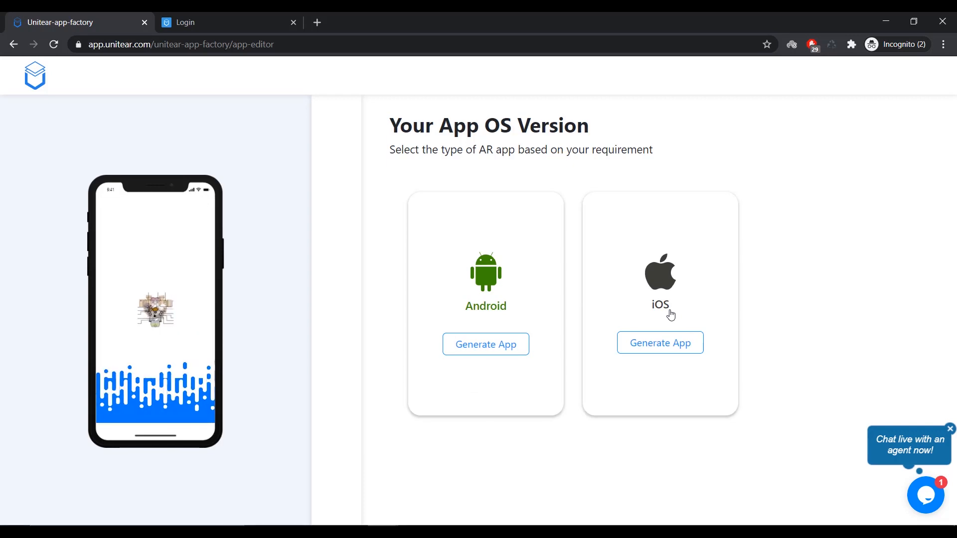
mouse_move(476, 324)
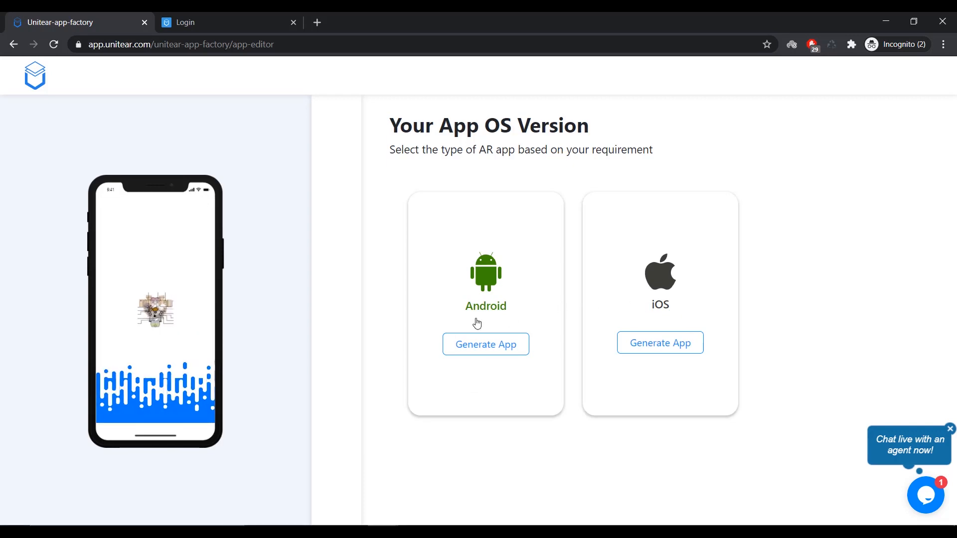
click(485, 344)
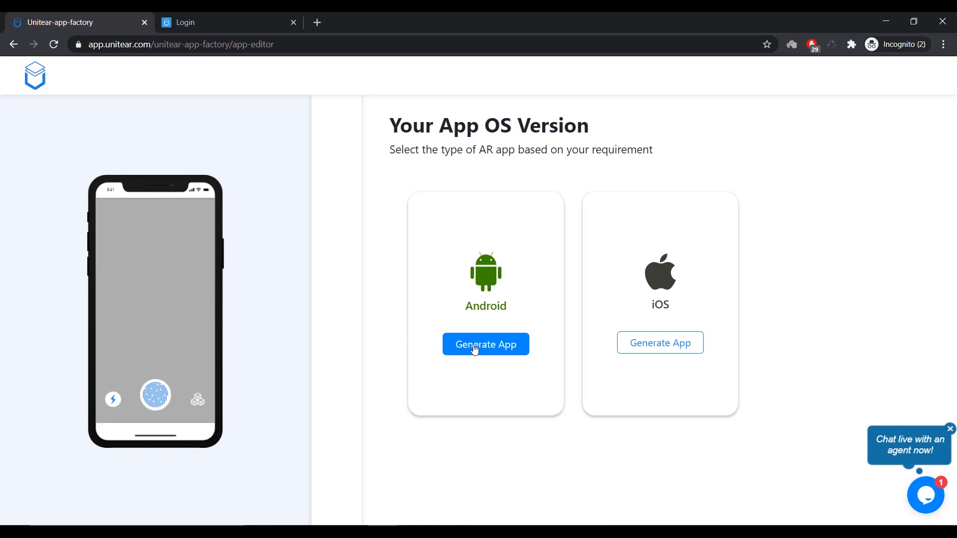
click(484, 343)
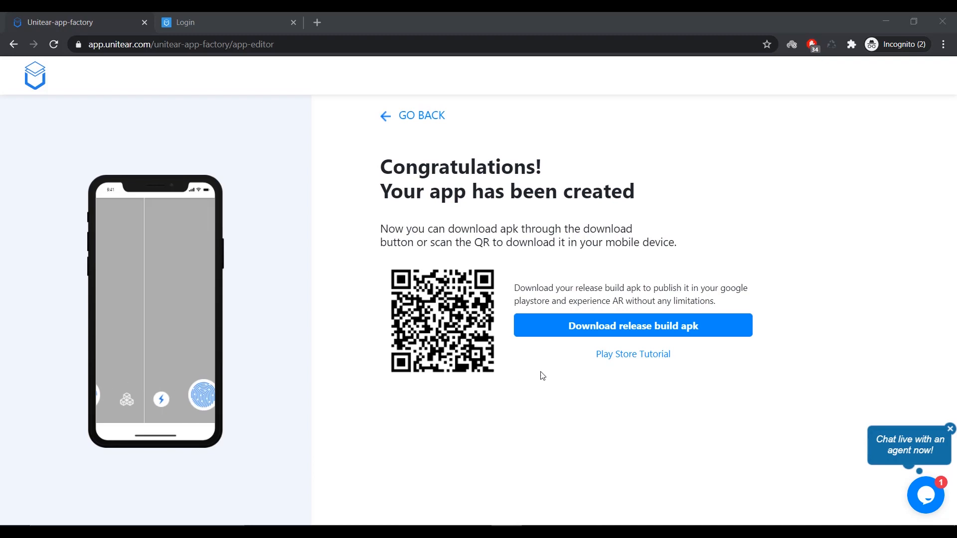
- Download the release build APK and return to the Image-Based AR dashboard
click(633, 326)
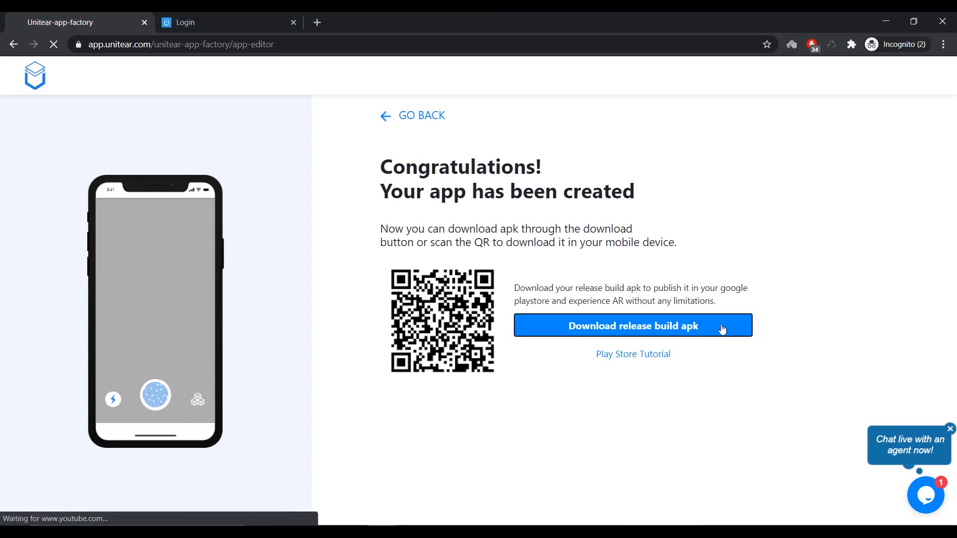
click(632, 325)
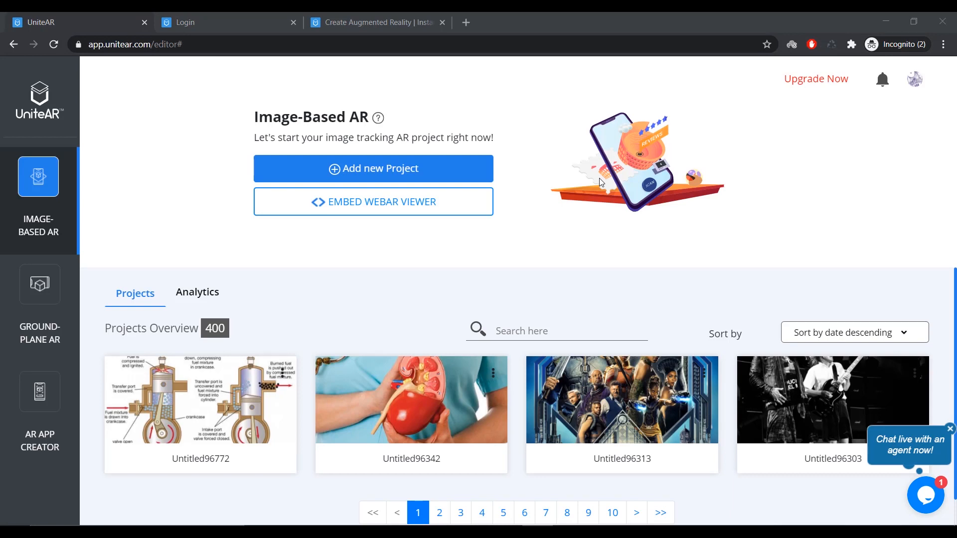
mouse_move(495, 196)
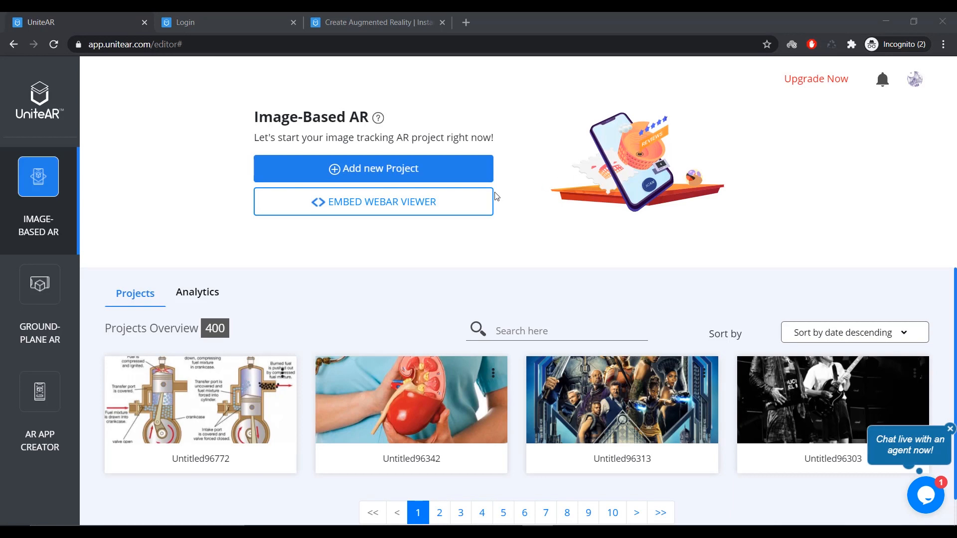
mouse_move(410, 230)
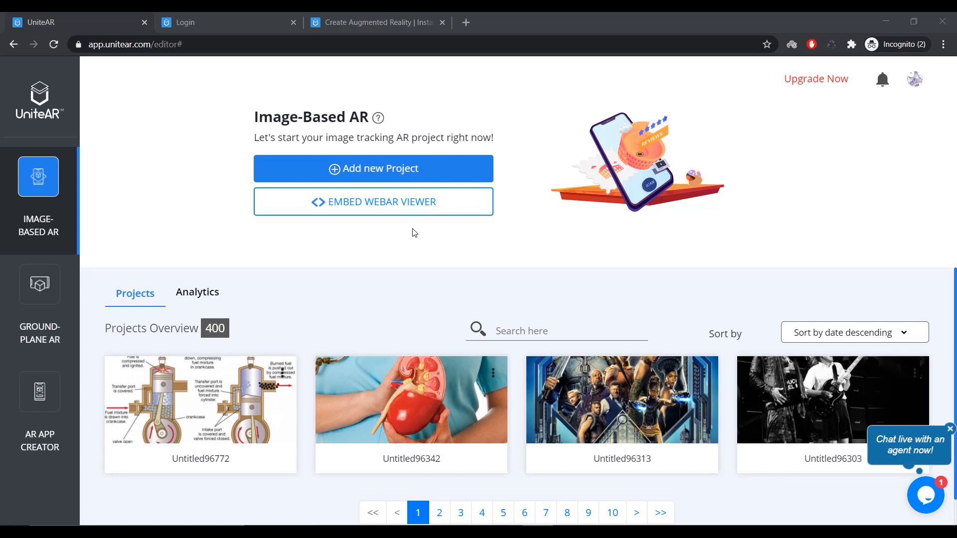
mouse_move(706, 287)
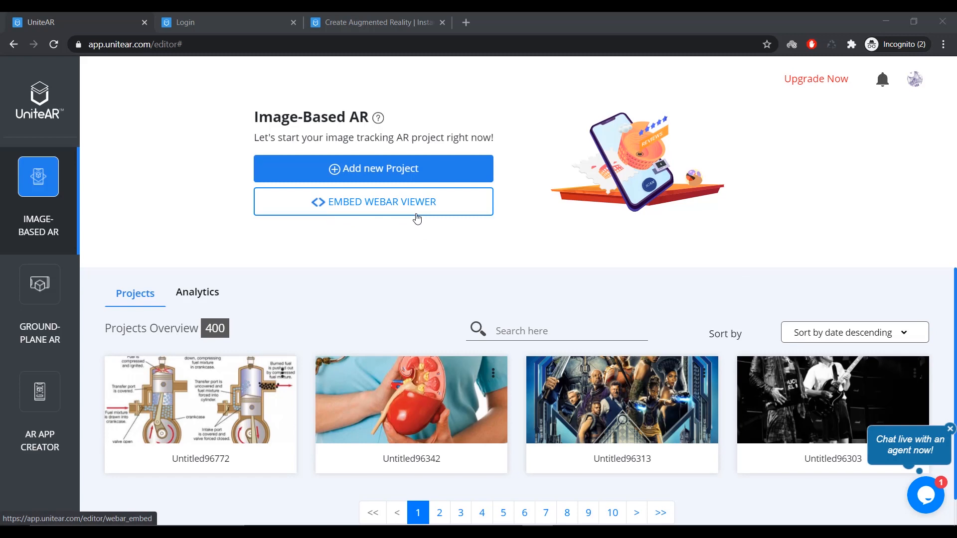
- Open EMBED WEBAR VIEWER from the Image-Based AR dashboard
click(372, 201)
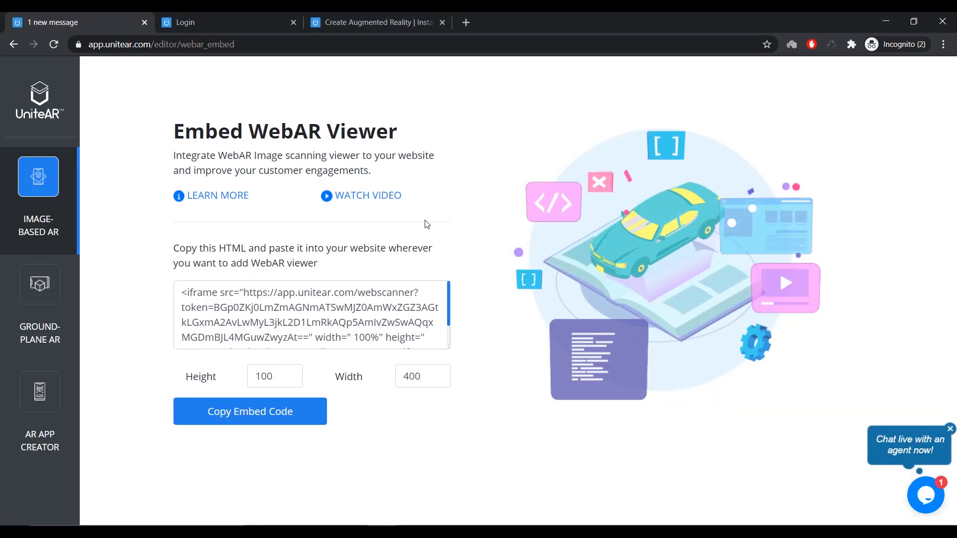
mouse_move(430, 229)
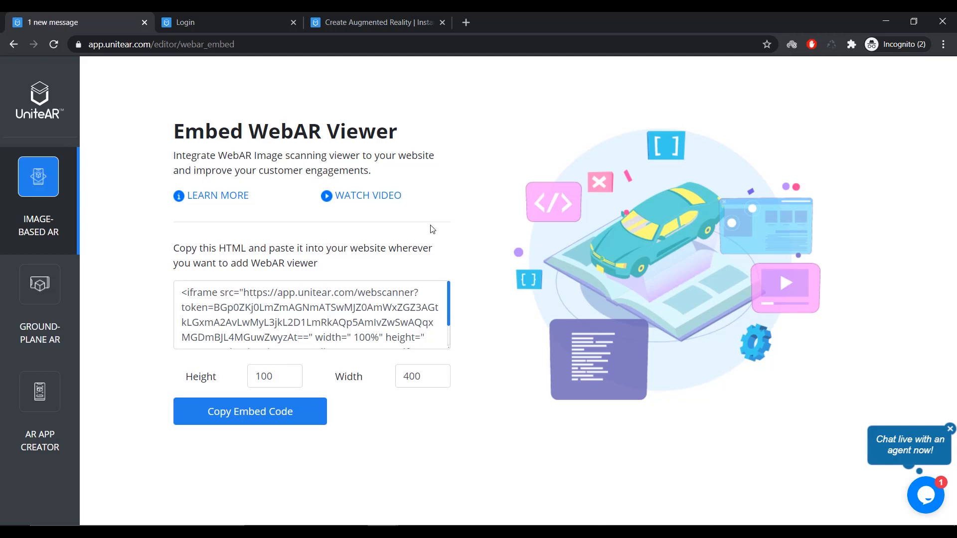
mouse_move(432, 230)
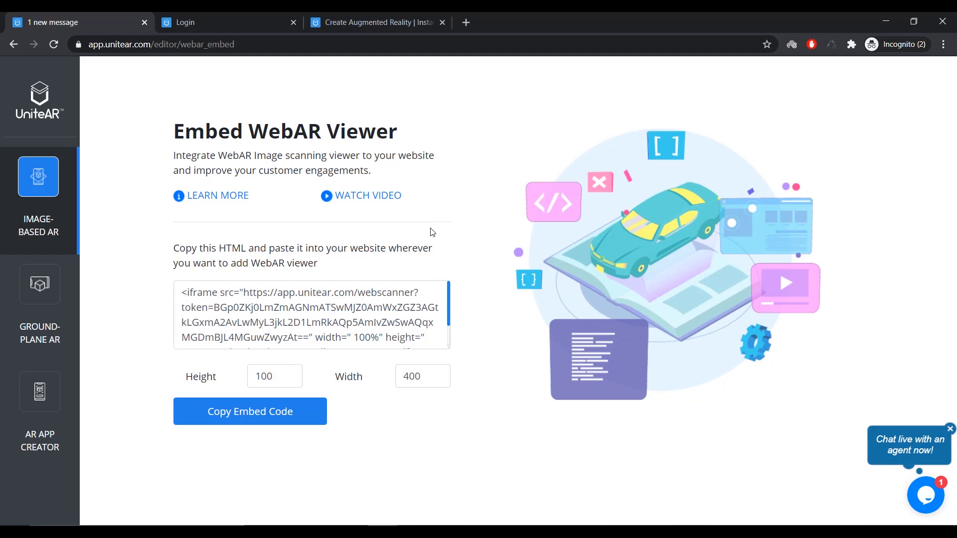
mouse_move(425, 242)
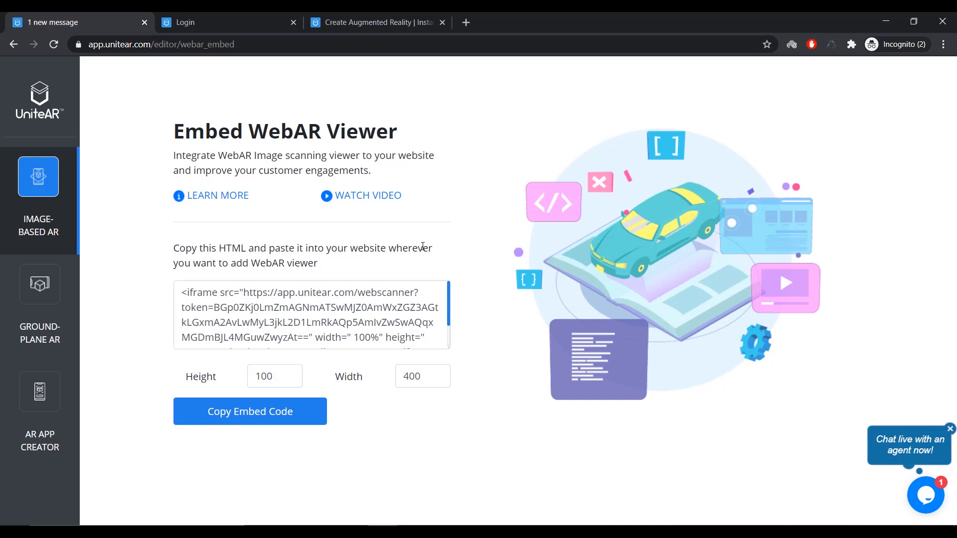
mouse_move(422, 248)
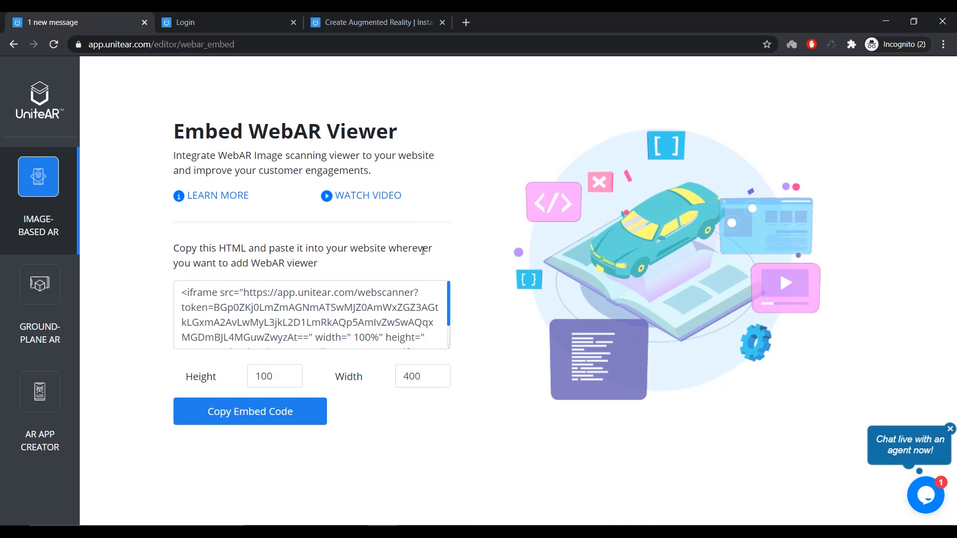
mouse_move(456, 271)
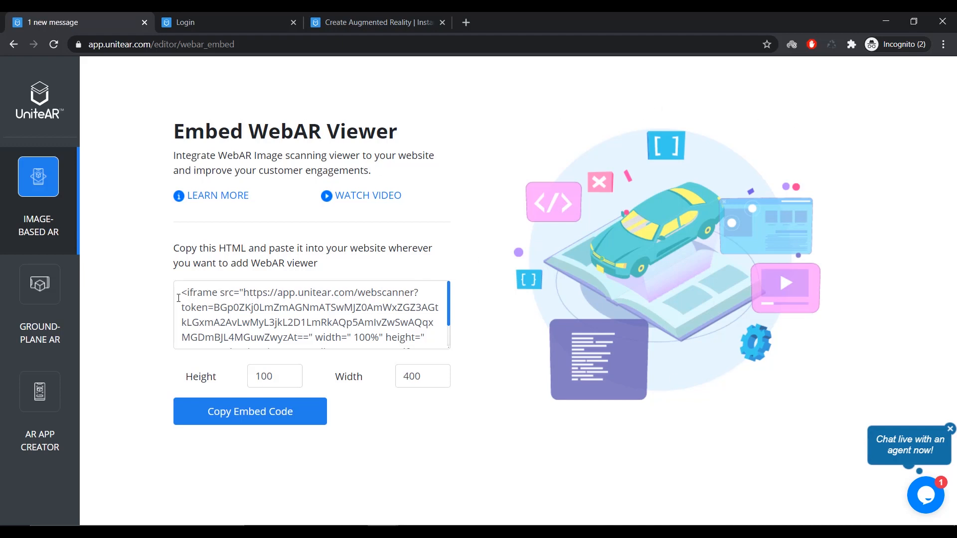
- Copy the iframe embed code (height 100, width 400) for the WebAR viewer
click(311, 315)
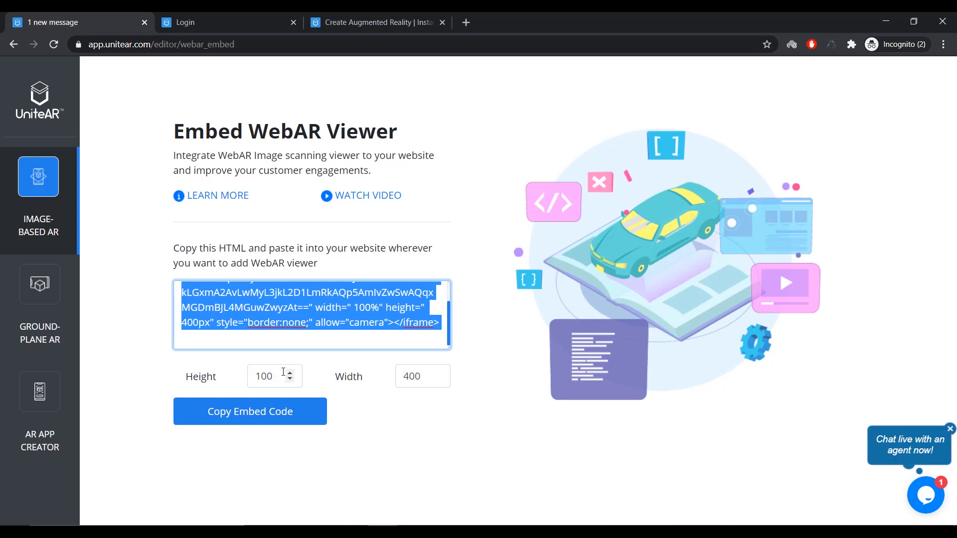
click(422, 376)
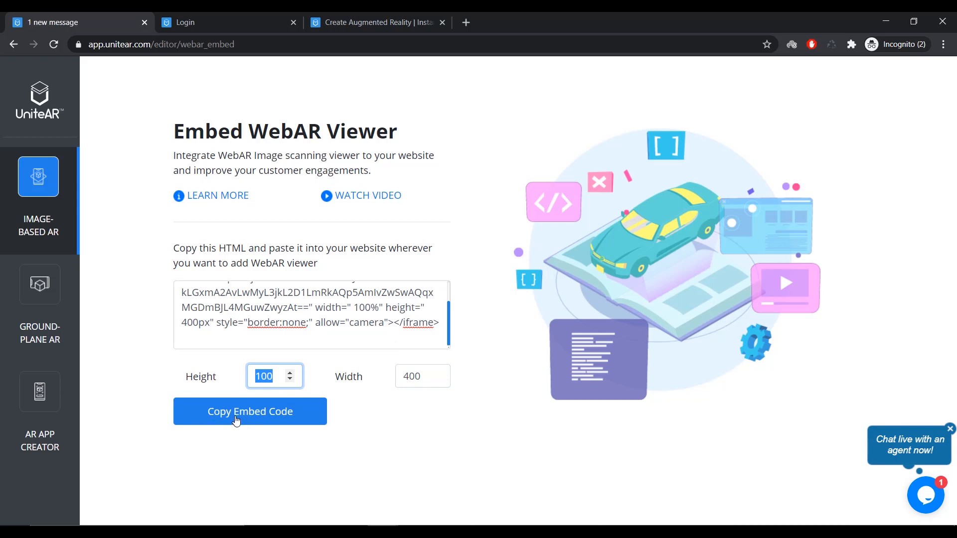
click(249, 411)
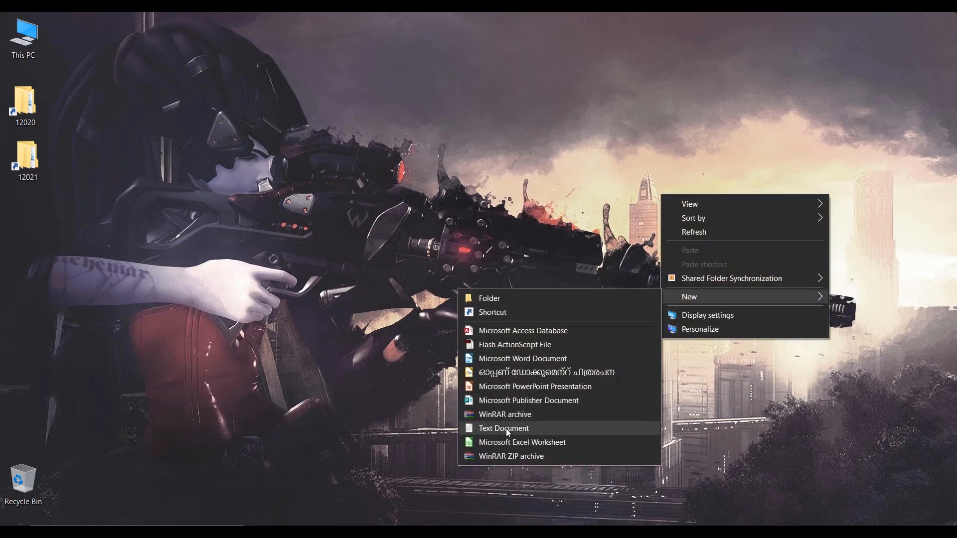
- Create a new desktop file named test.html, accepting the extension change
click(504, 428)
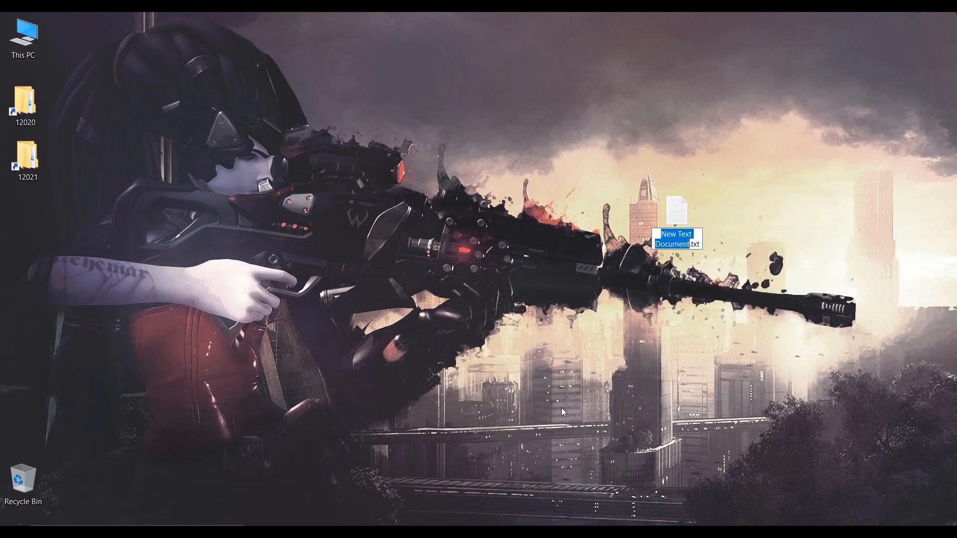
text(test.htm)
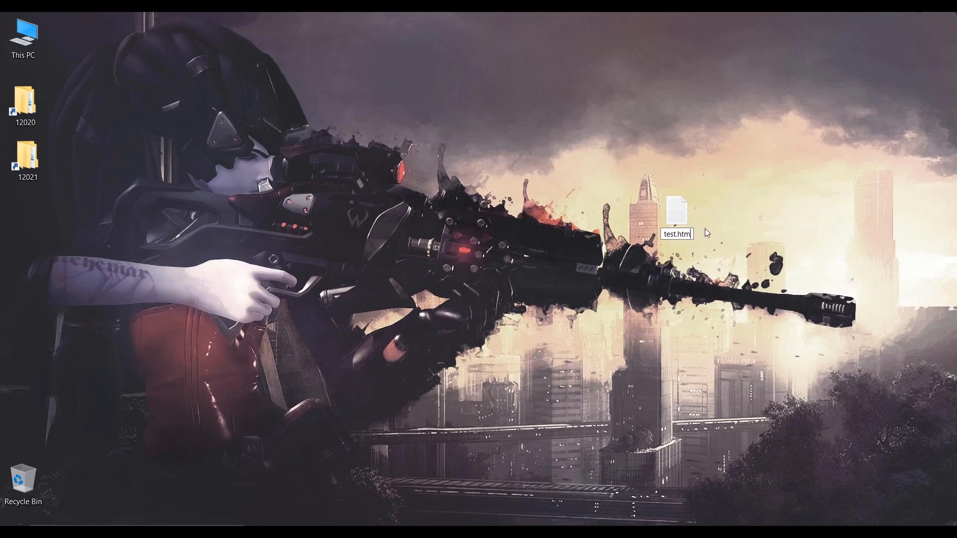
key(enter)
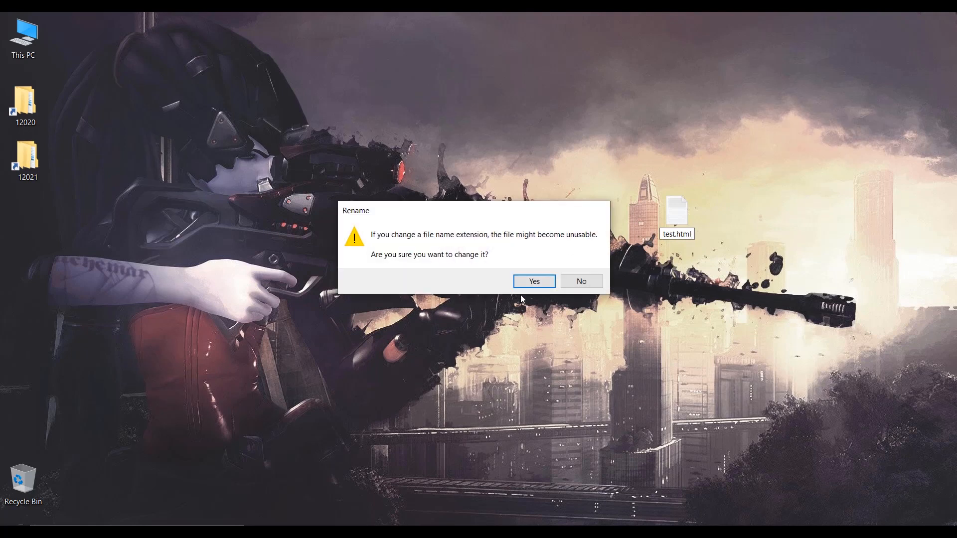
click(533, 281)
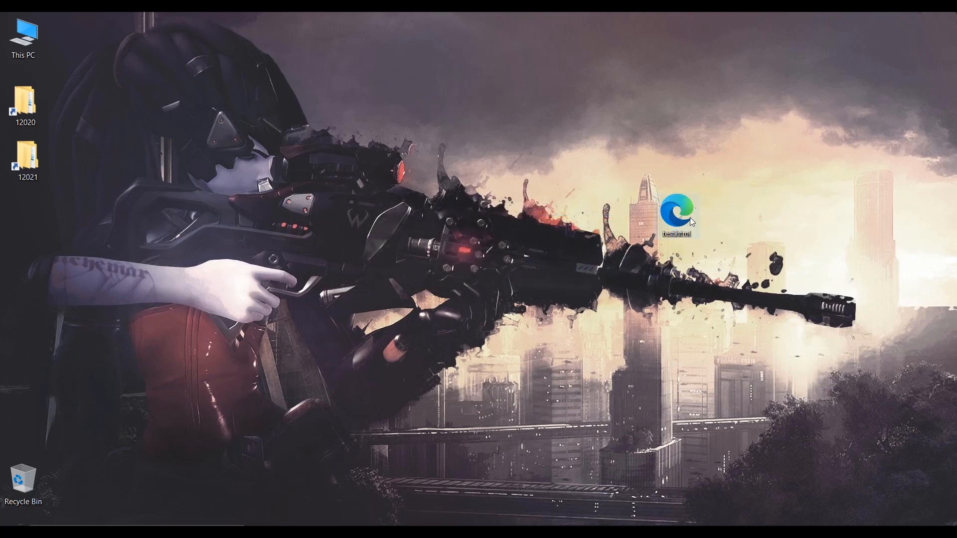
- Open test.html with Notepad via Open with > Choose another app
right_click(679, 220)
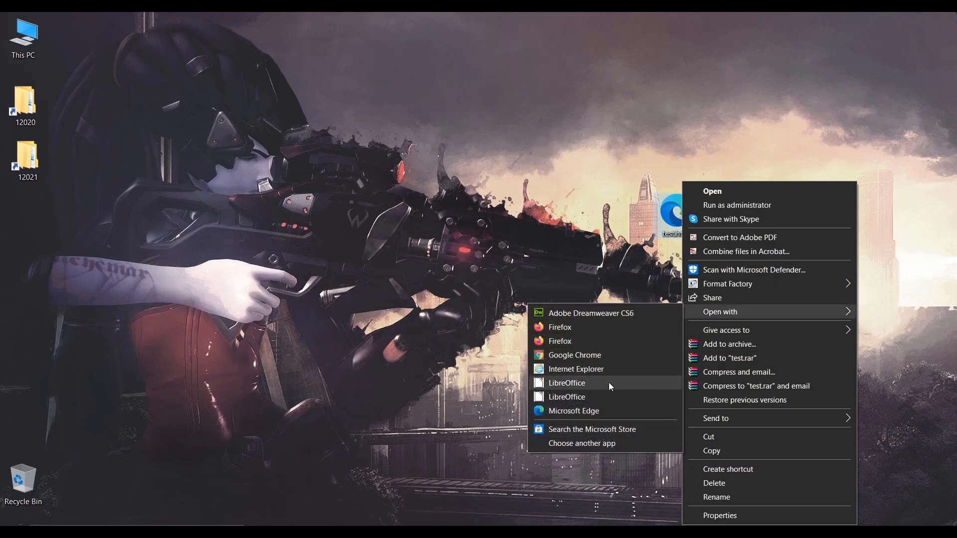
mouse_move(609, 446)
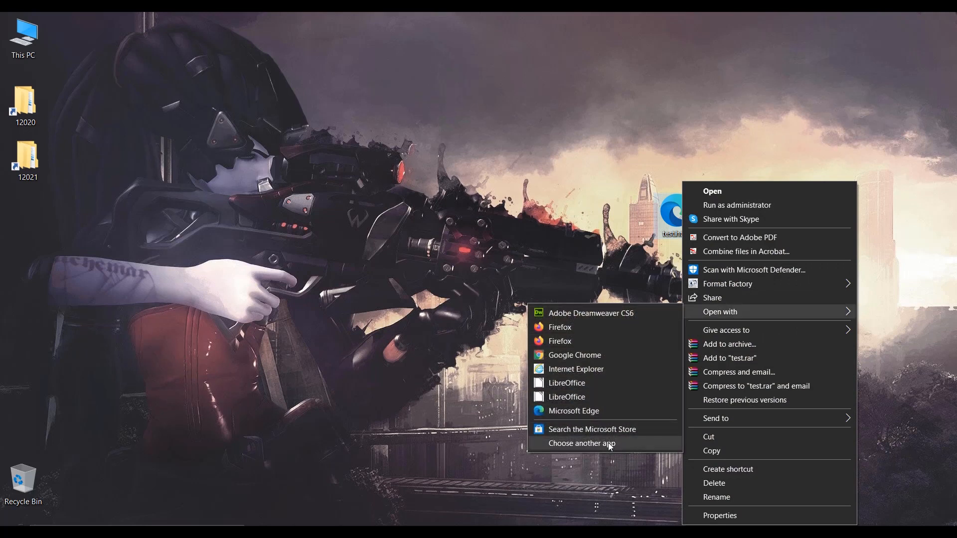
click(581, 442)
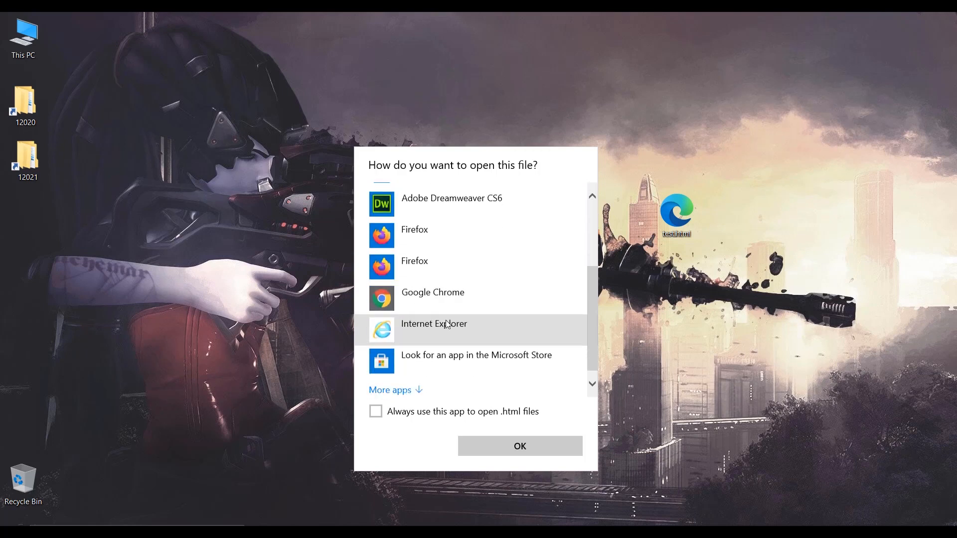
scroll(down, 3)
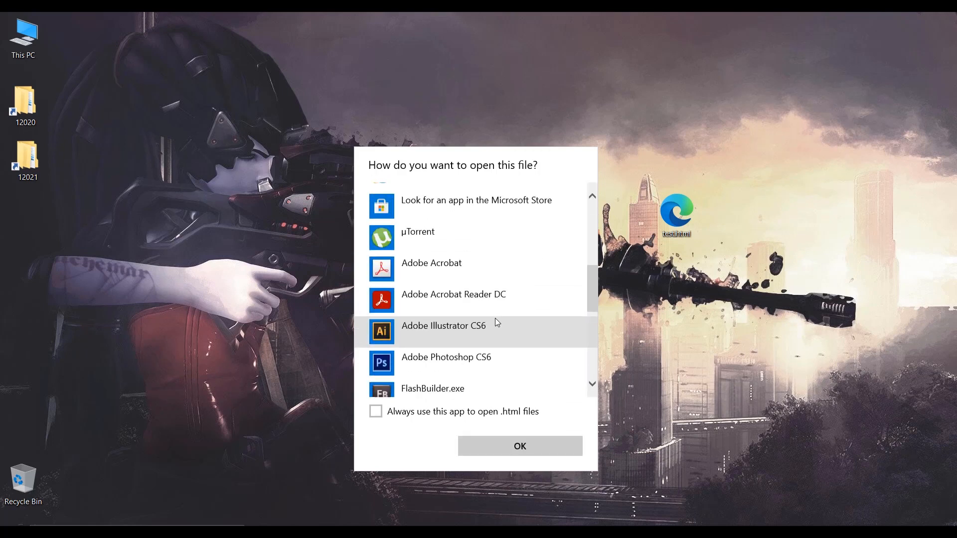
scroll(down, 3)
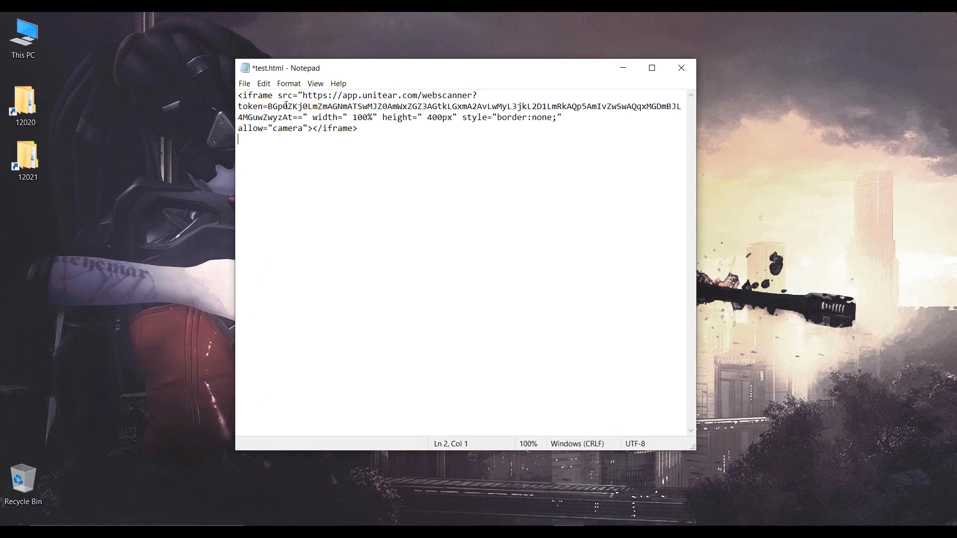
mouse_move(419, 135)
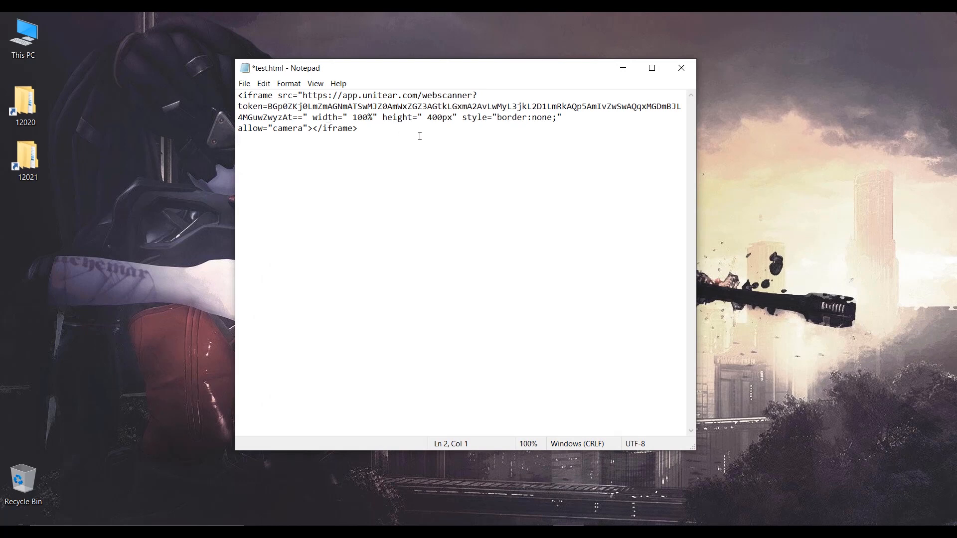
- Save the pasted WebAR iframe code into test.html and close Notepad
key(ctrl+s)
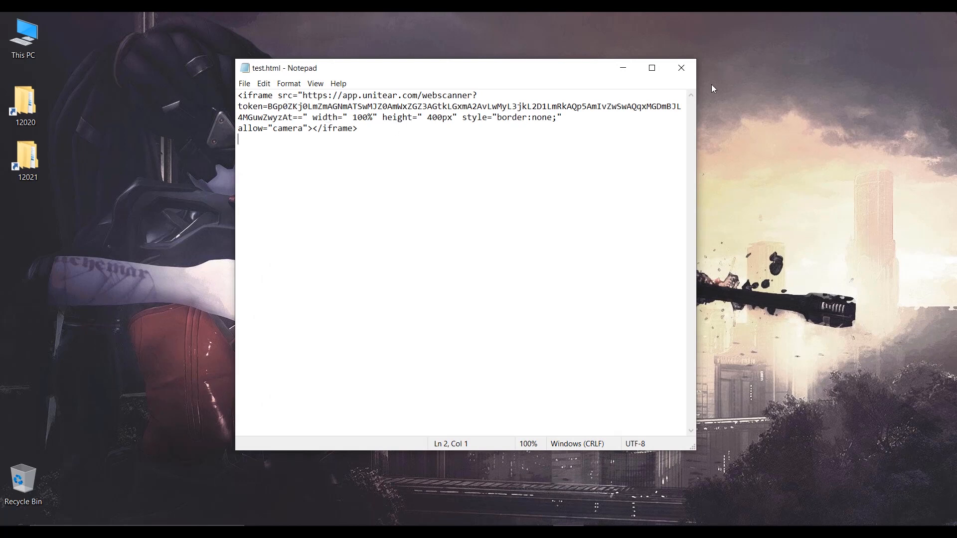
click(681, 68)
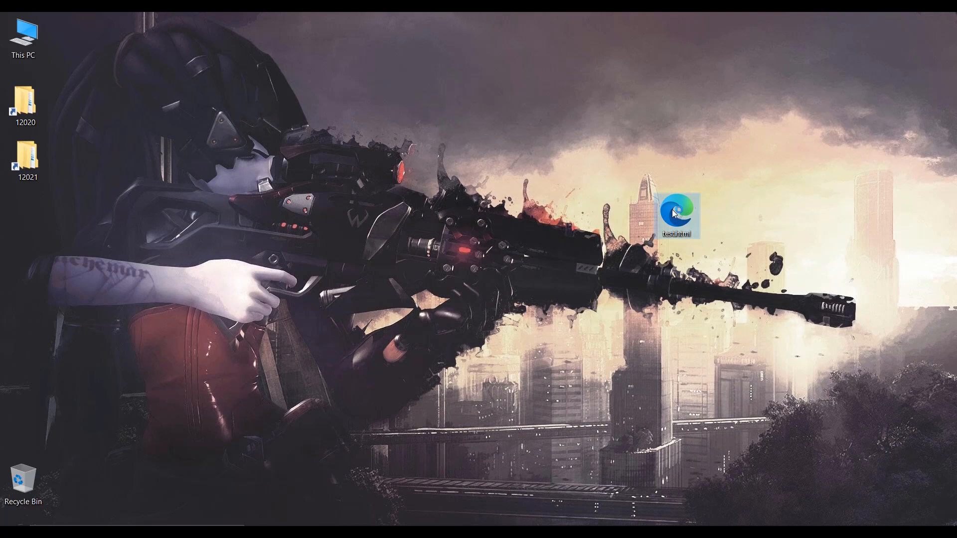
- Open test.html from the desktop in Microsoft Edge to load the WebAR viewer
double_click(675, 211)
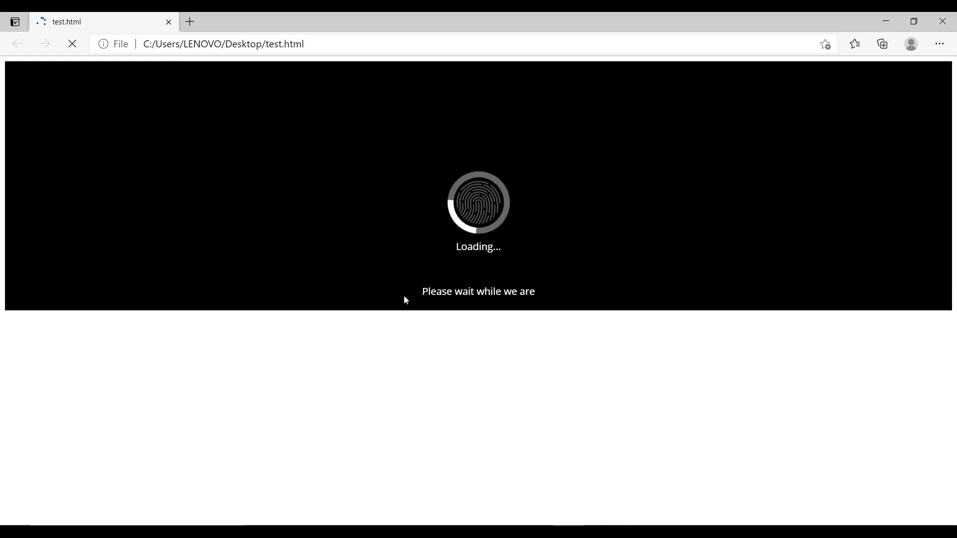
mouse_move(659, 150)
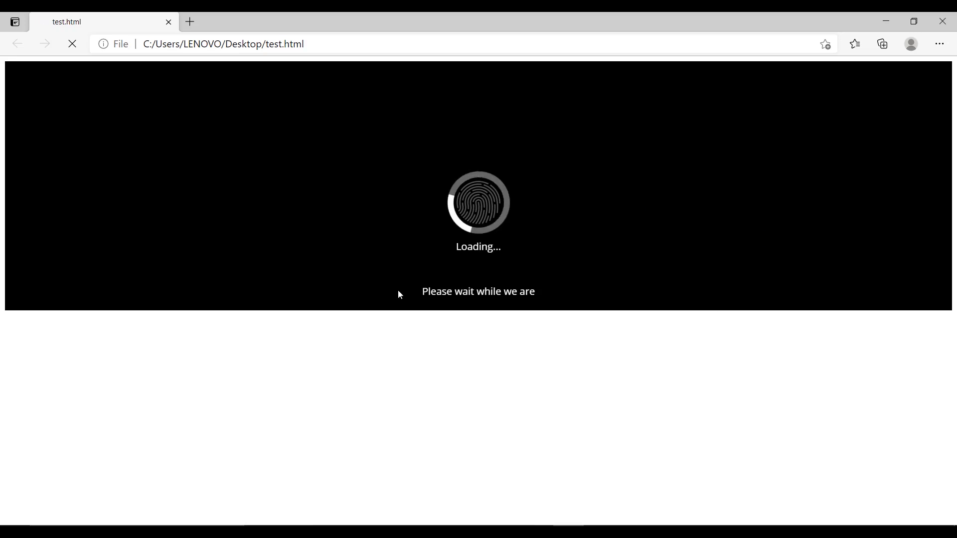
mouse_move(670, 273)
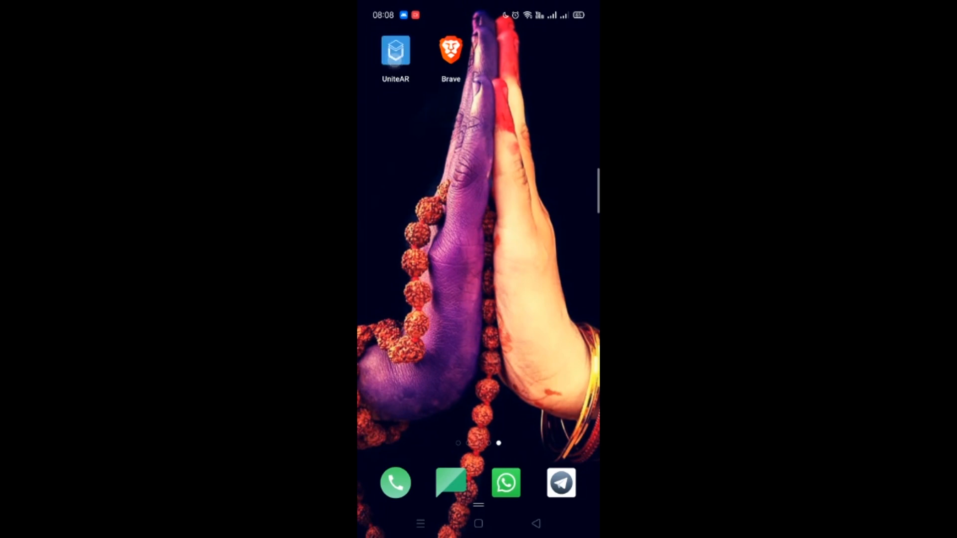
- Launch the UniteAR app on the phone to start the AR scanner
click(395, 50)
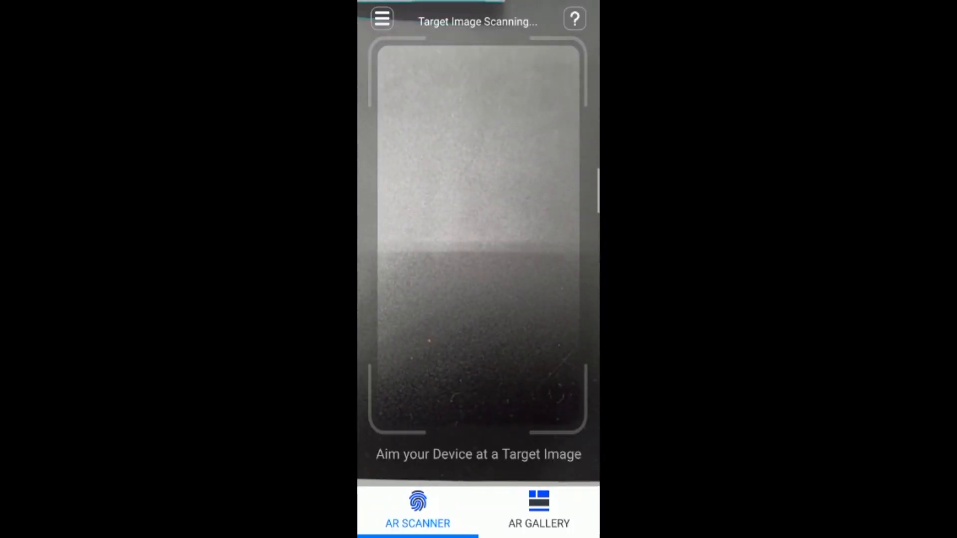